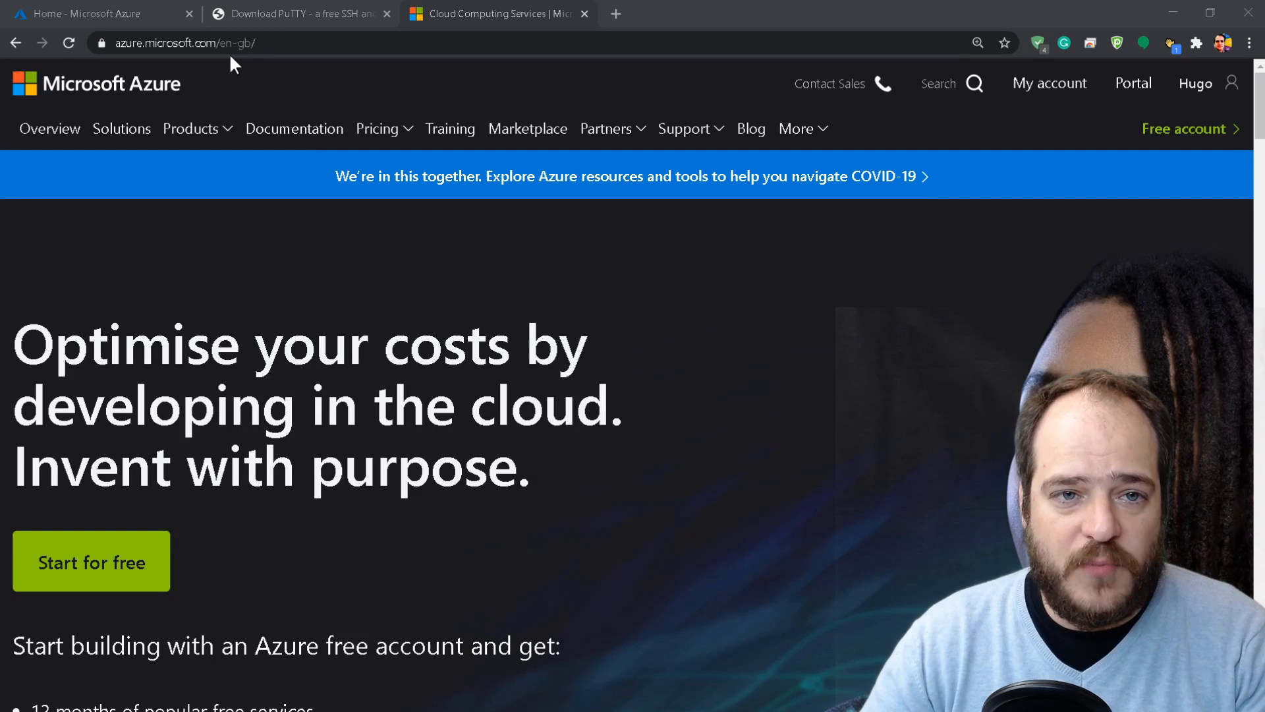
mouse_move(767, 289)
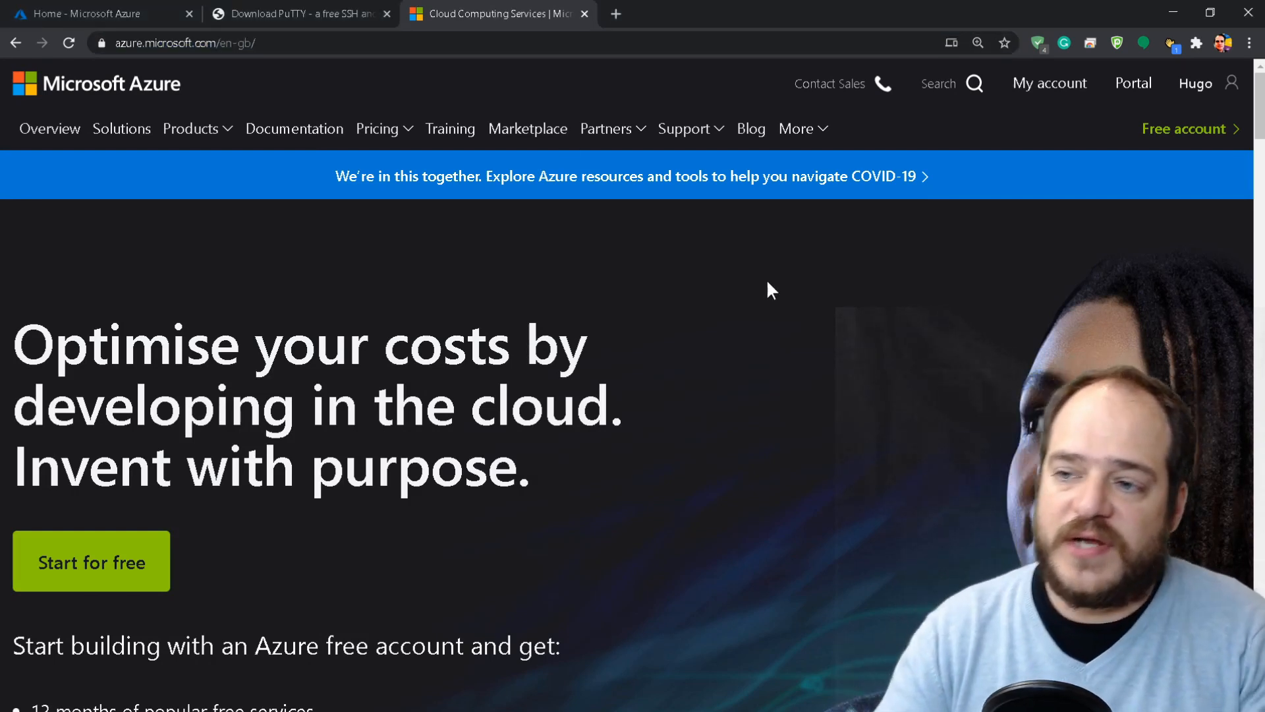
- Highlight the 30-day credit period on the Azure free account page
scroll("down", 3)
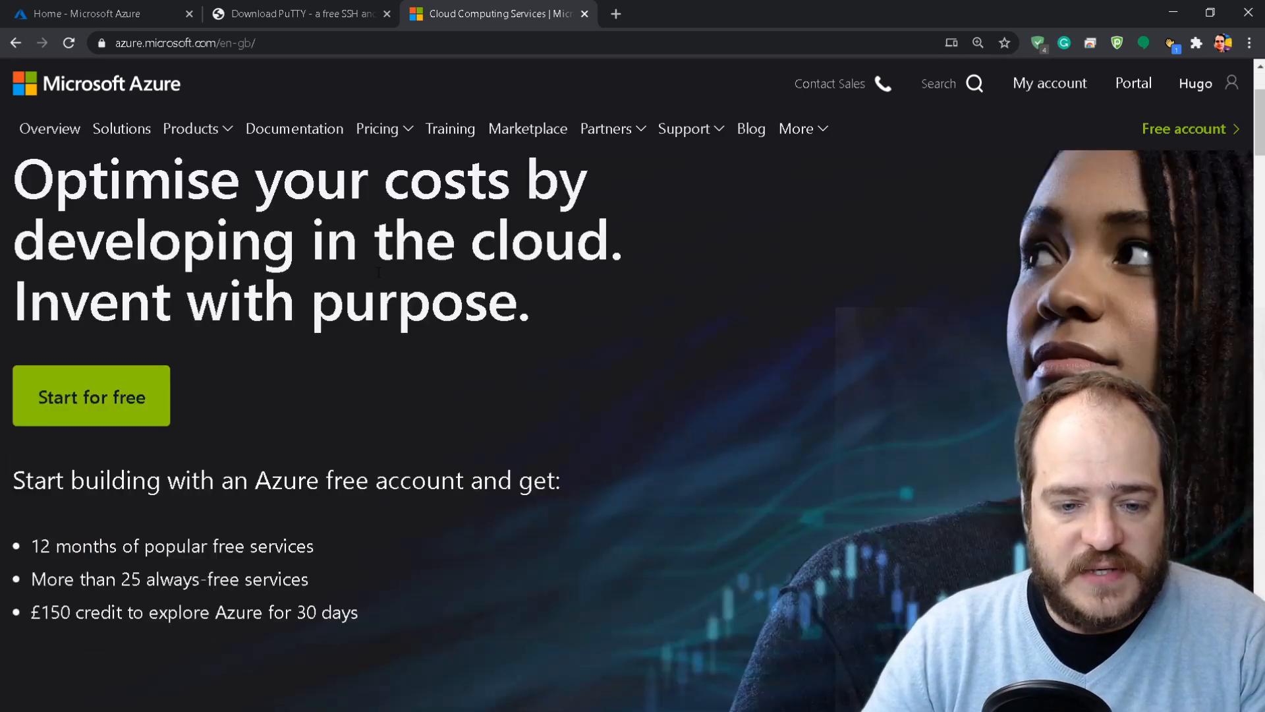
mouse_move(370, 635)
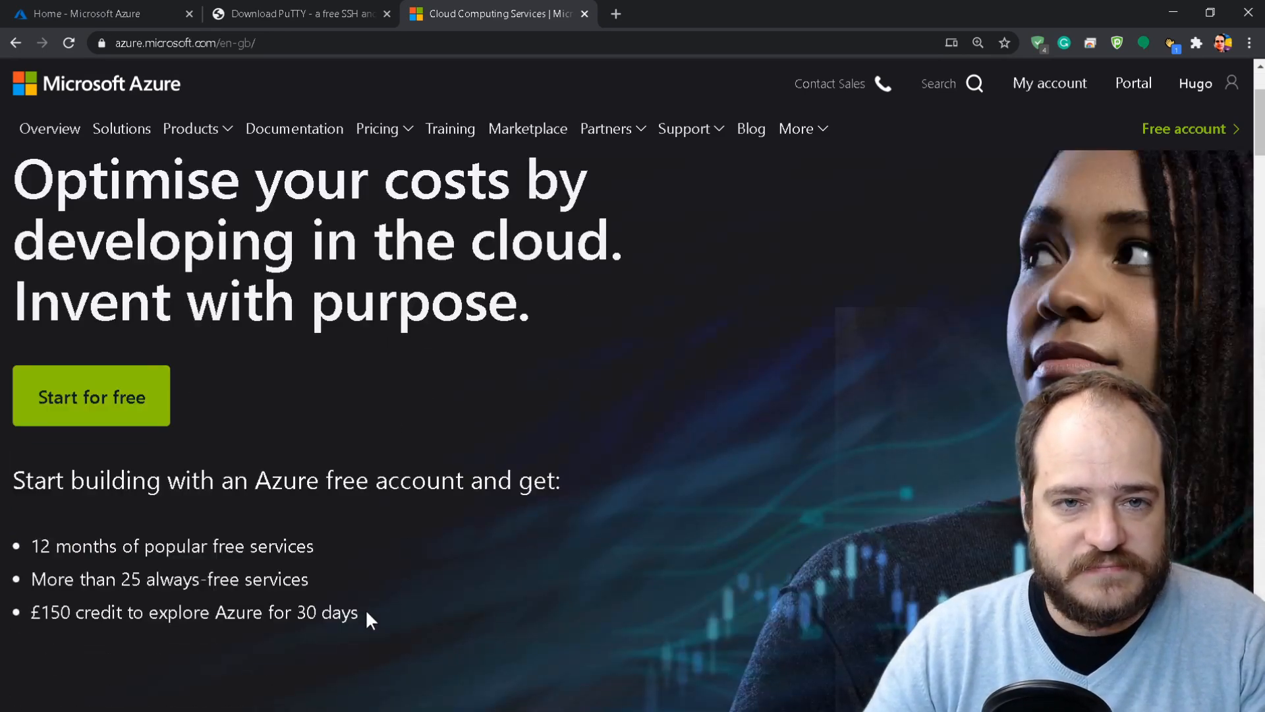
left_click_drag(13, 479, 359, 611)
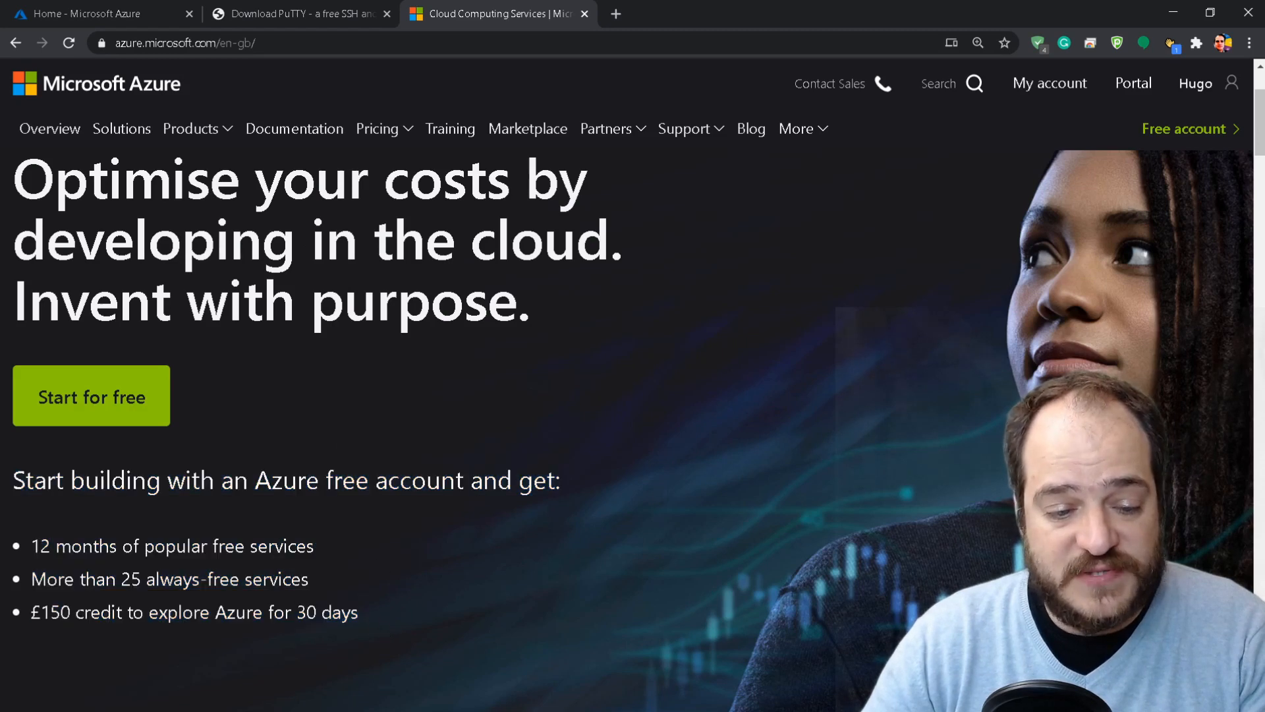
double_click(47, 612)
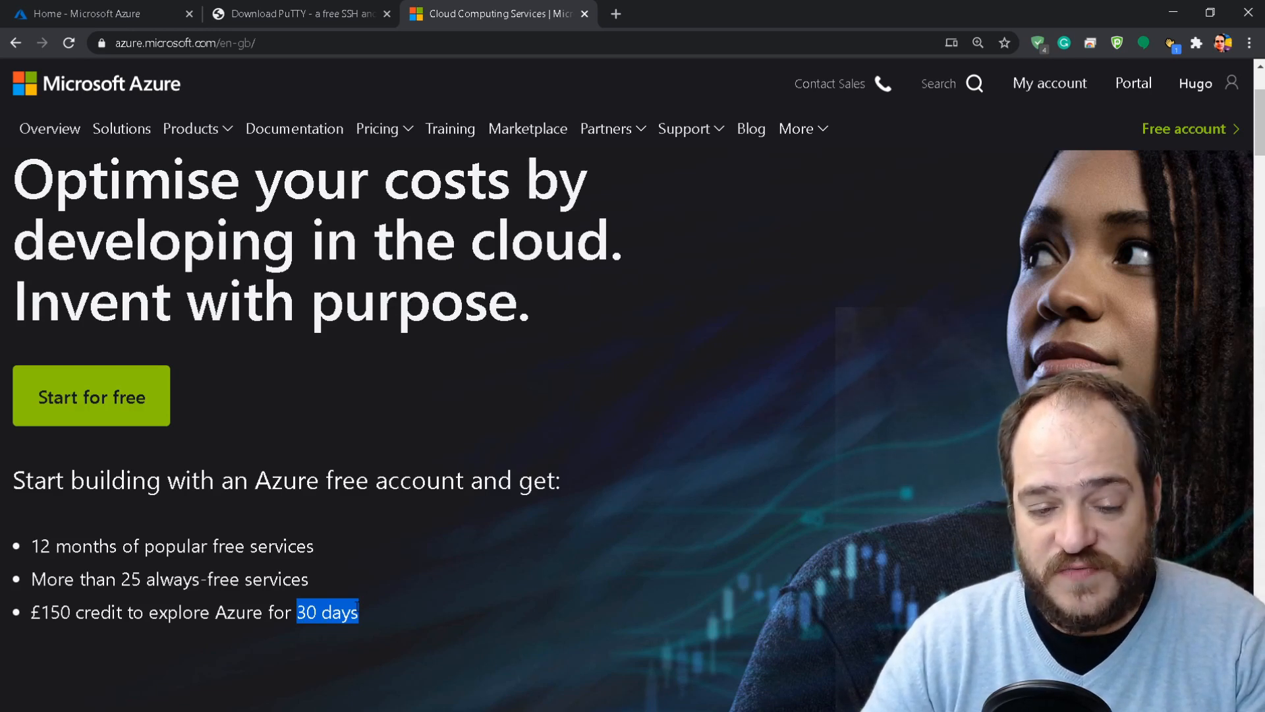
mouse_move(449, 109)
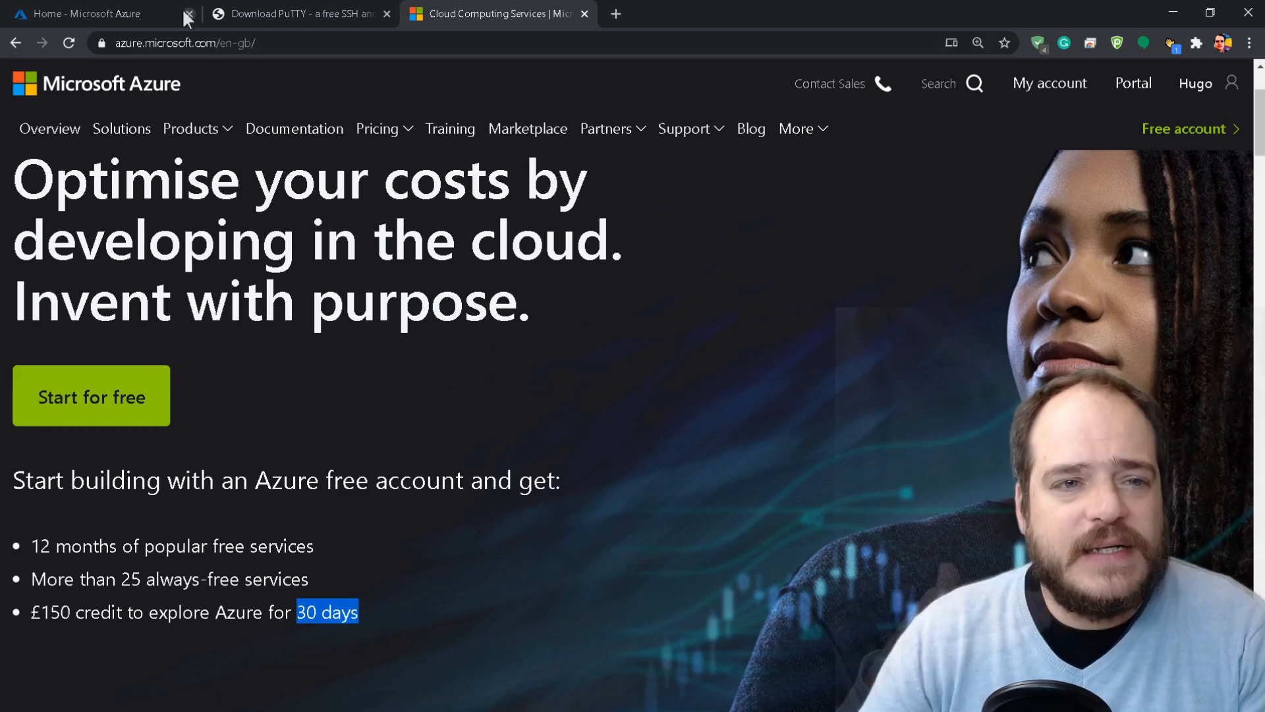
mouse_move(297, 21)
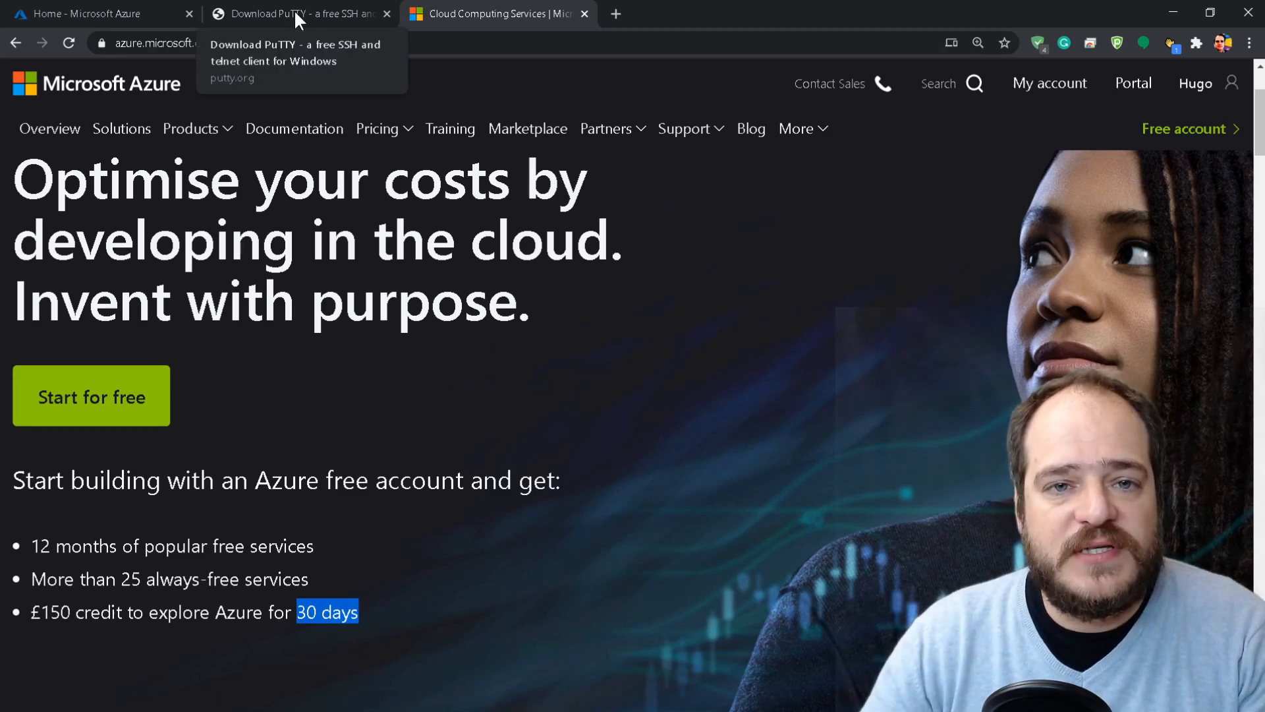
- Show the PuTTY download page, clear the Host Name field and close PuTTY Configuration
left_click(300, 13)
type("3")
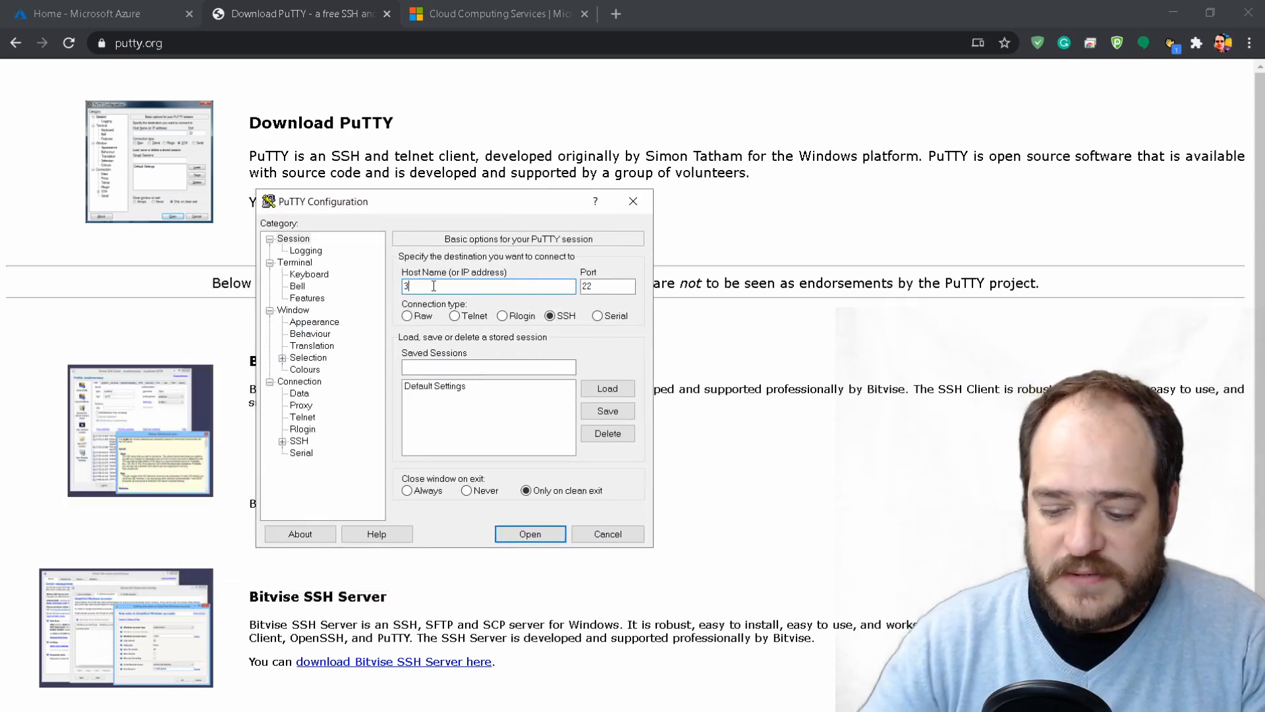
key("Backspace")
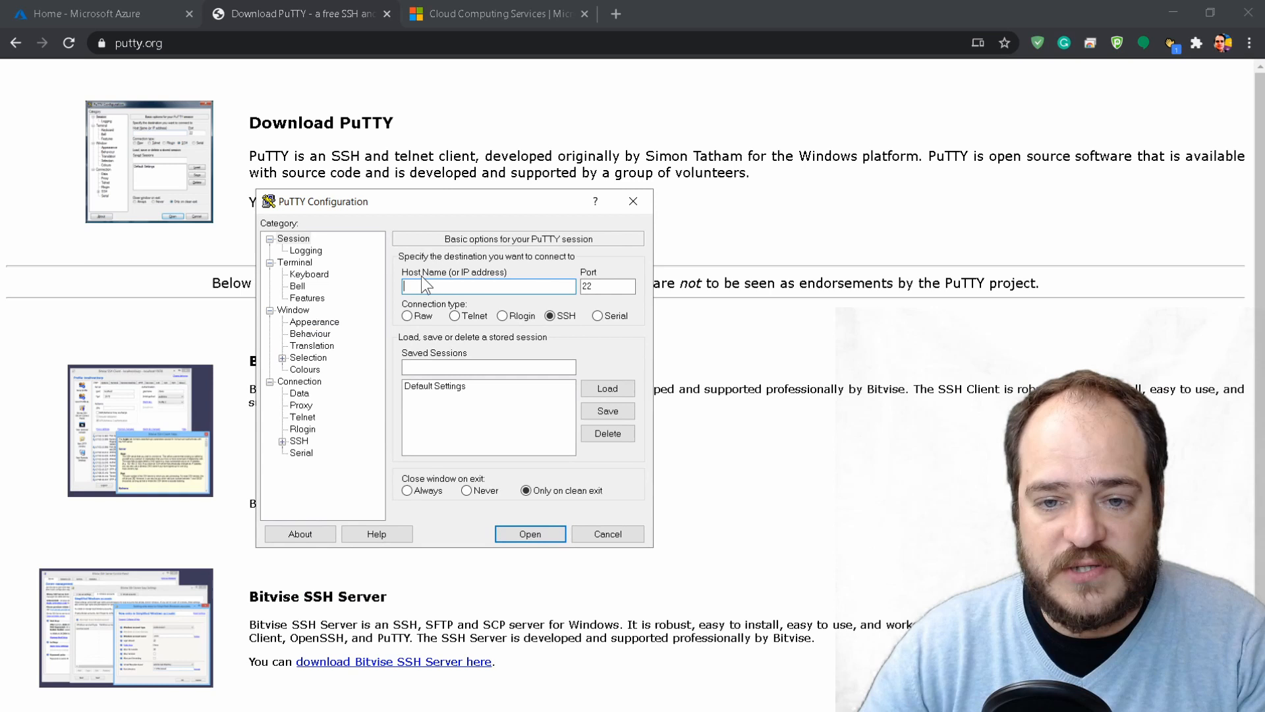
mouse_move(498, 208)
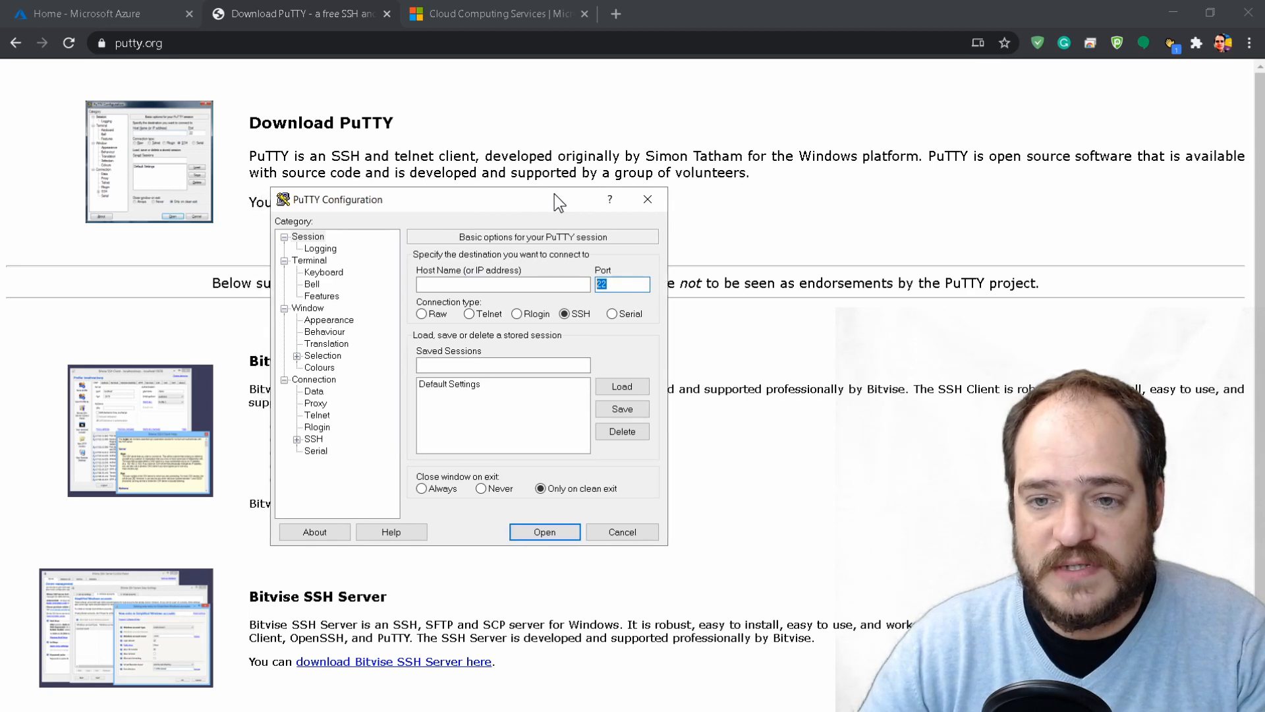
left_click(622, 531)
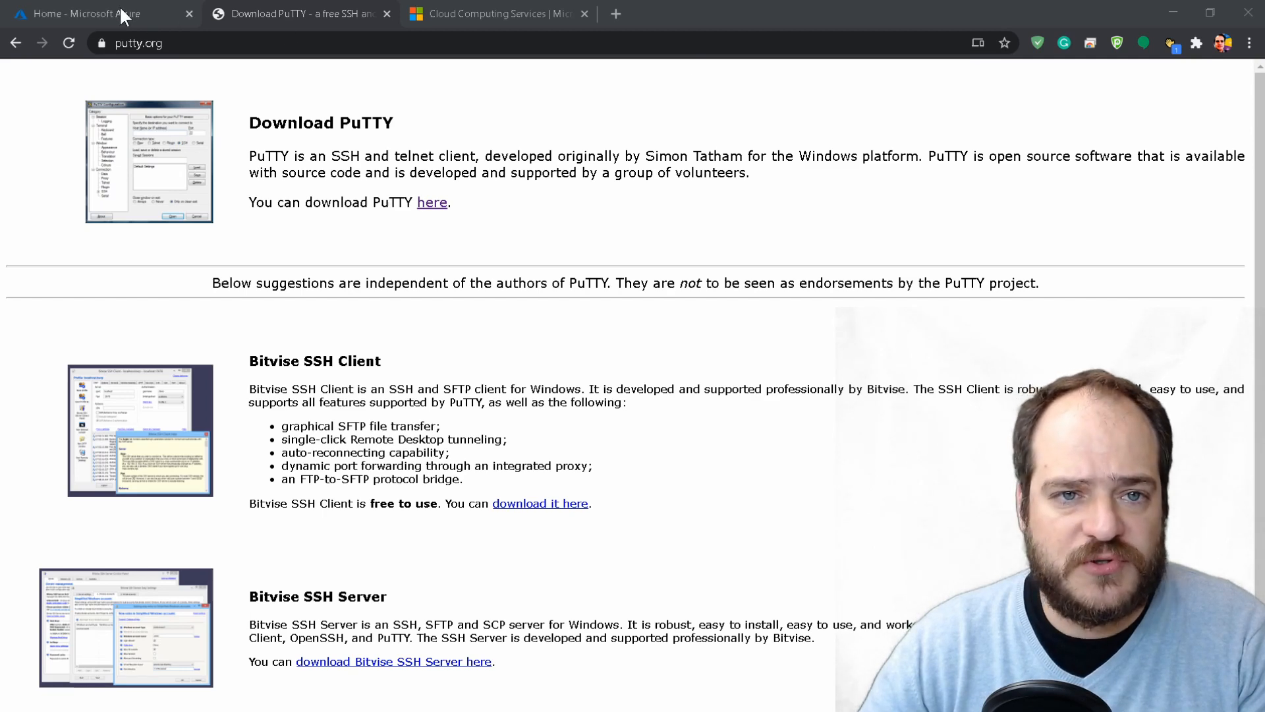
- Return to the Azure portal home, close the marketing site and list all resources (none shown)
left_click(99, 14)
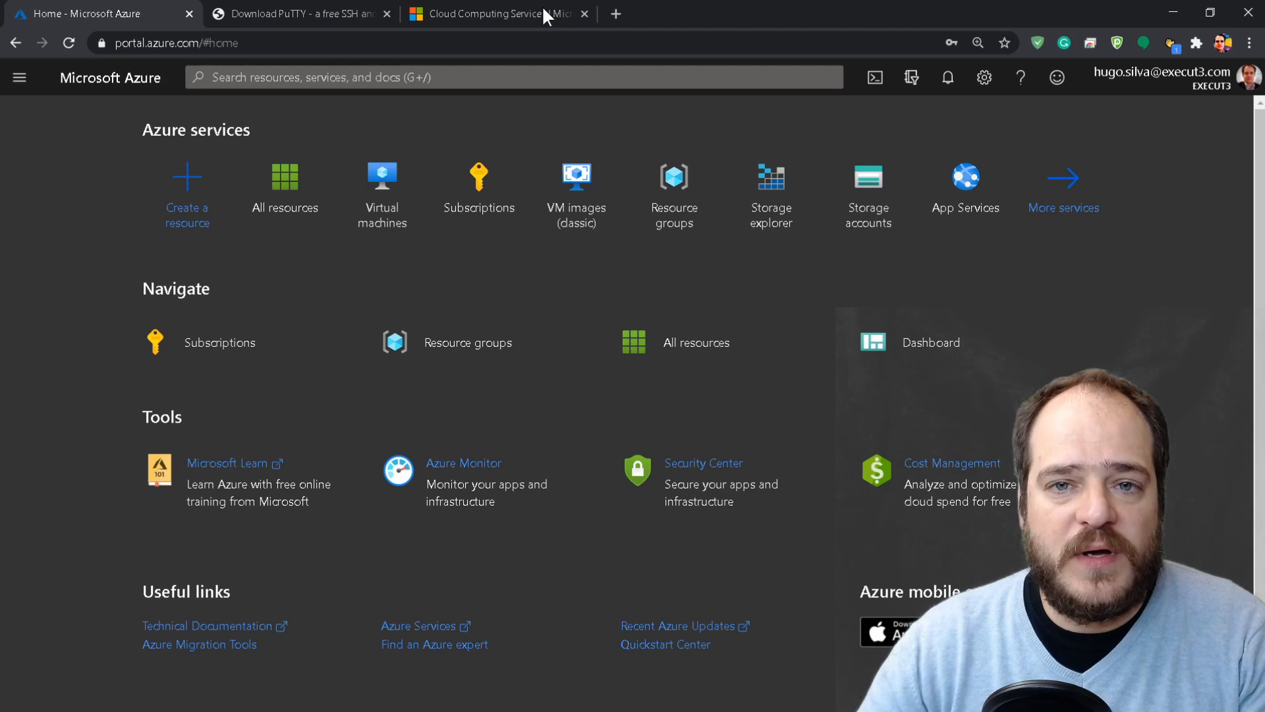
left_click(503, 14)
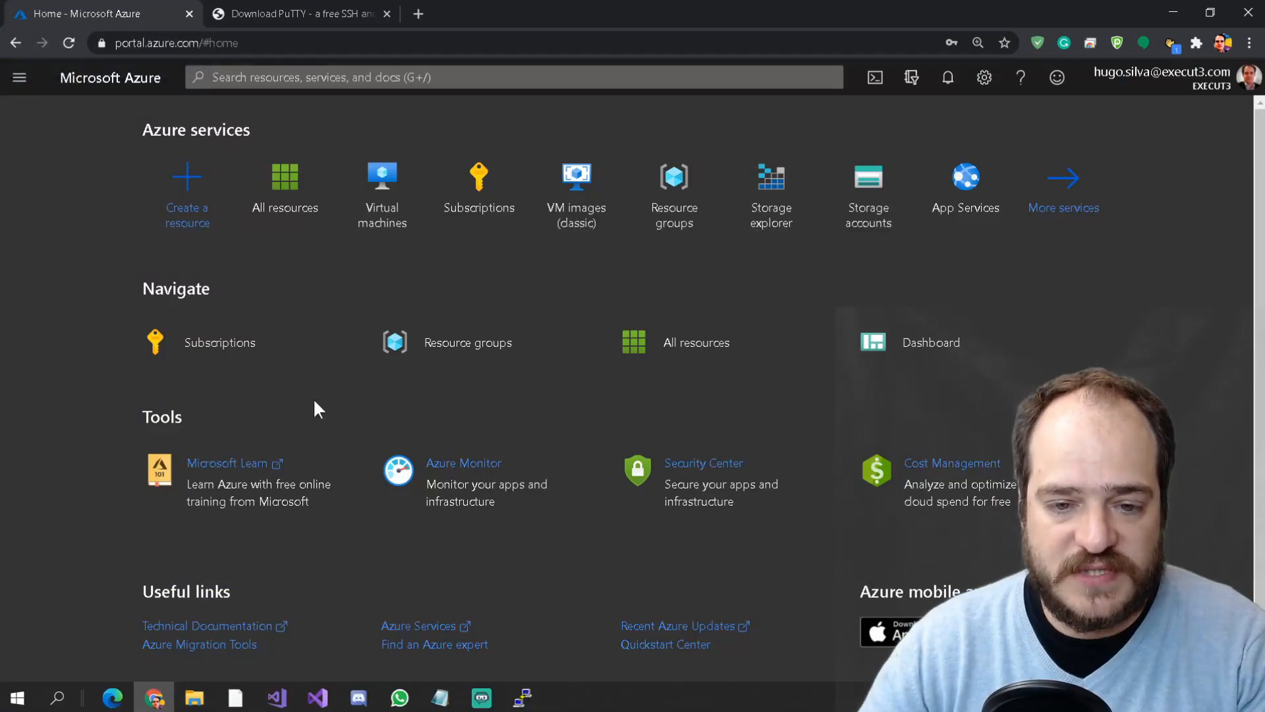
mouse_move(296, 198)
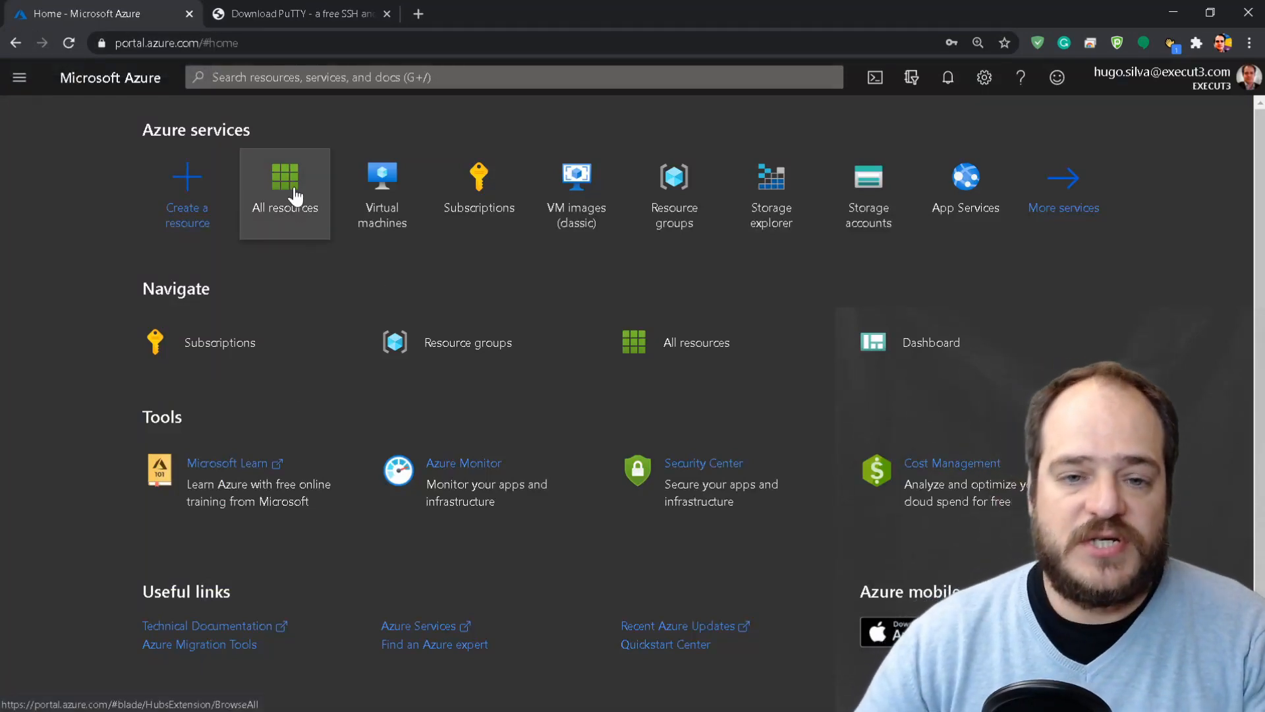
left_click(284, 185)
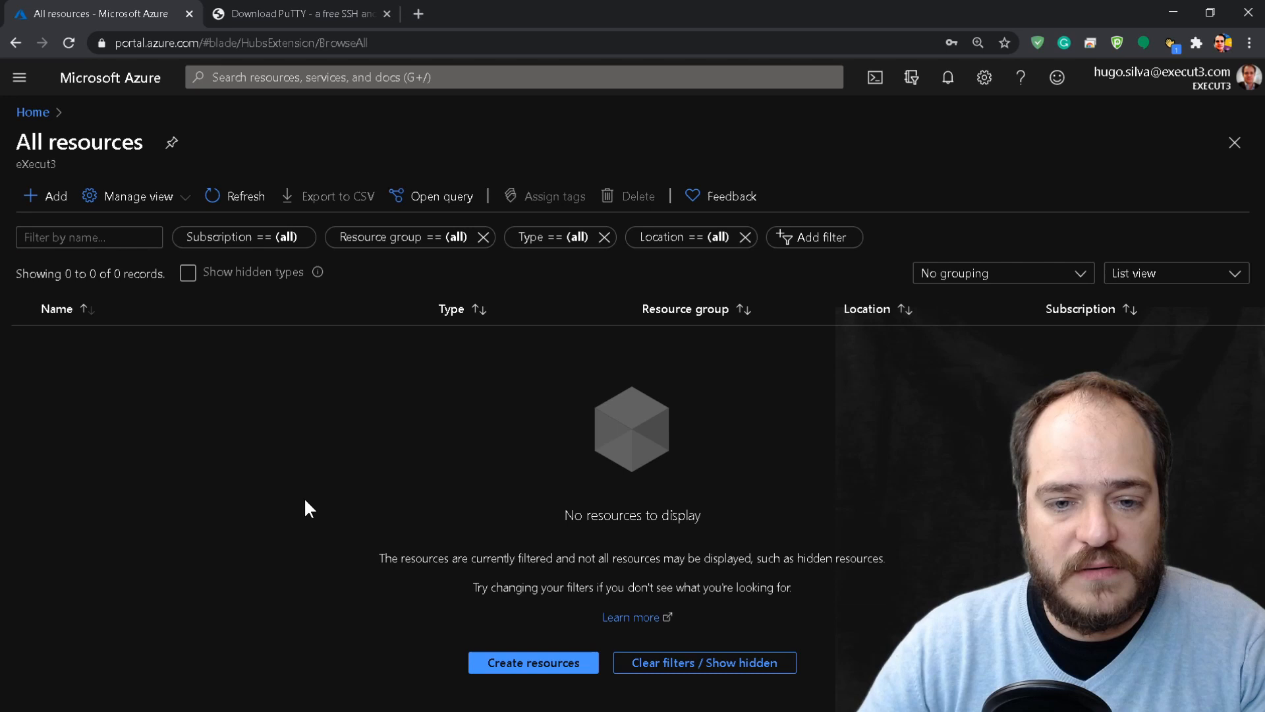
mouse_move(323, 465)
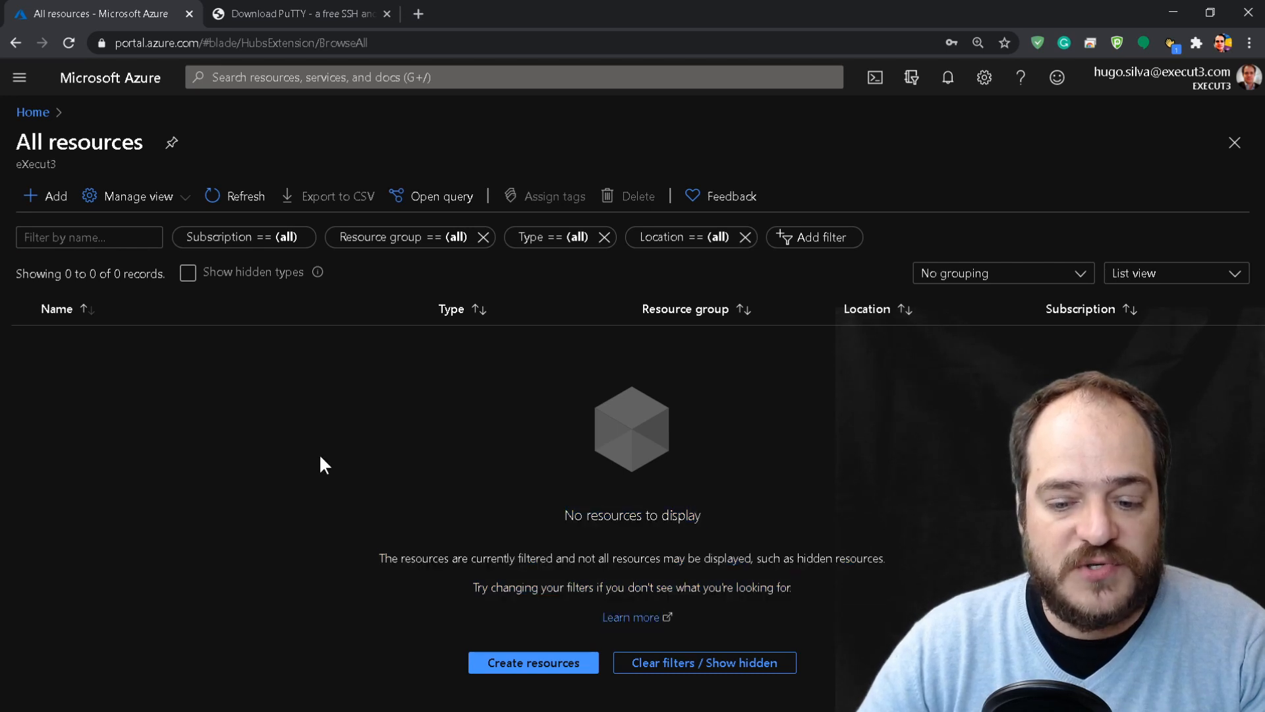
mouse_move(533, 665)
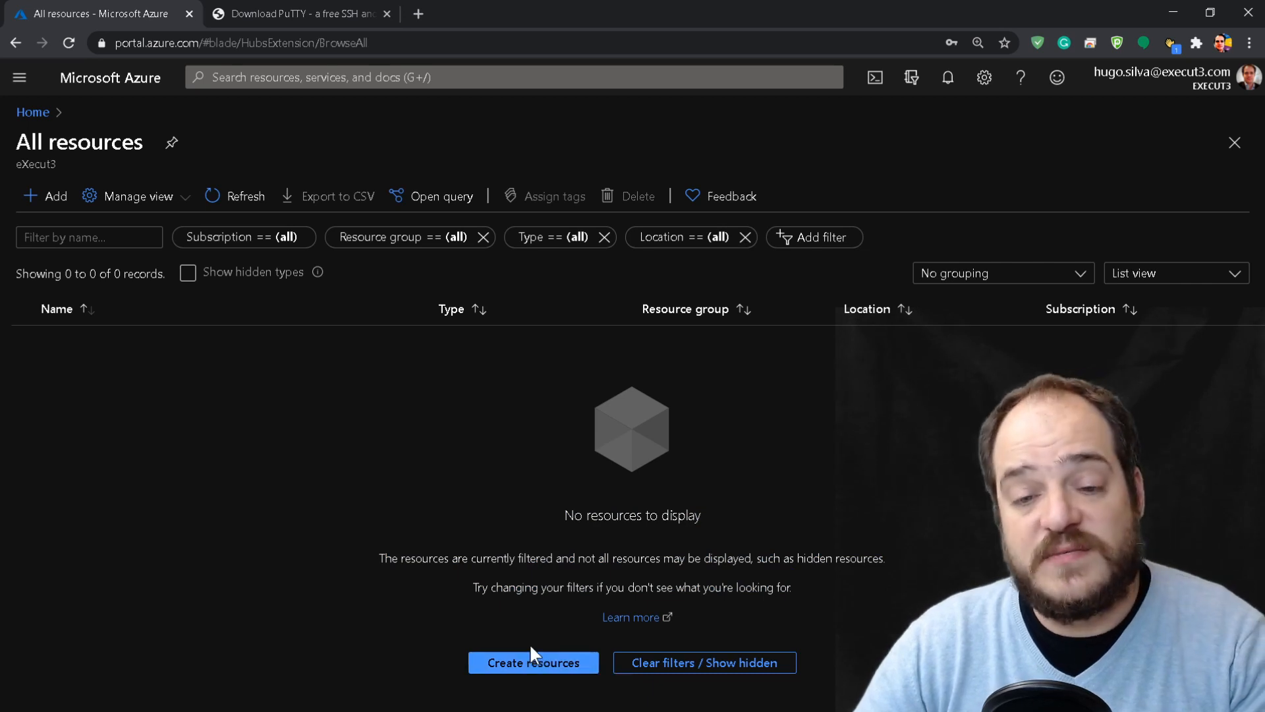
- Search 'vi' for the Virtual machines service and start adding a new VM
left_click(533, 662)
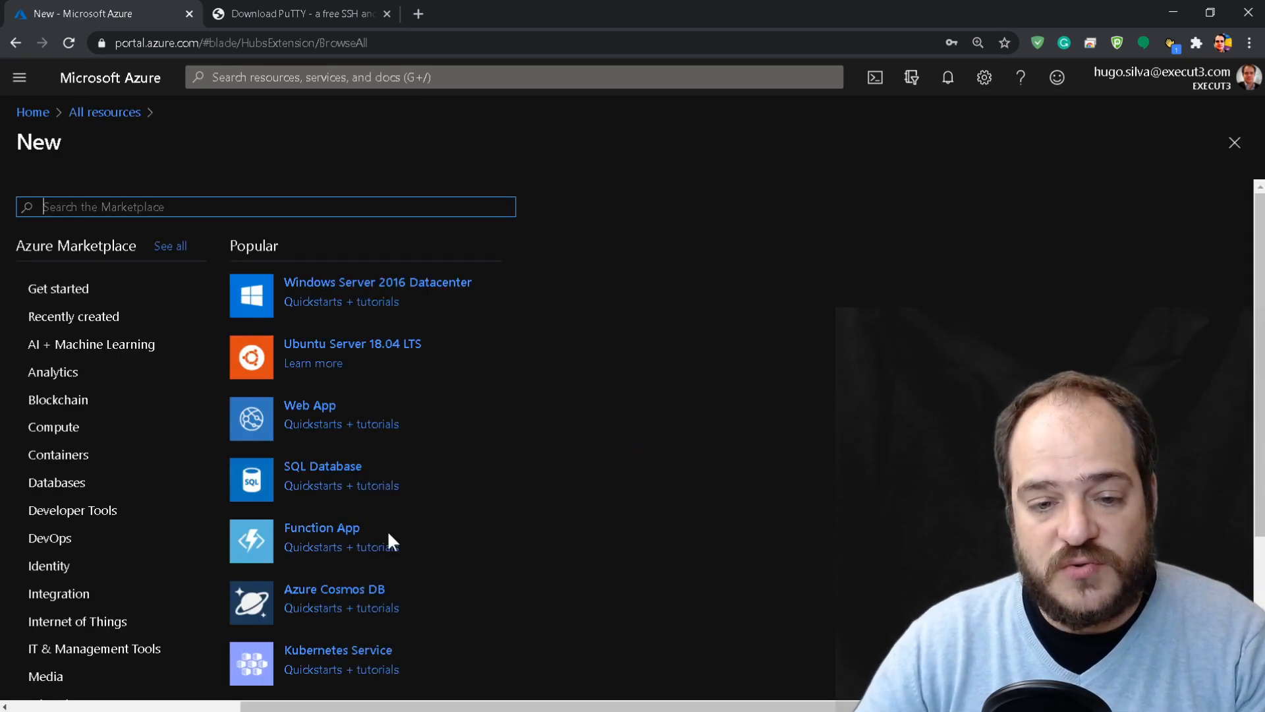
mouse_move(323, 229)
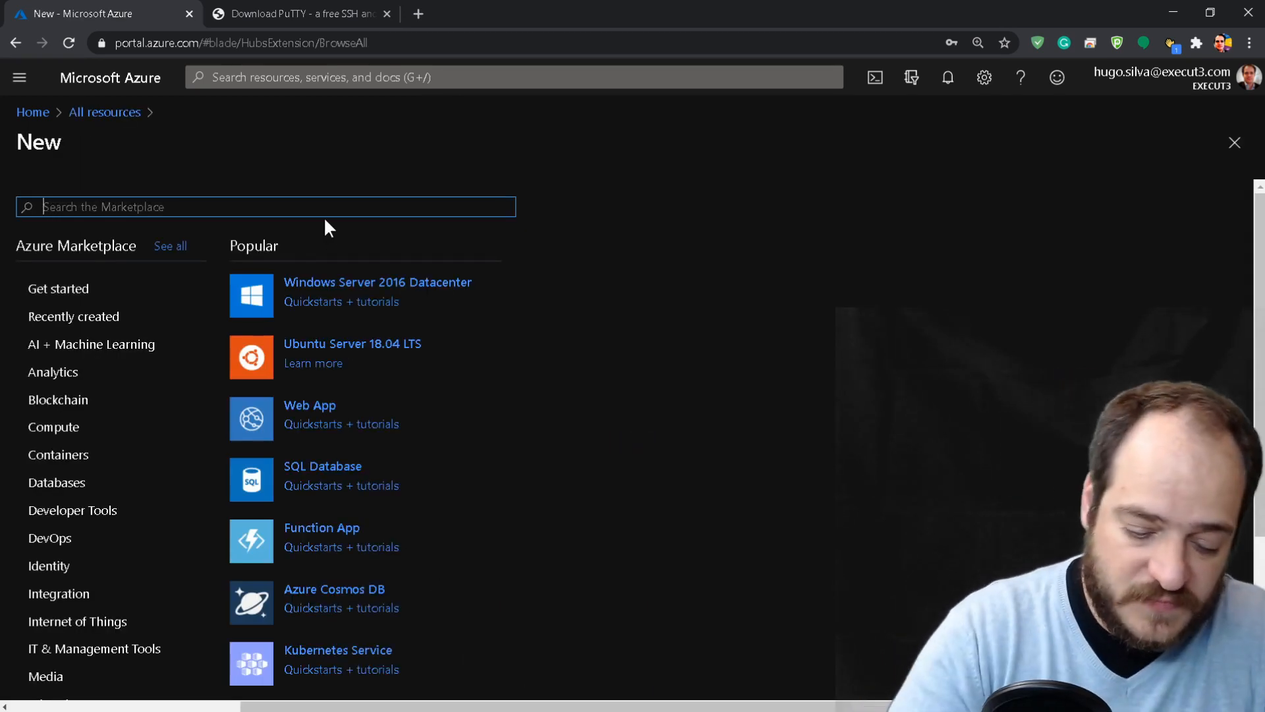
type("vir")
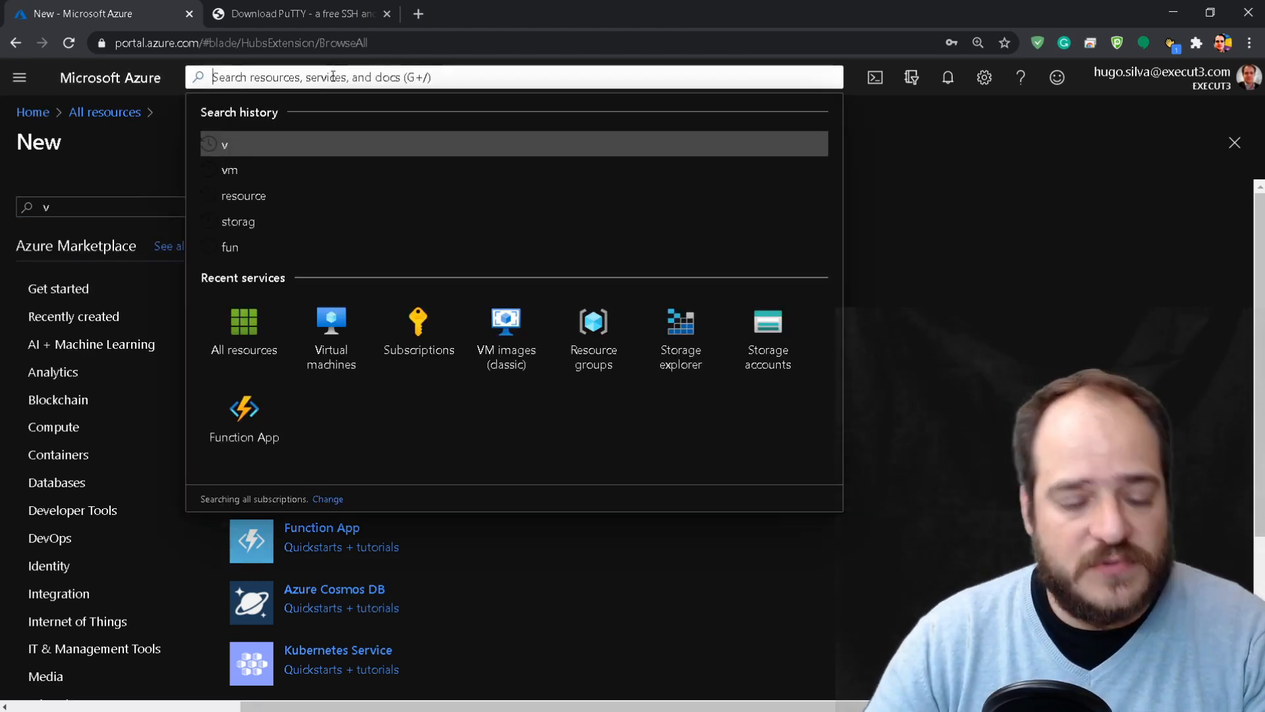
type("vi")
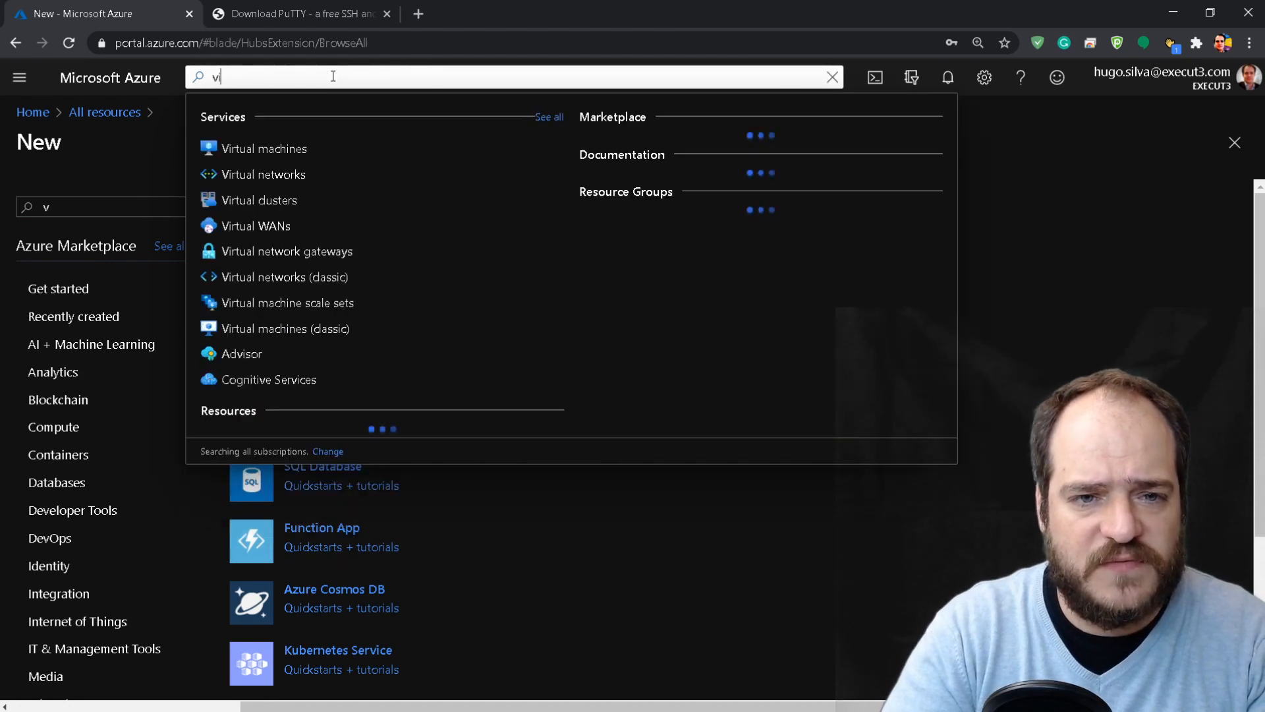
left_click(263, 148)
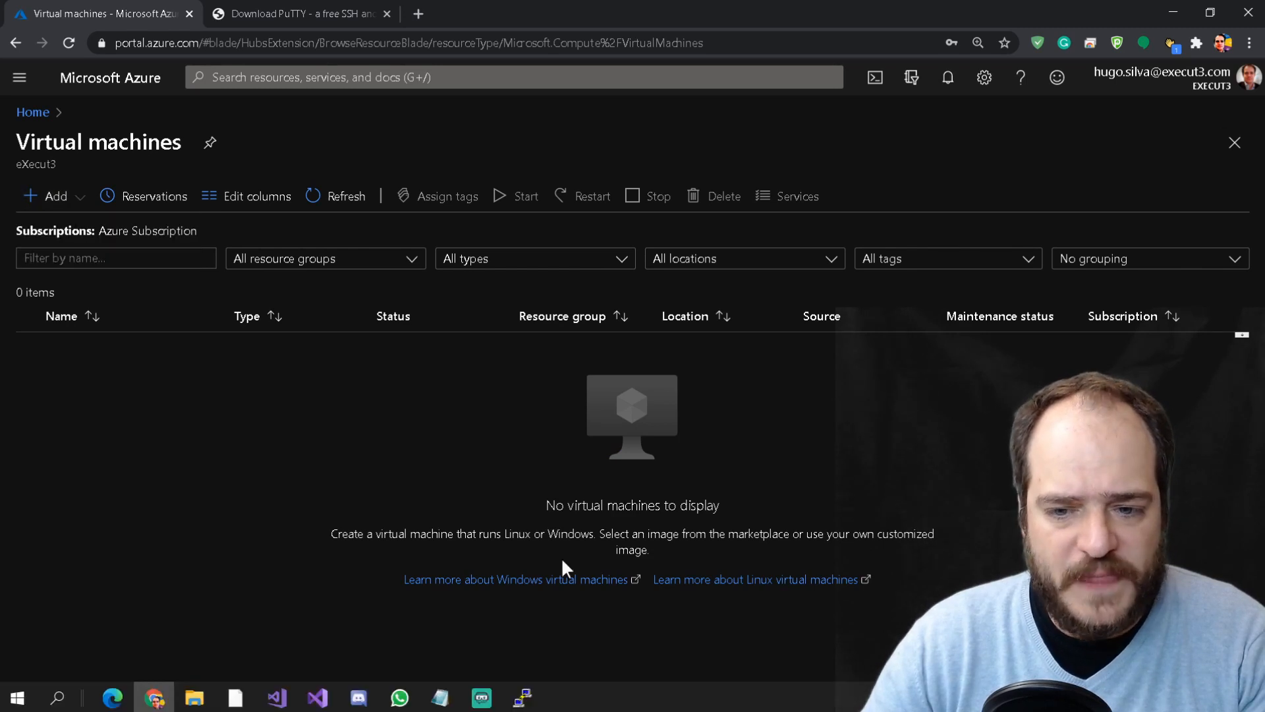
left_click(54, 197)
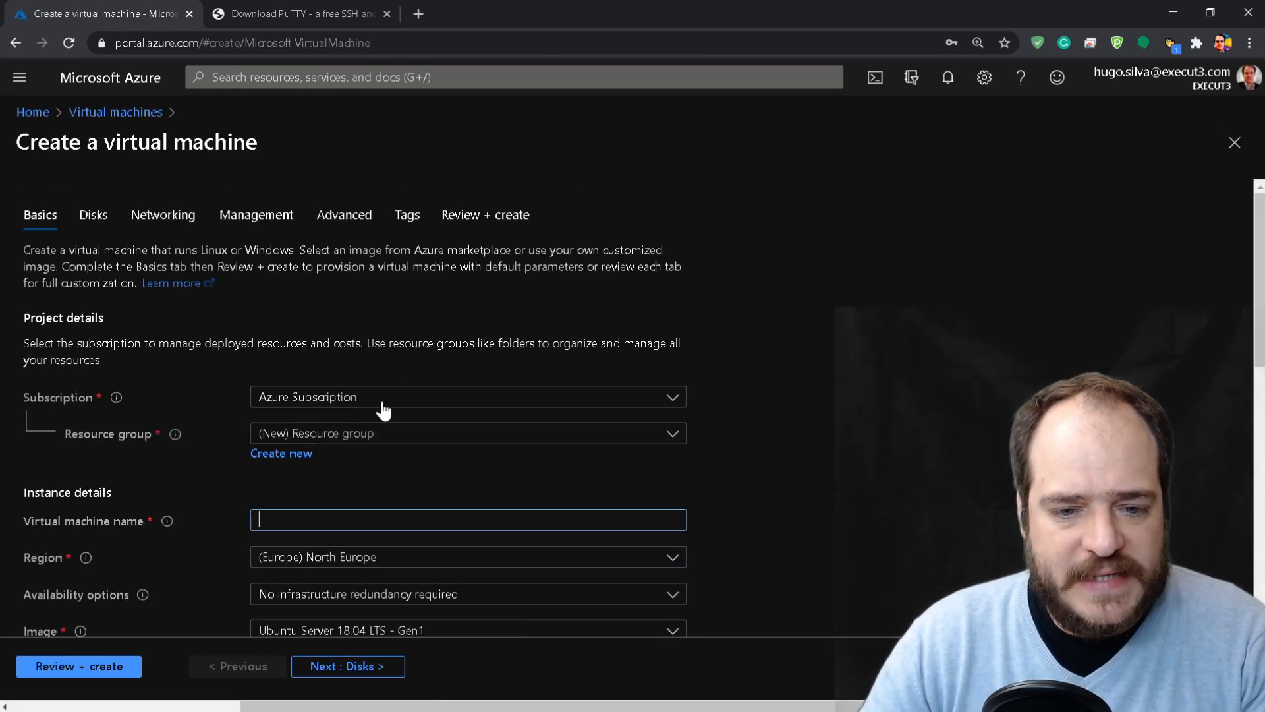
- Keep the Azure Subscription and choose the existing Demo resource group
left_click(468, 396)
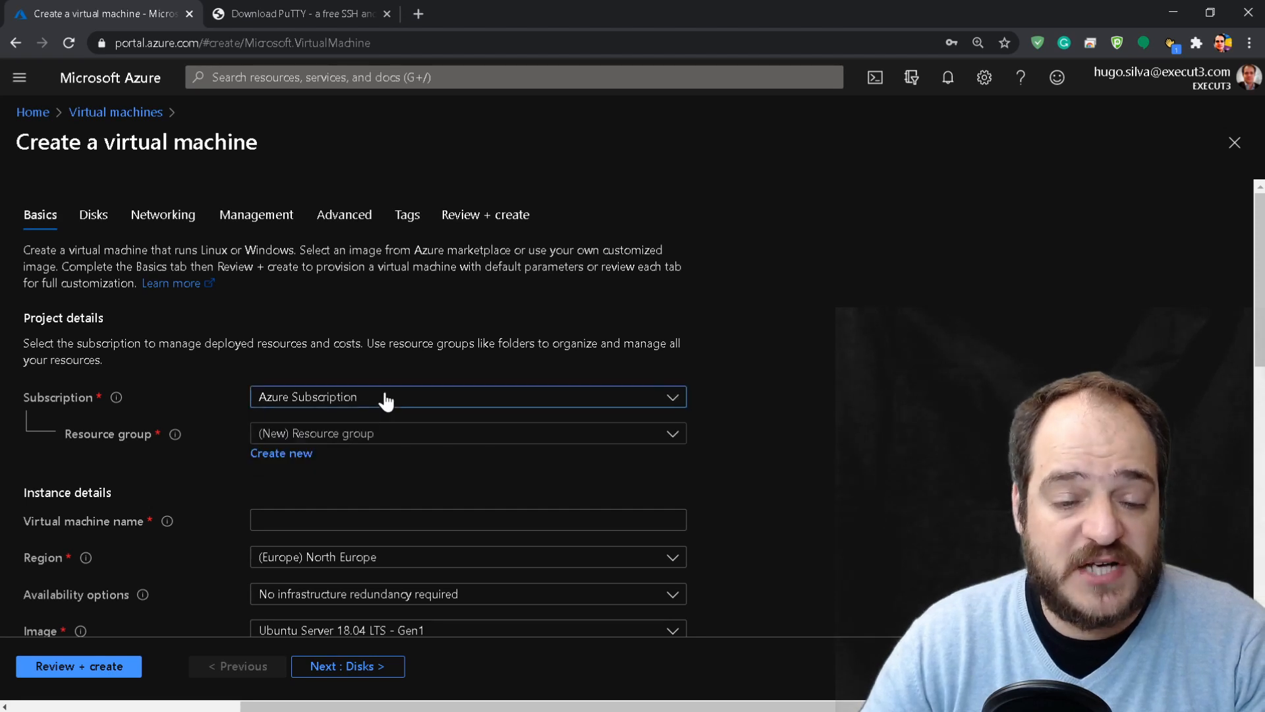
mouse_move(310, 405)
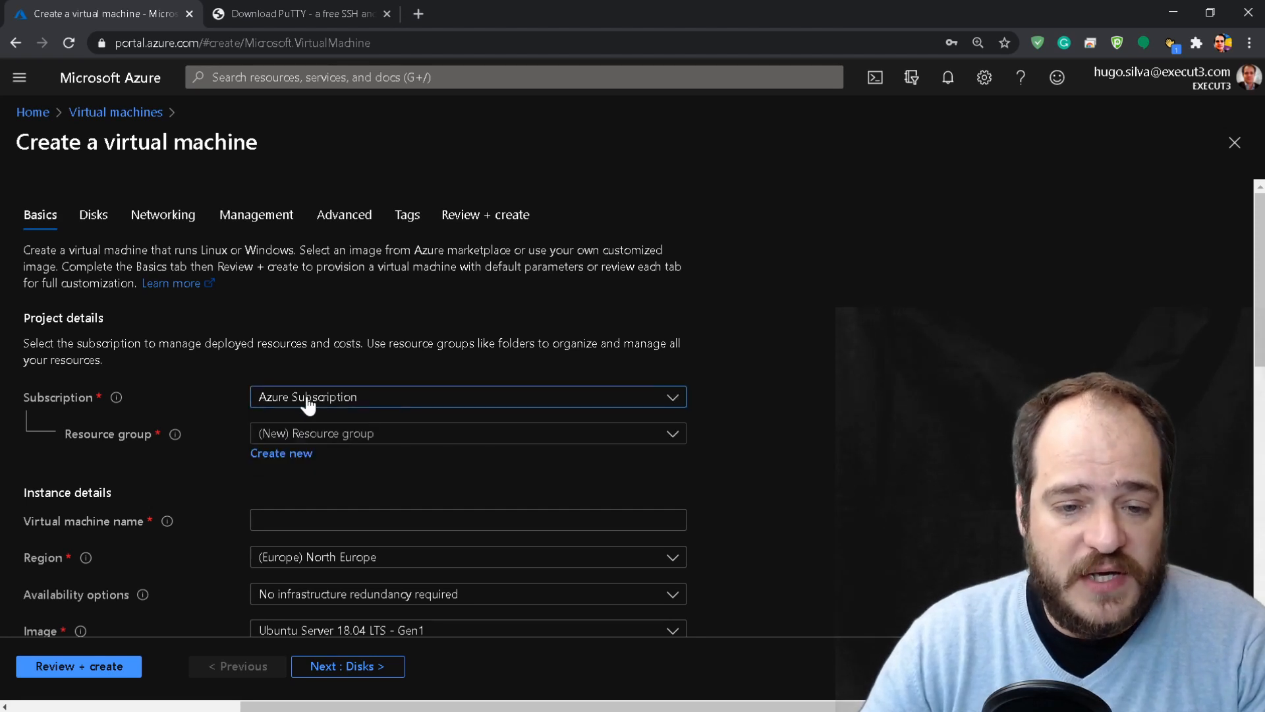
mouse_move(280, 402)
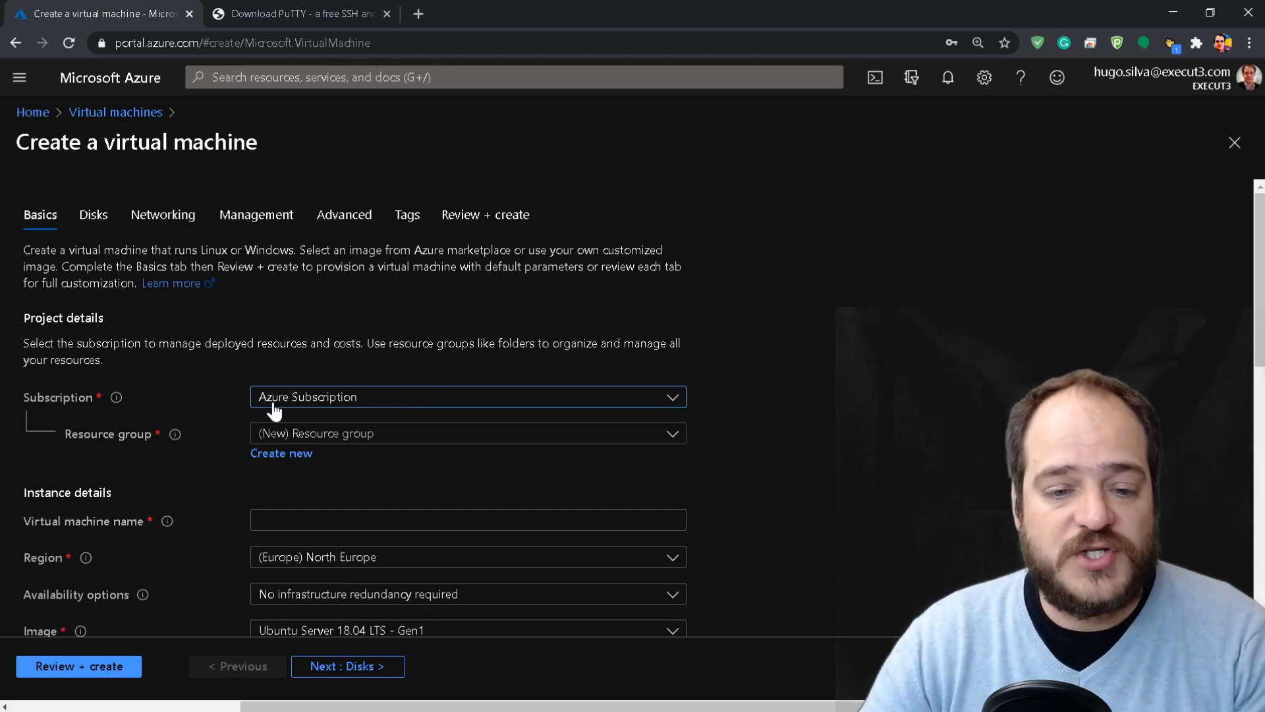
mouse_move(338, 450)
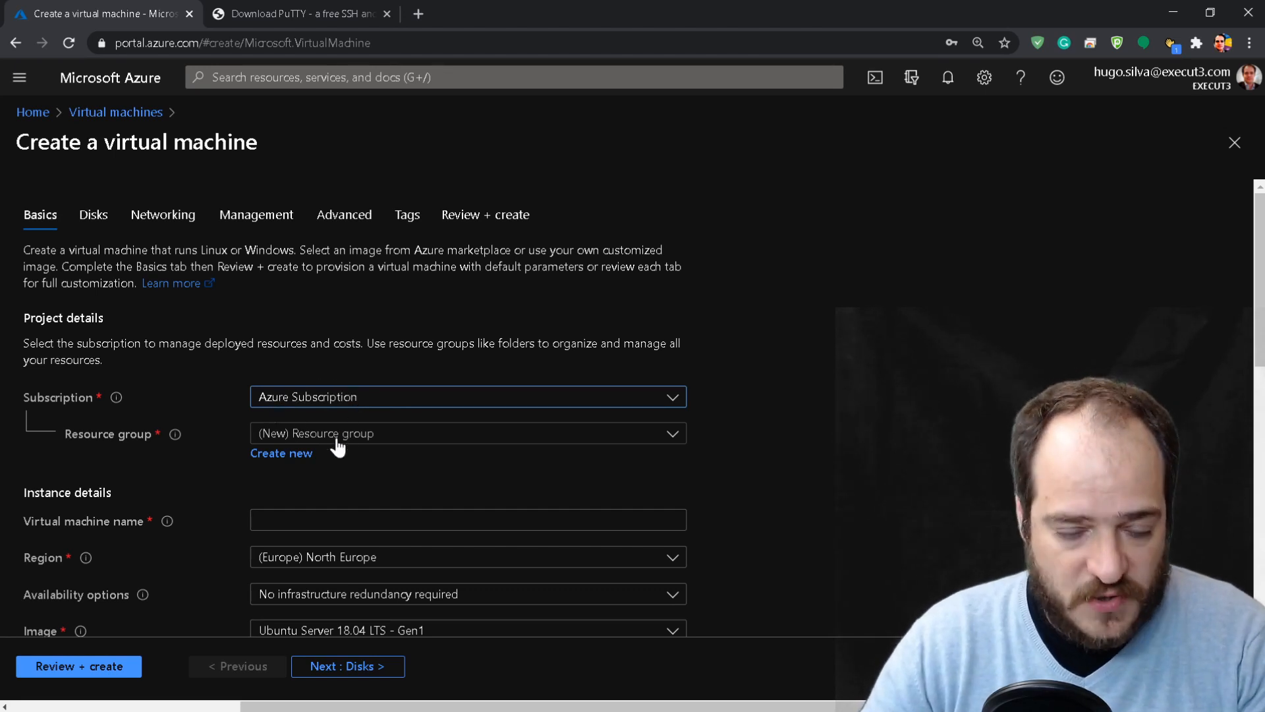
left_click(469, 433)
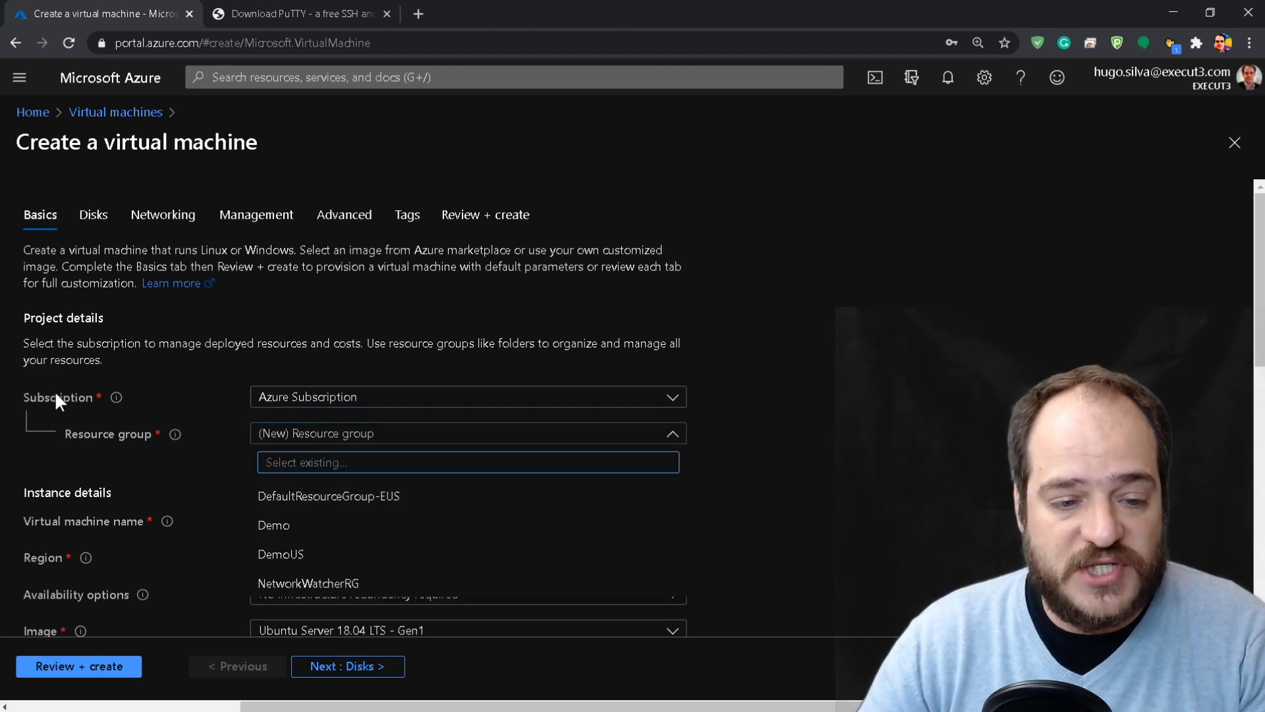
mouse_move(280, 532)
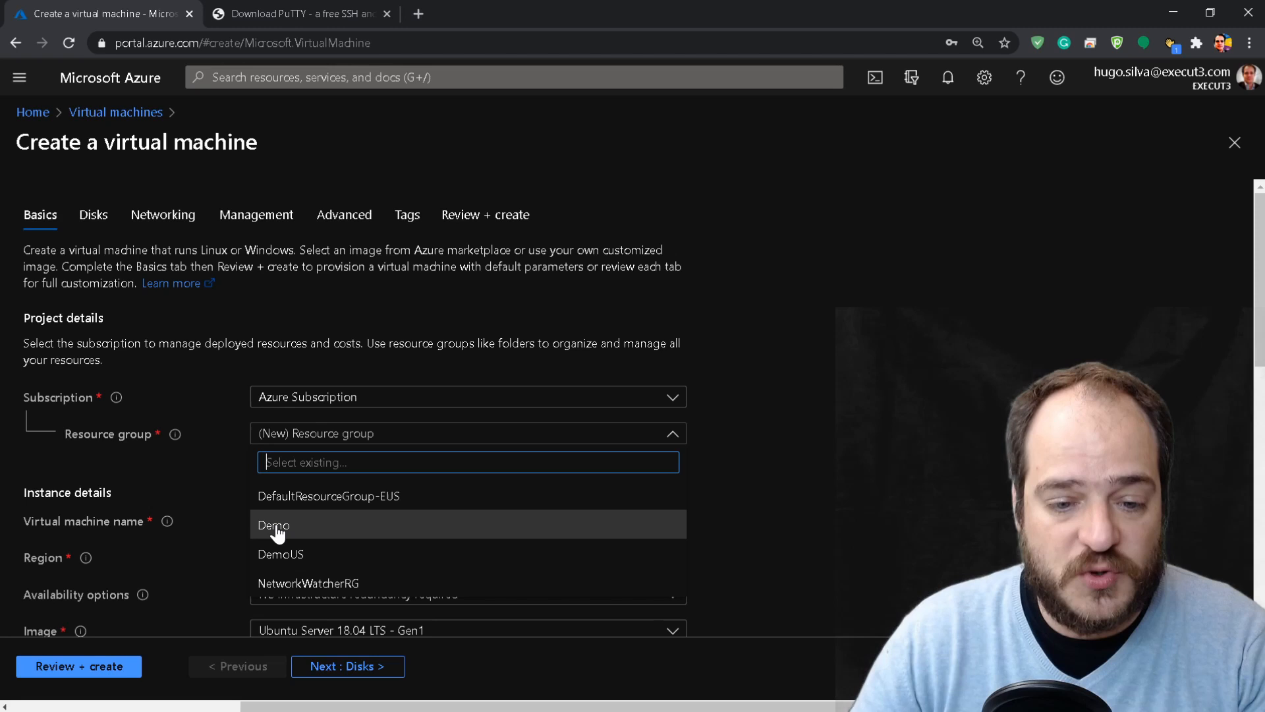
left_click(272, 525)
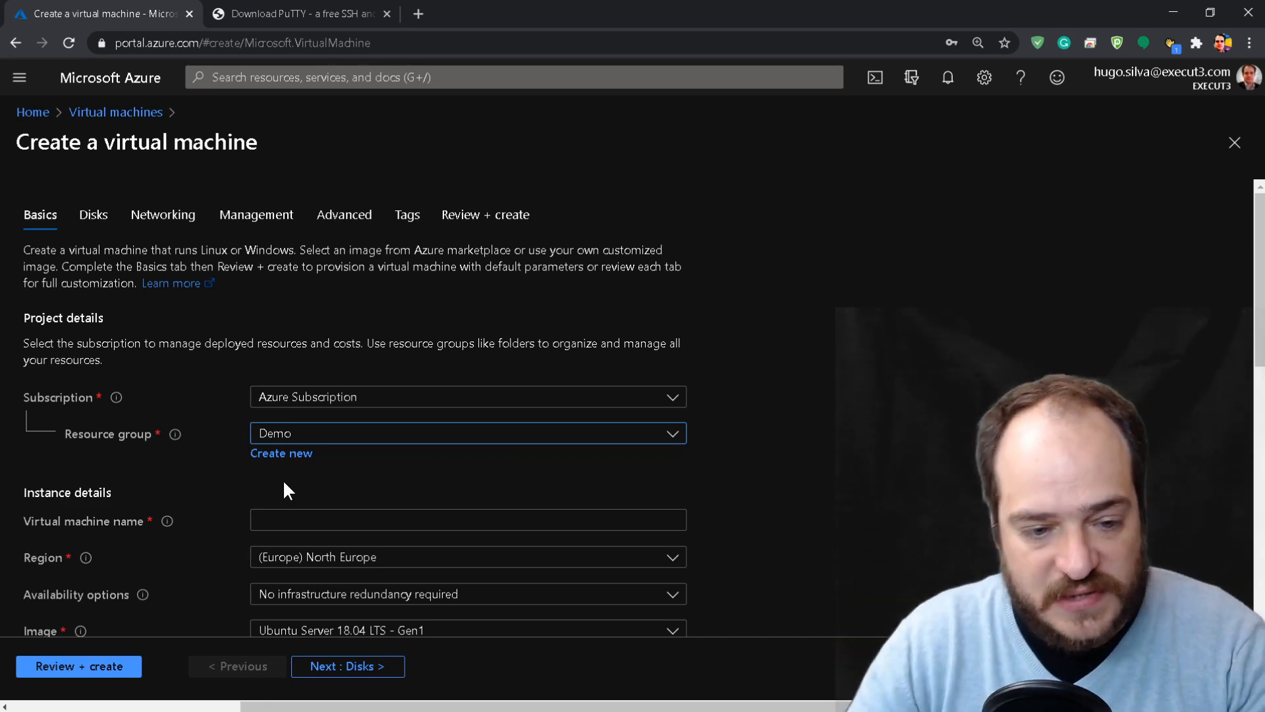
- Name the VM LinuxDemo and select the cheaper Standard_B1ls size
scroll("down", 3)
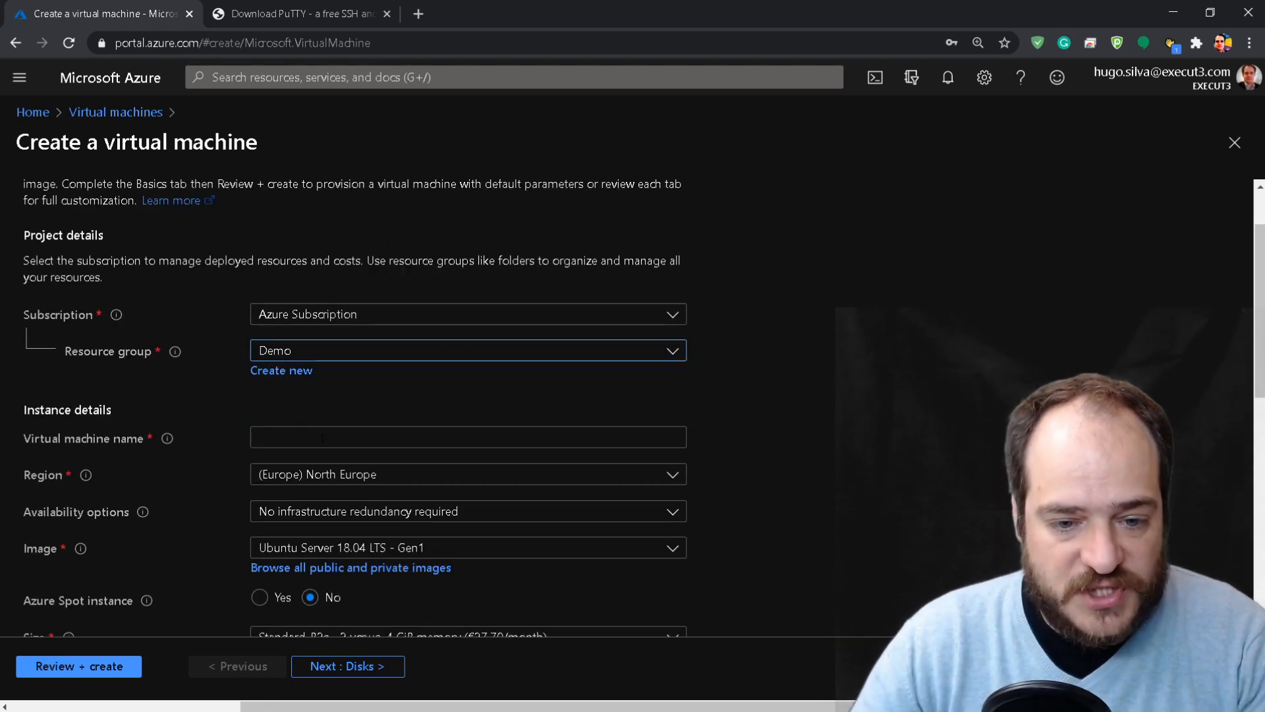
type("LinuxDemo")
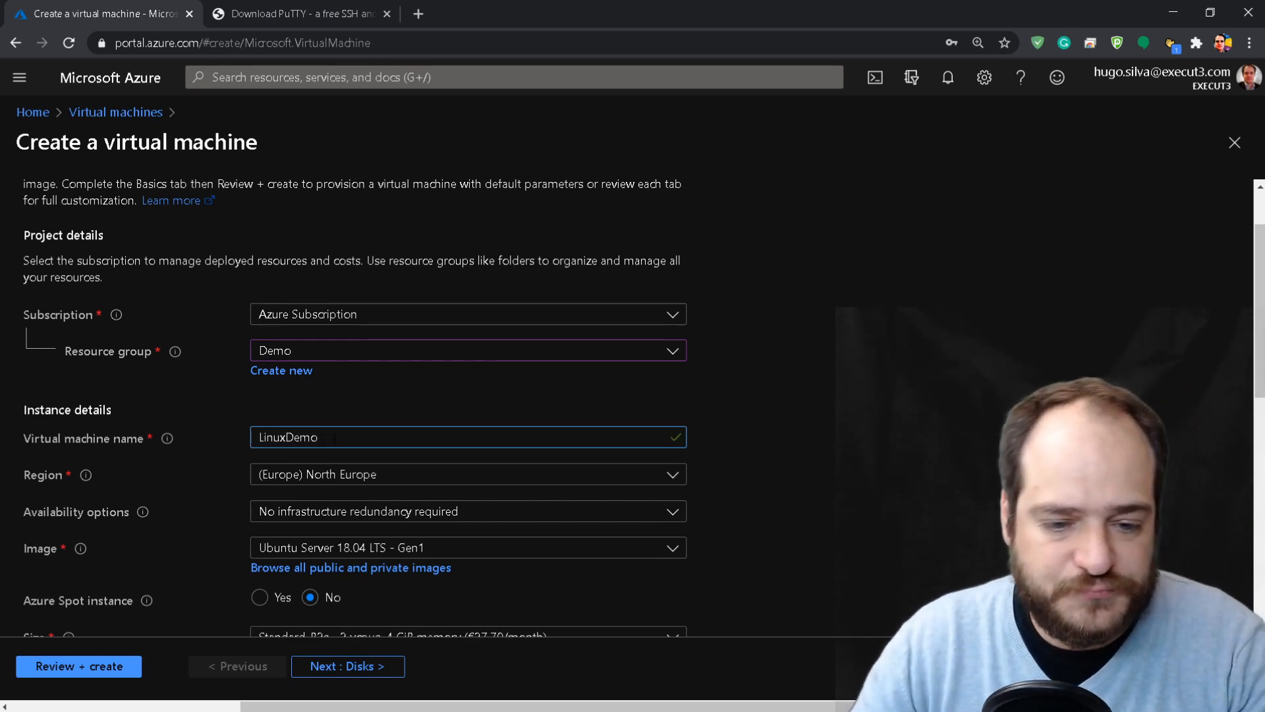
scroll("down", 3)
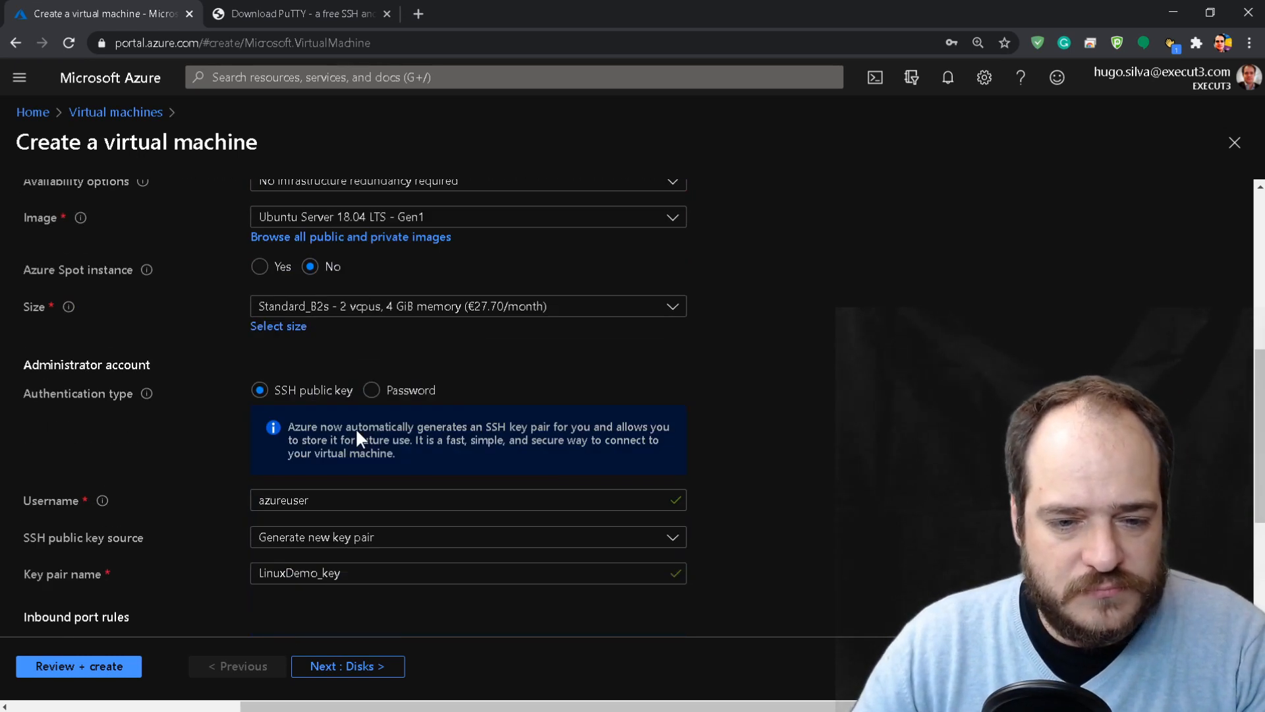
scroll("down", 3)
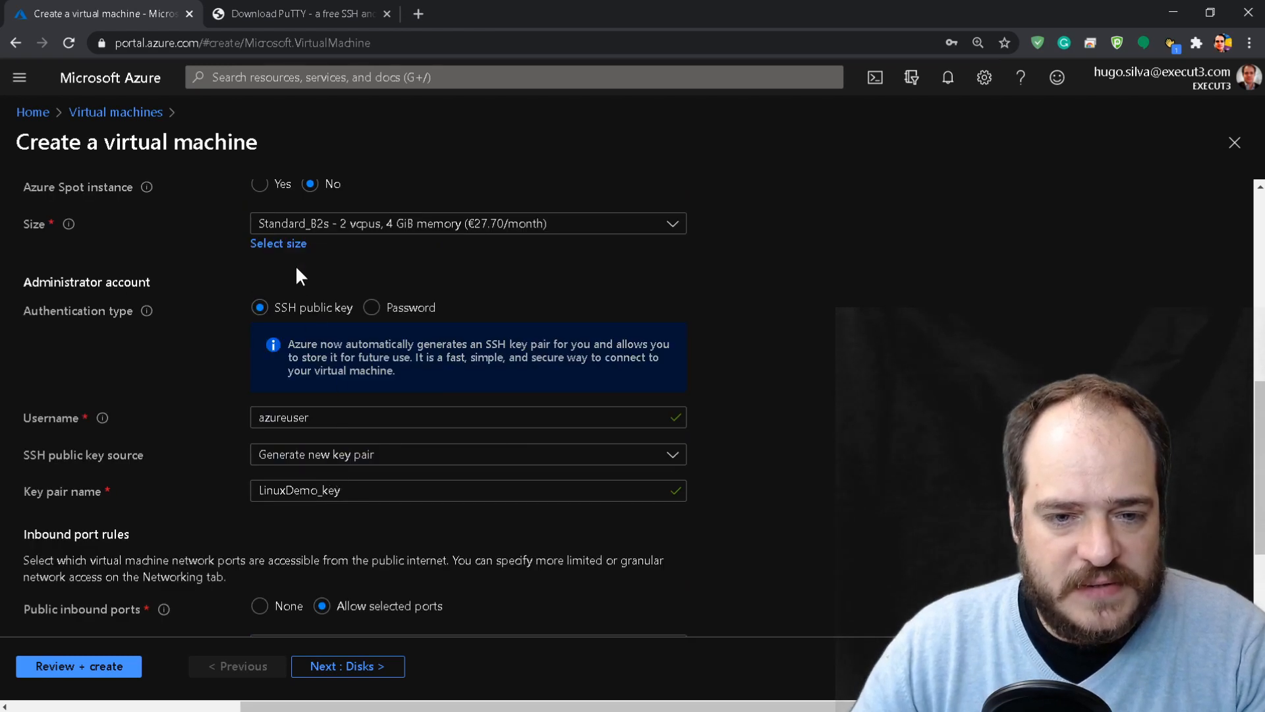
left_click(277, 243)
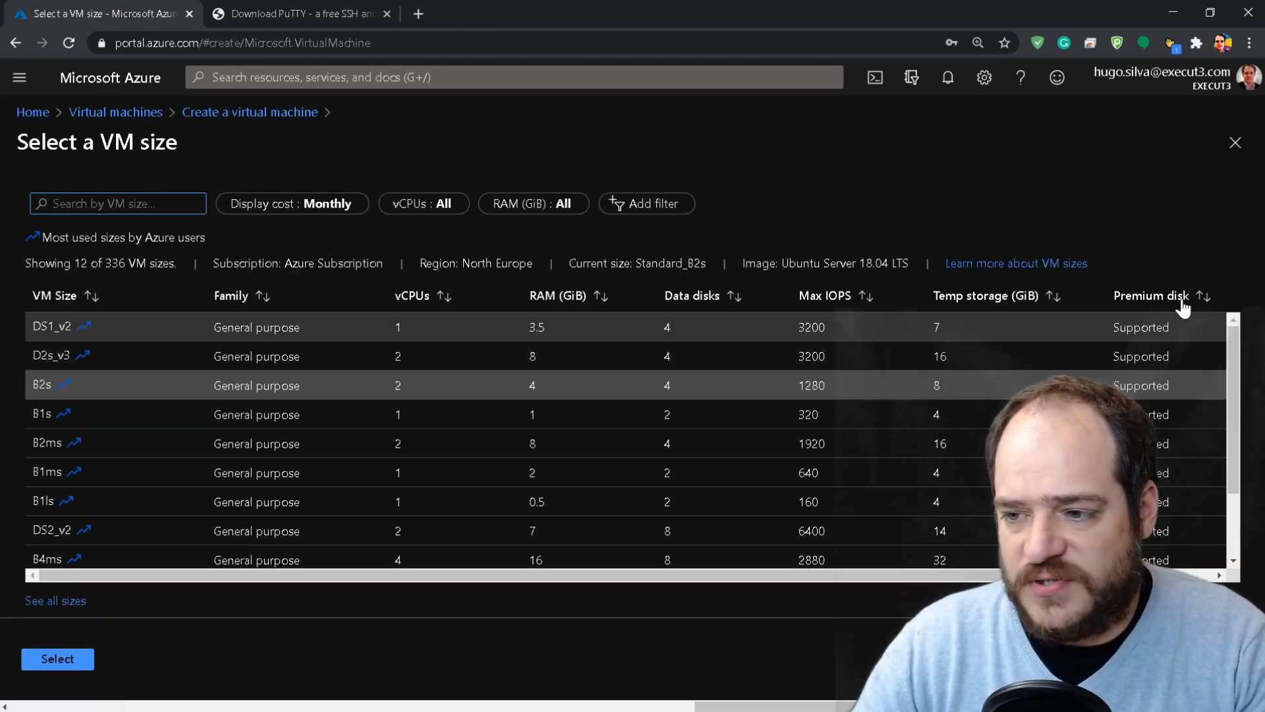
scroll("right", 3)
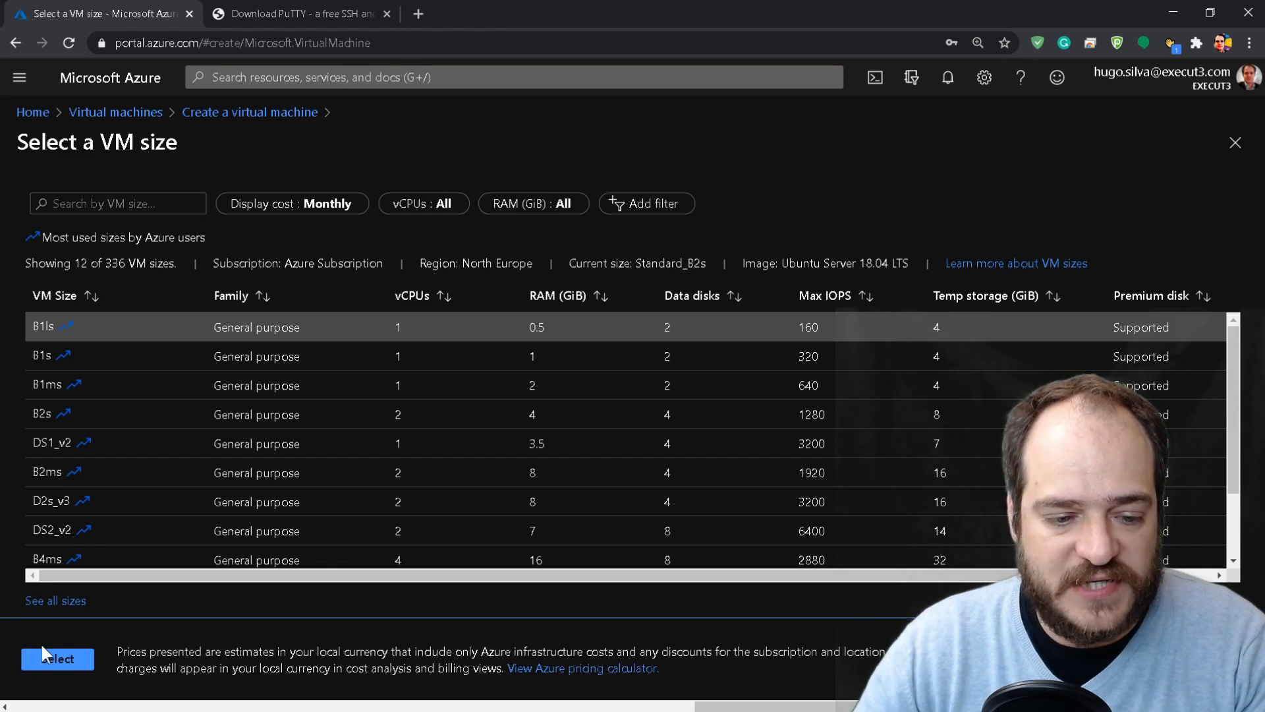
left_click(56, 658)
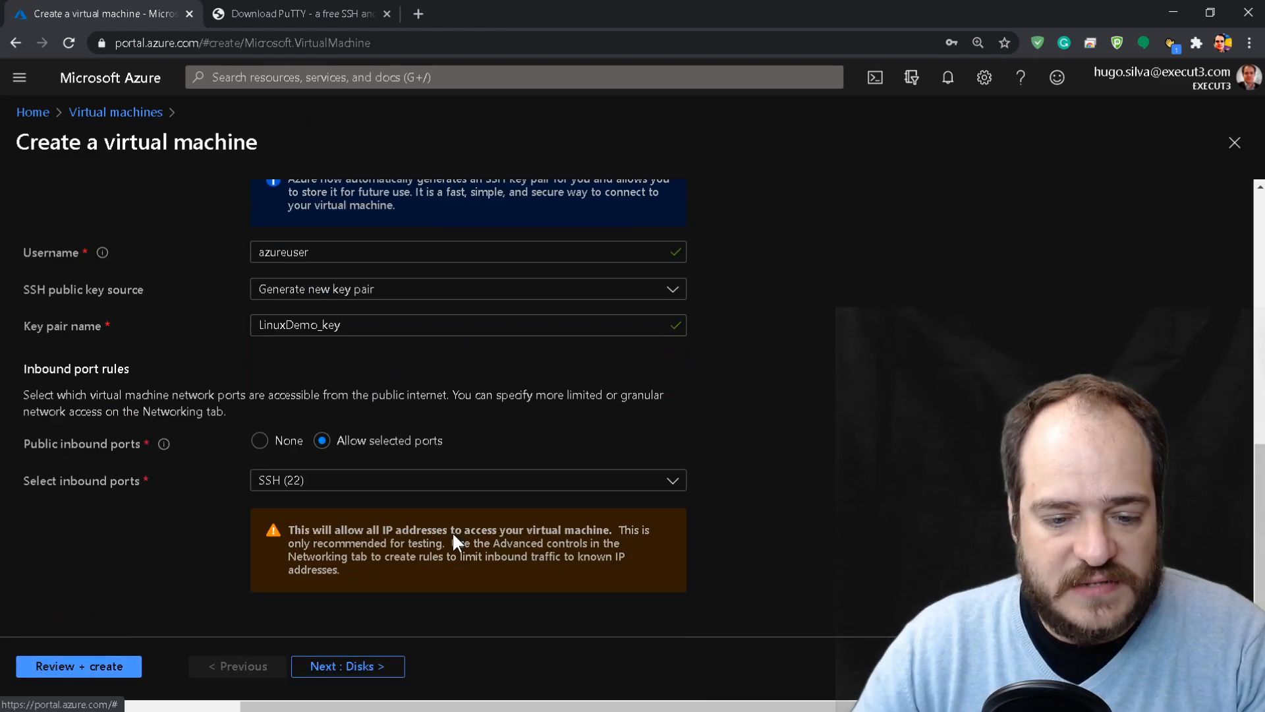
left_click(347, 666)
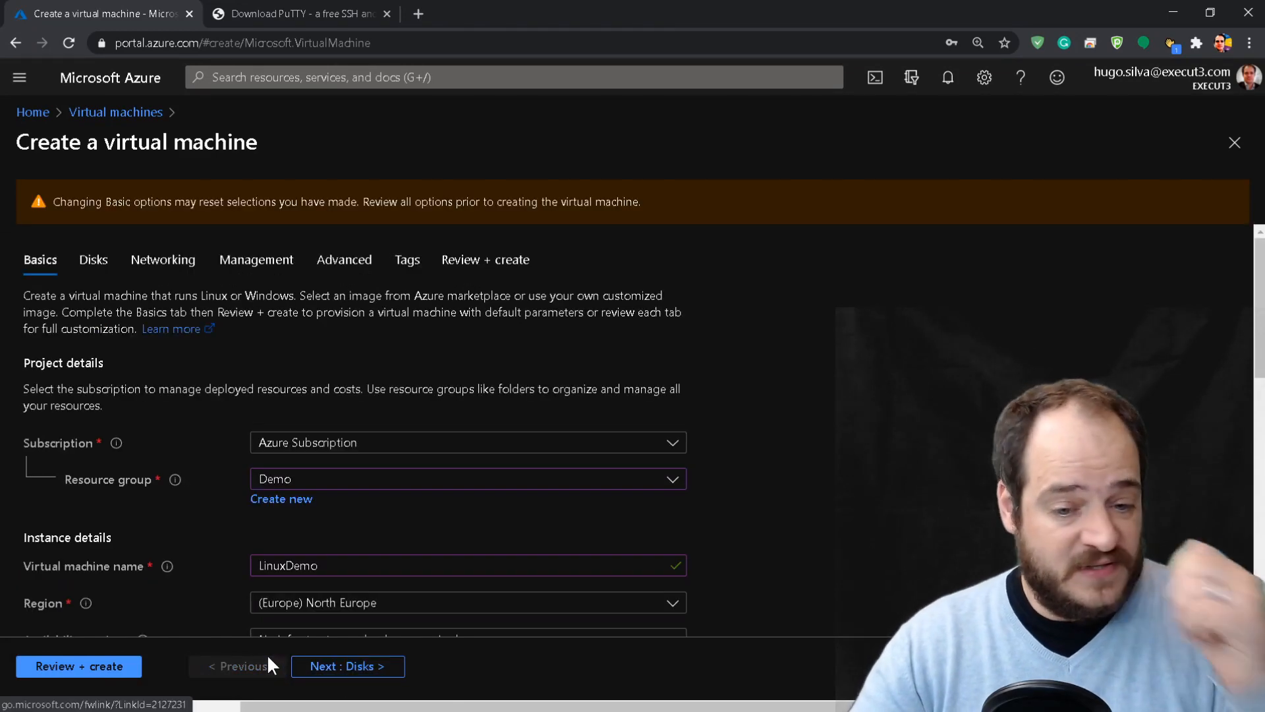
- Review the allowed inbound ports (SSH 22) and advance to the Disks step
scroll("down", 3)
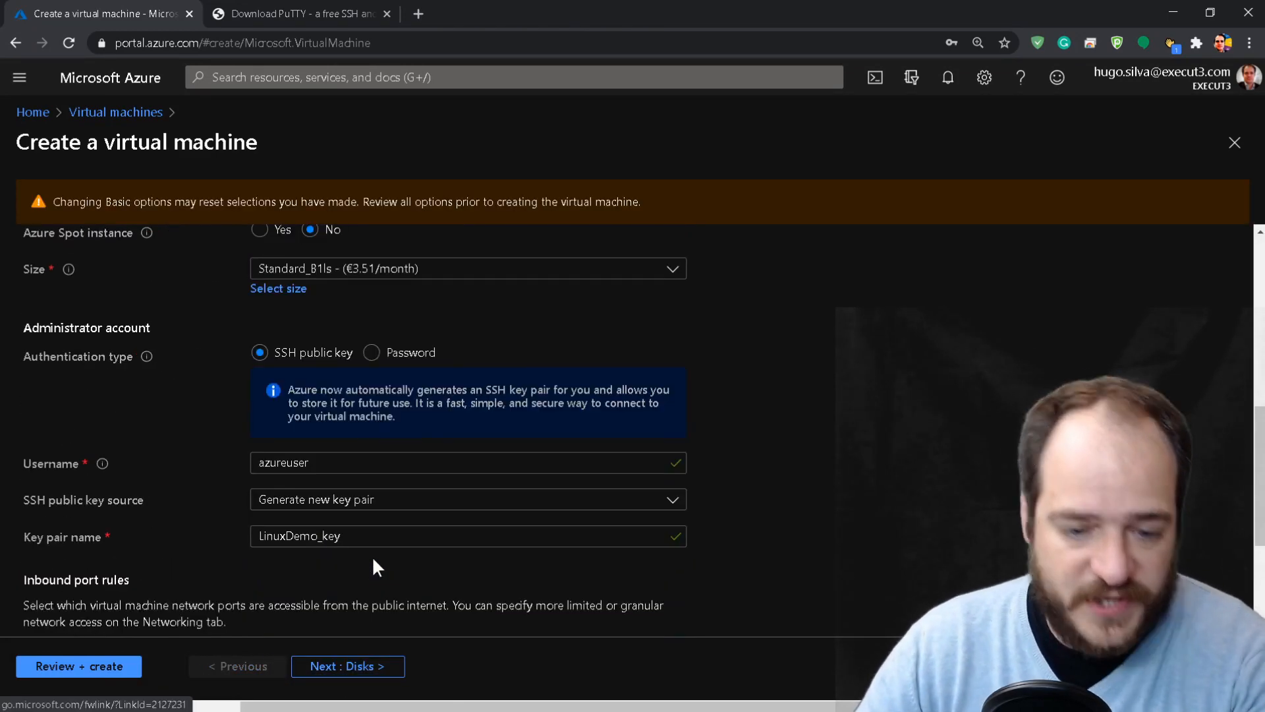
scroll("down", 3)
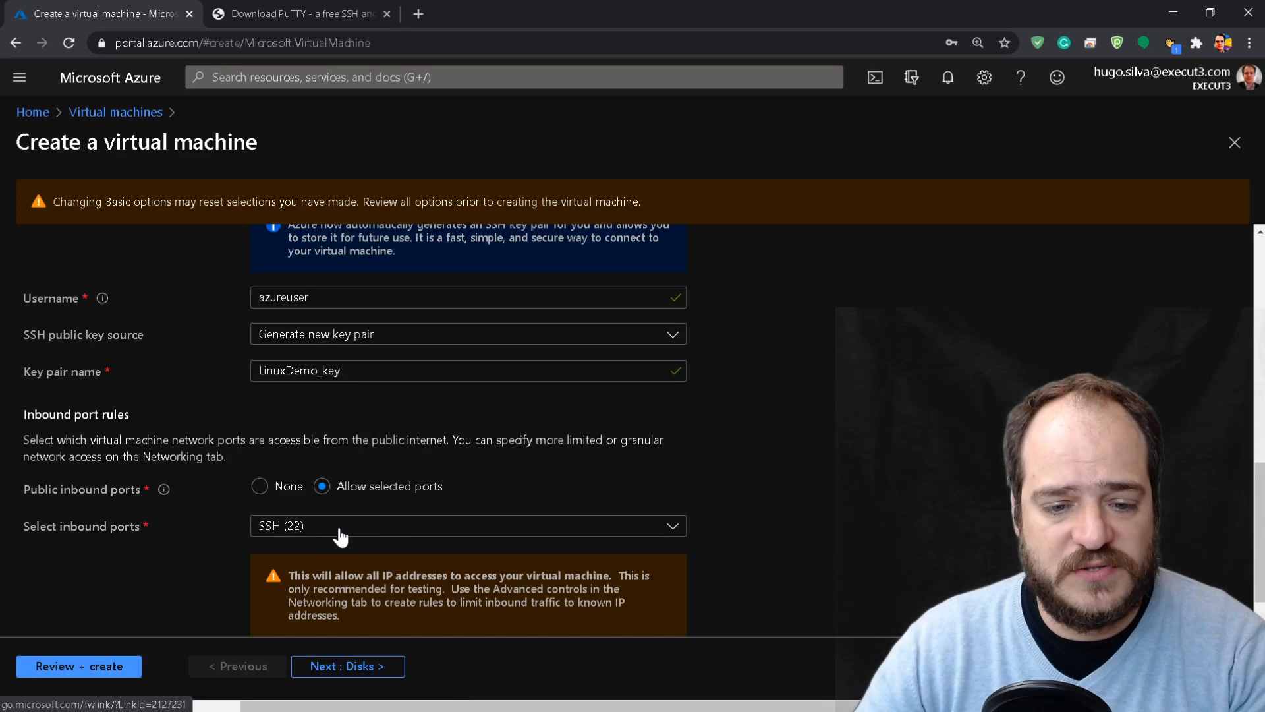
left_click(467, 525)
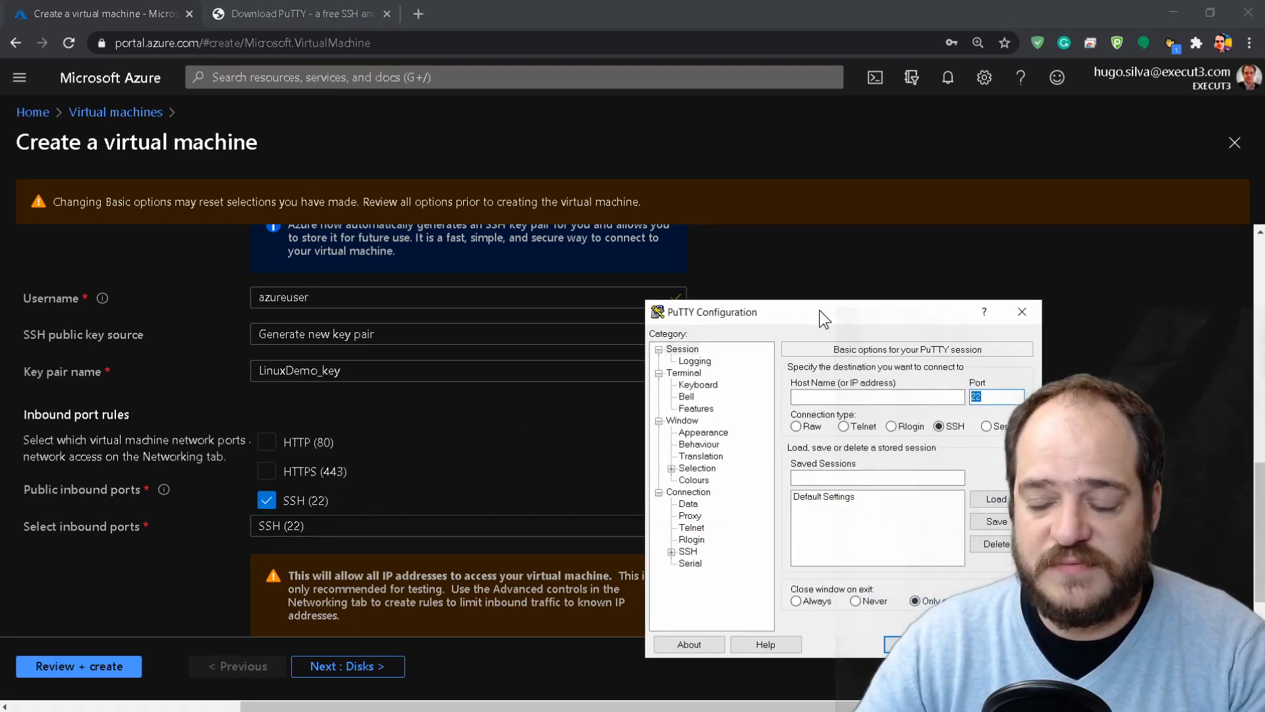
left_click(1022, 311)
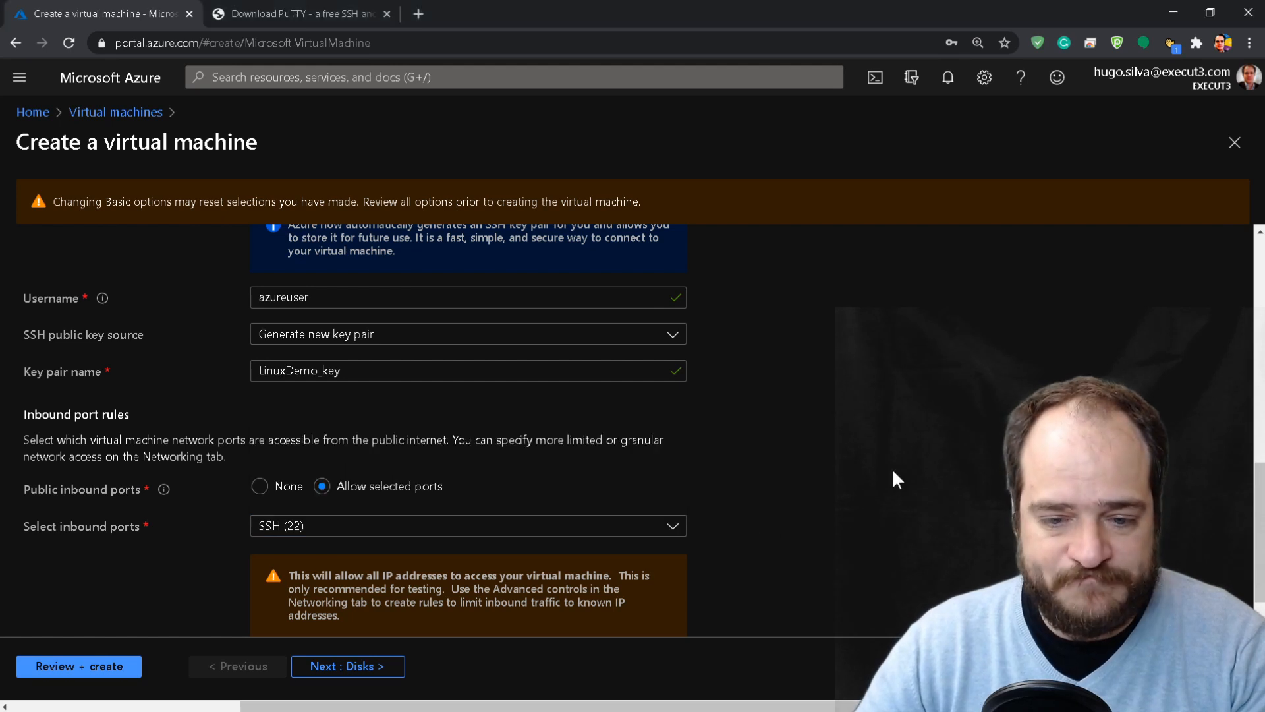
left_click(347, 666)
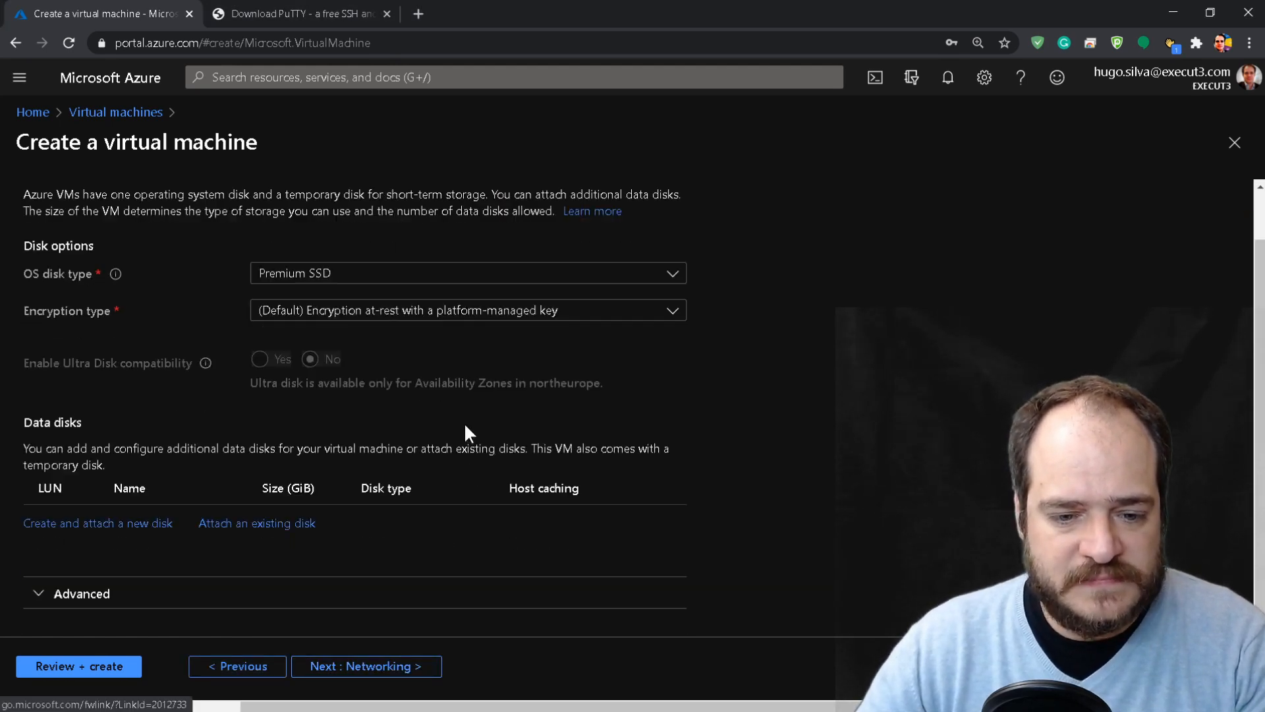
mouse_move(50, 556)
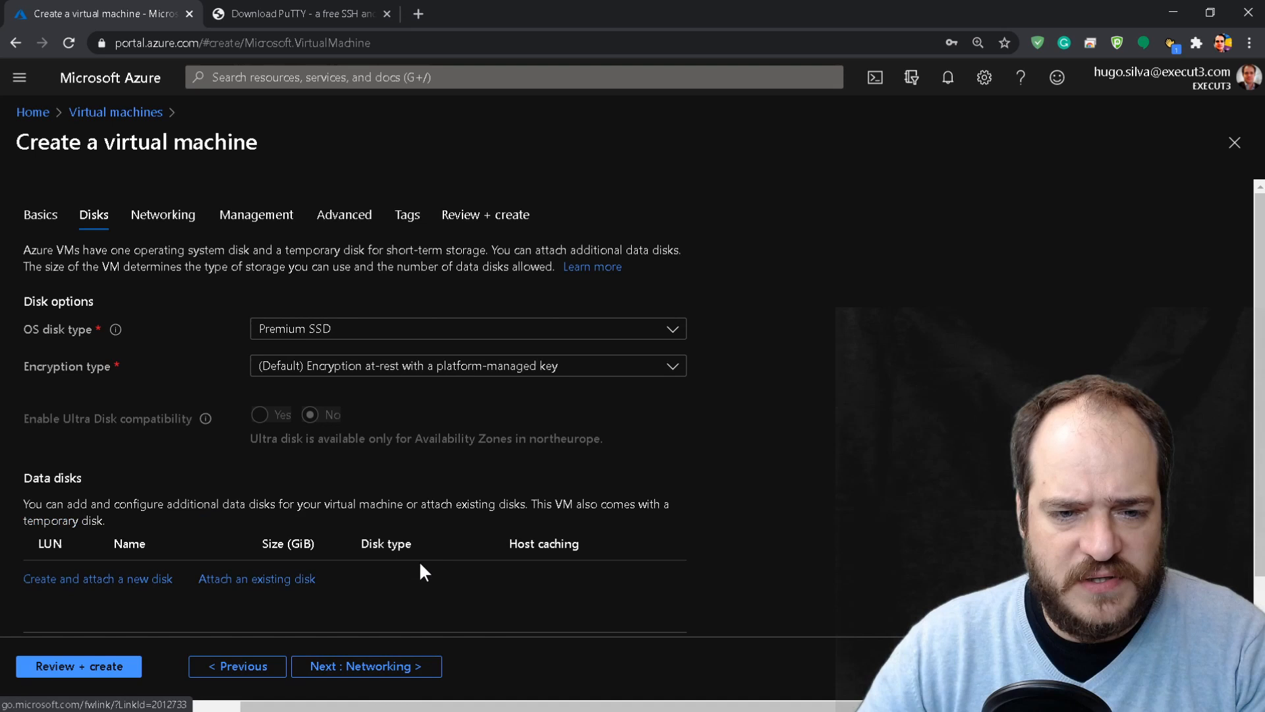
- Set the OS disk type to Standard SSD and keep networking defaults through to Management
left_click(468, 329)
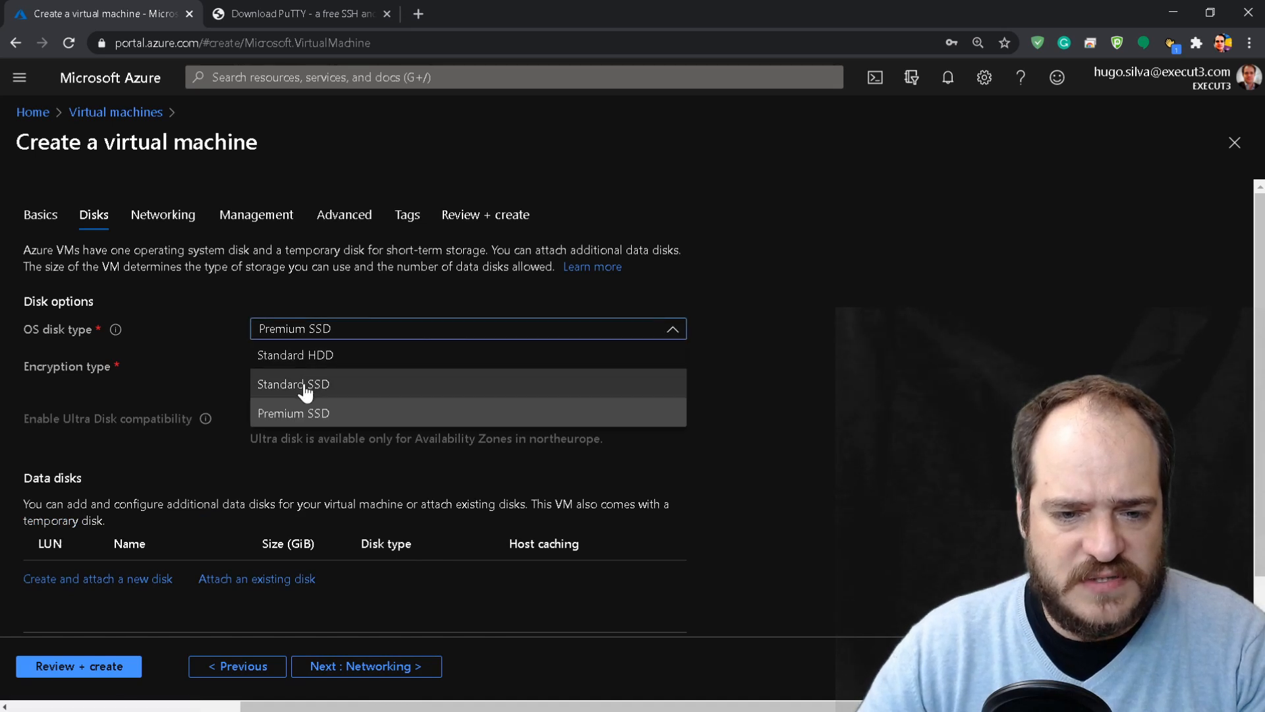
left_click(293, 384)
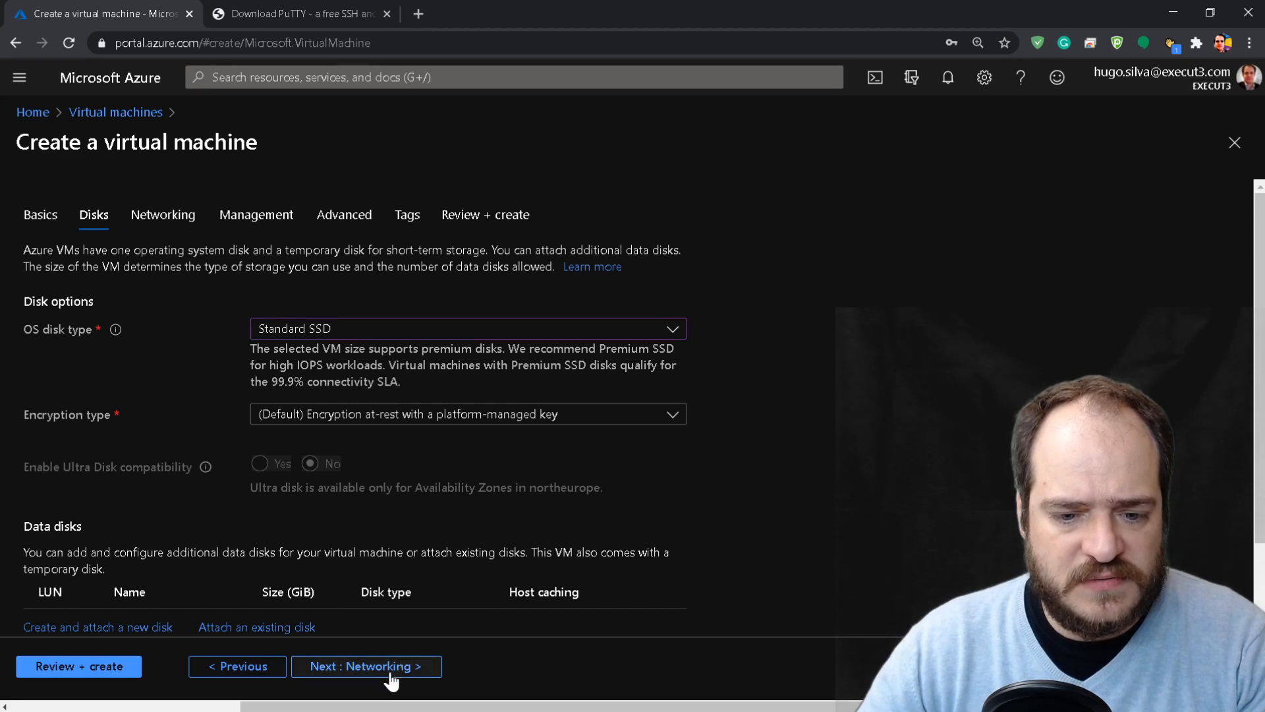
left_click(366, 665)
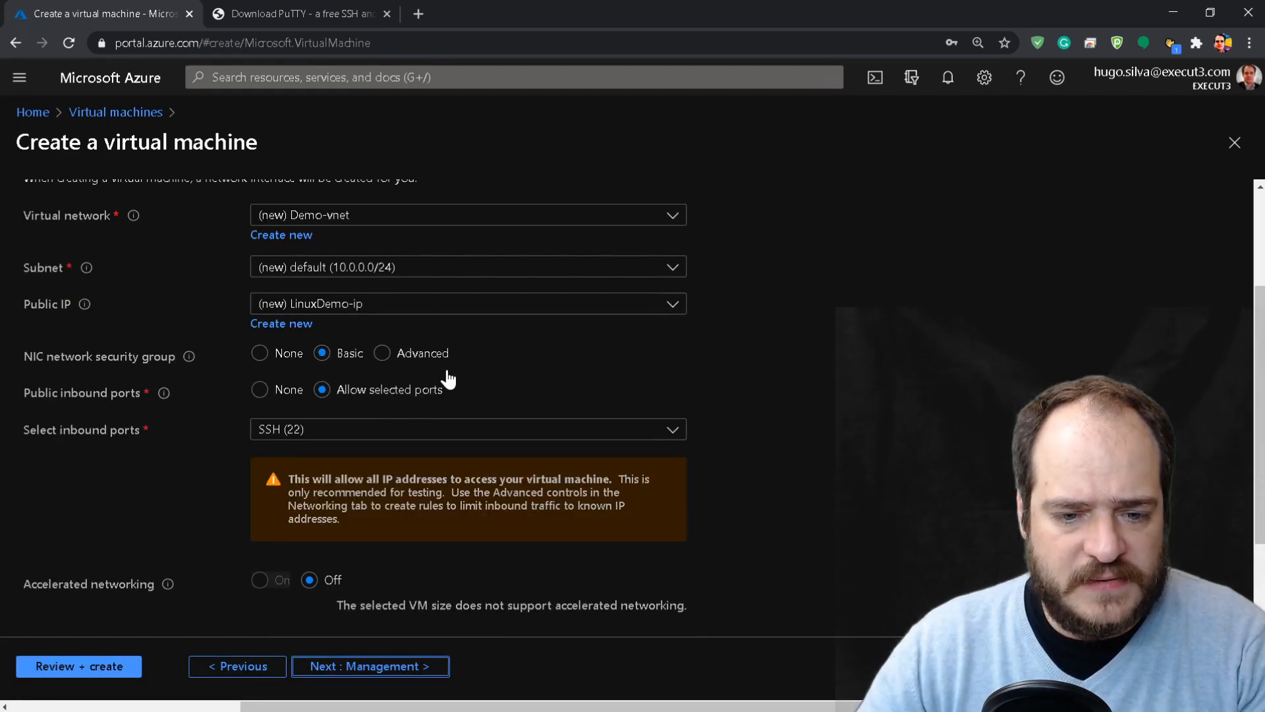
scroll("down", 3)
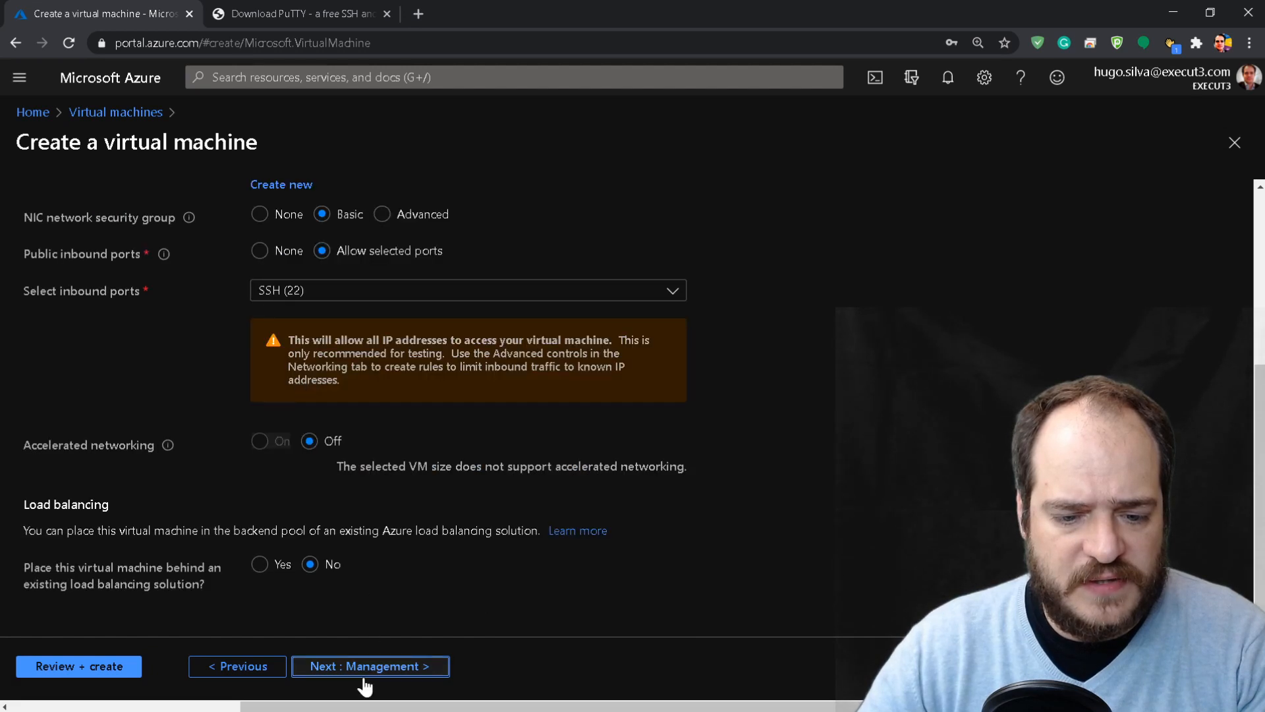
left_click(370, 666)
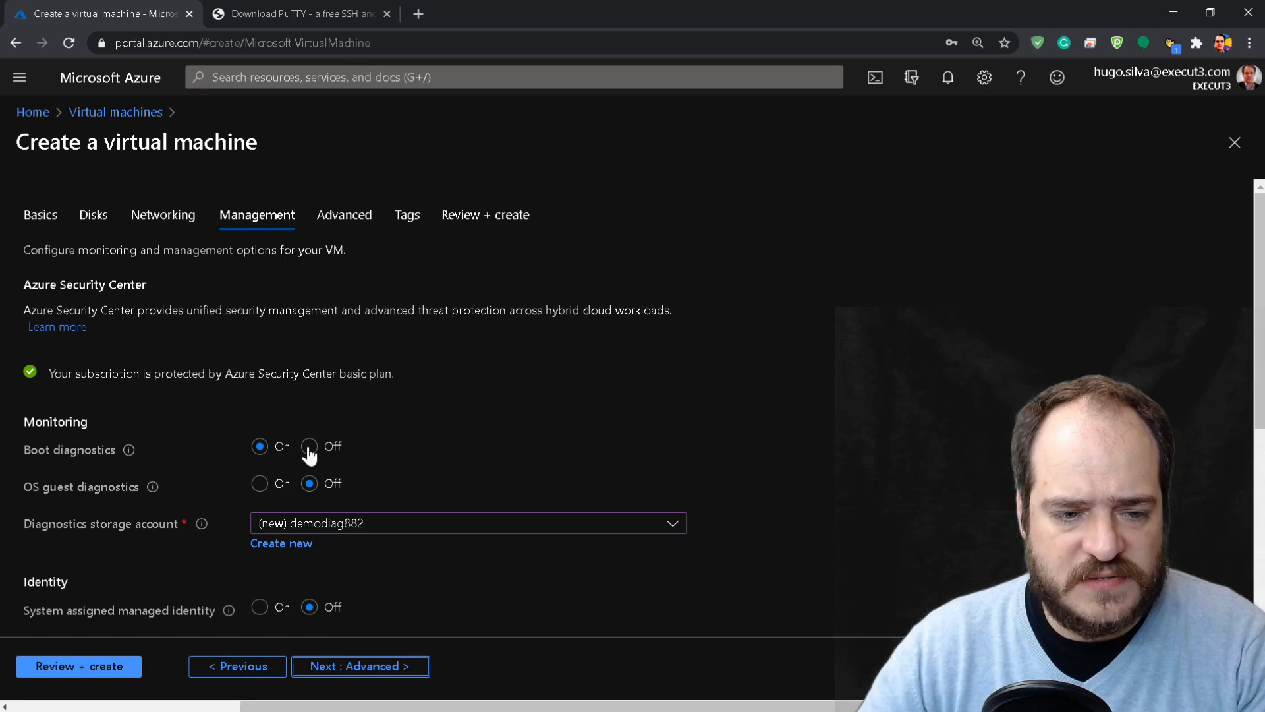
- Turn boot diagnostics off and leave advanced options at defaults through to Tags
left_click(309, 446)
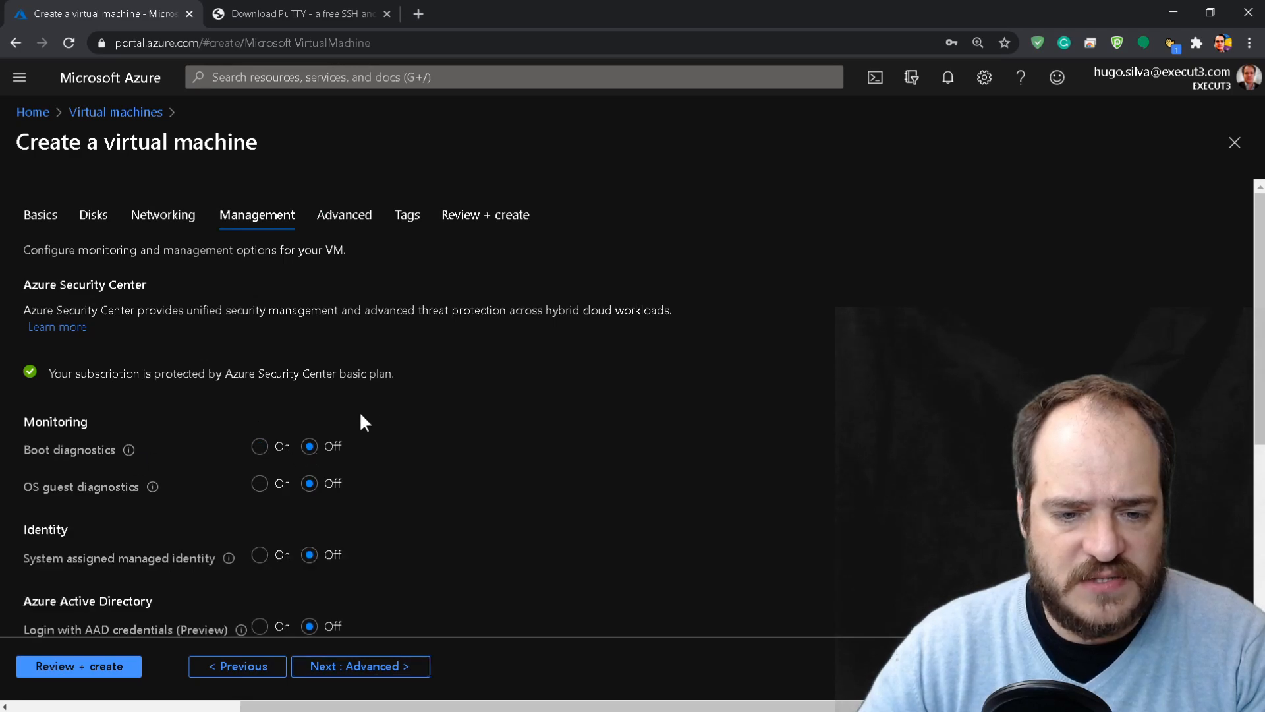
scroll("down", 3)
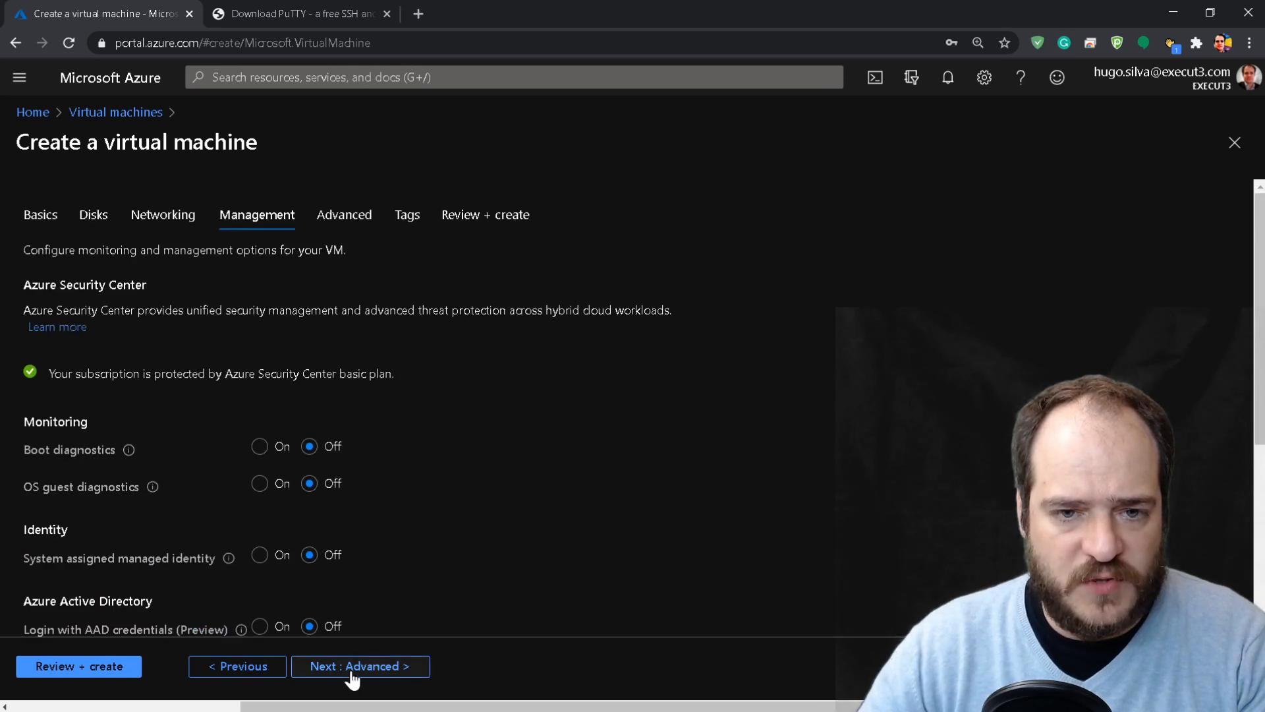
left_click(360, 666)
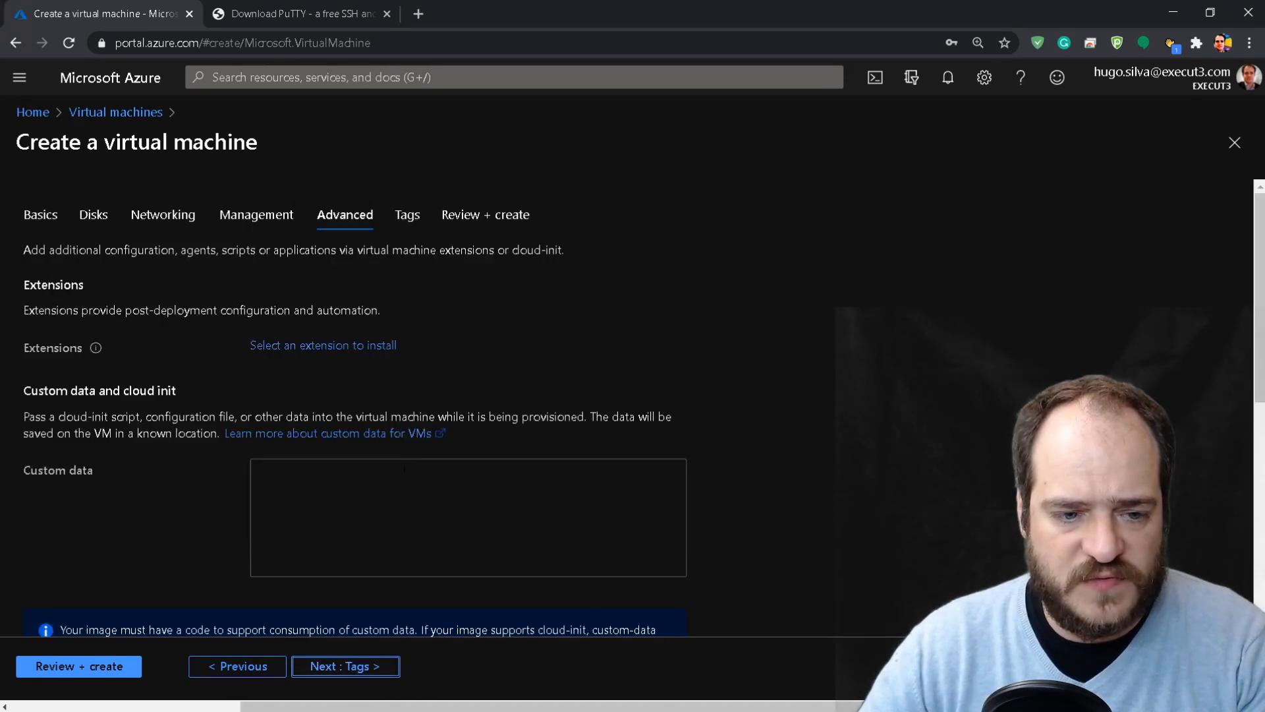
scroll("down", 3)
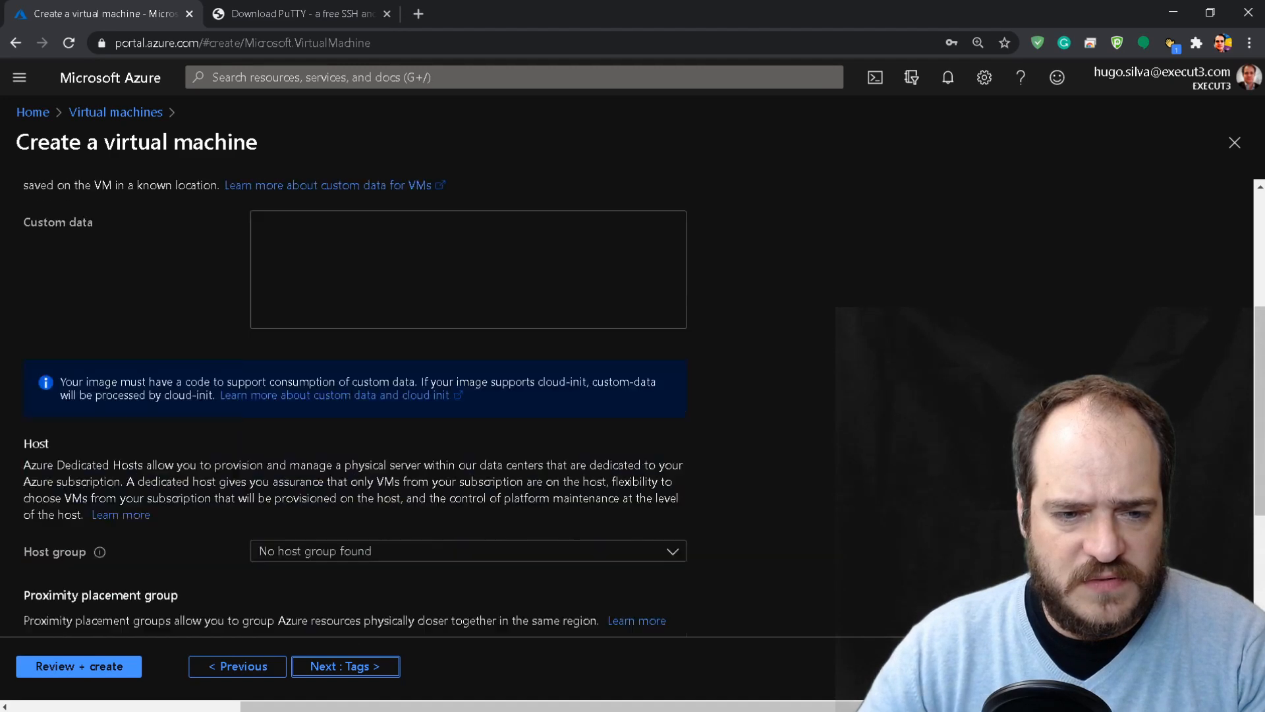
scroll("down", 3)
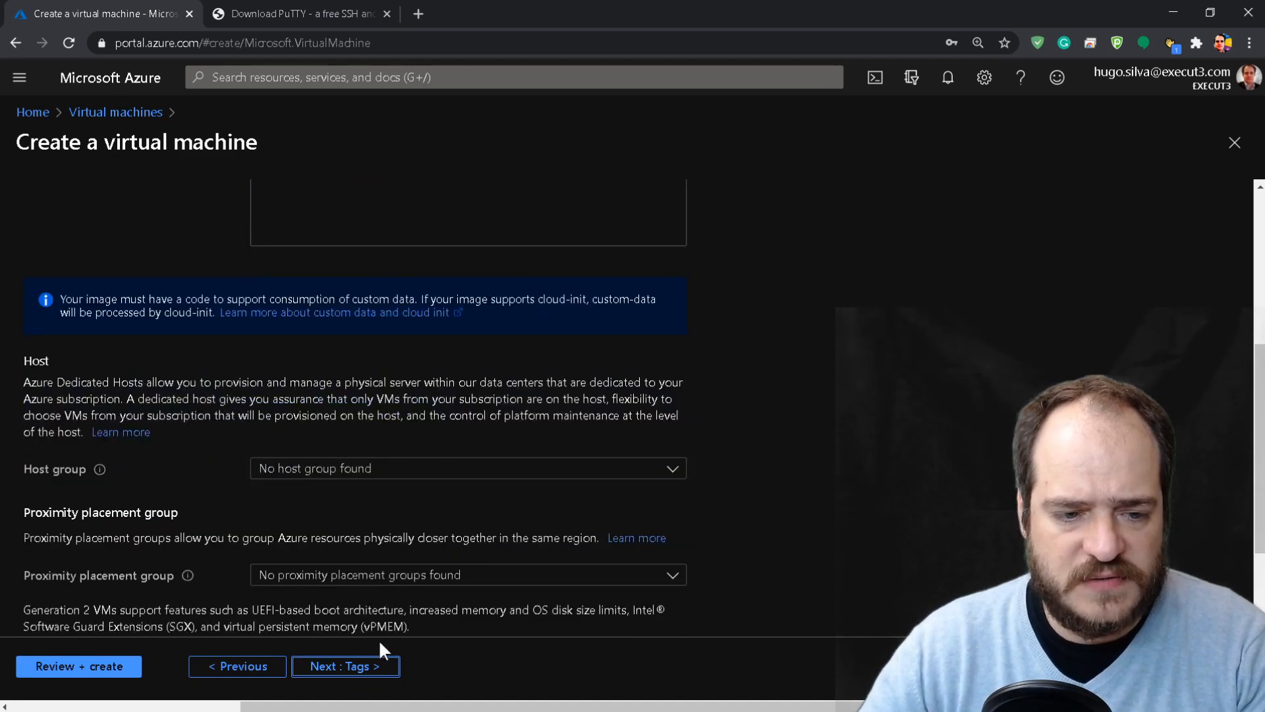
left_click(345, 666)
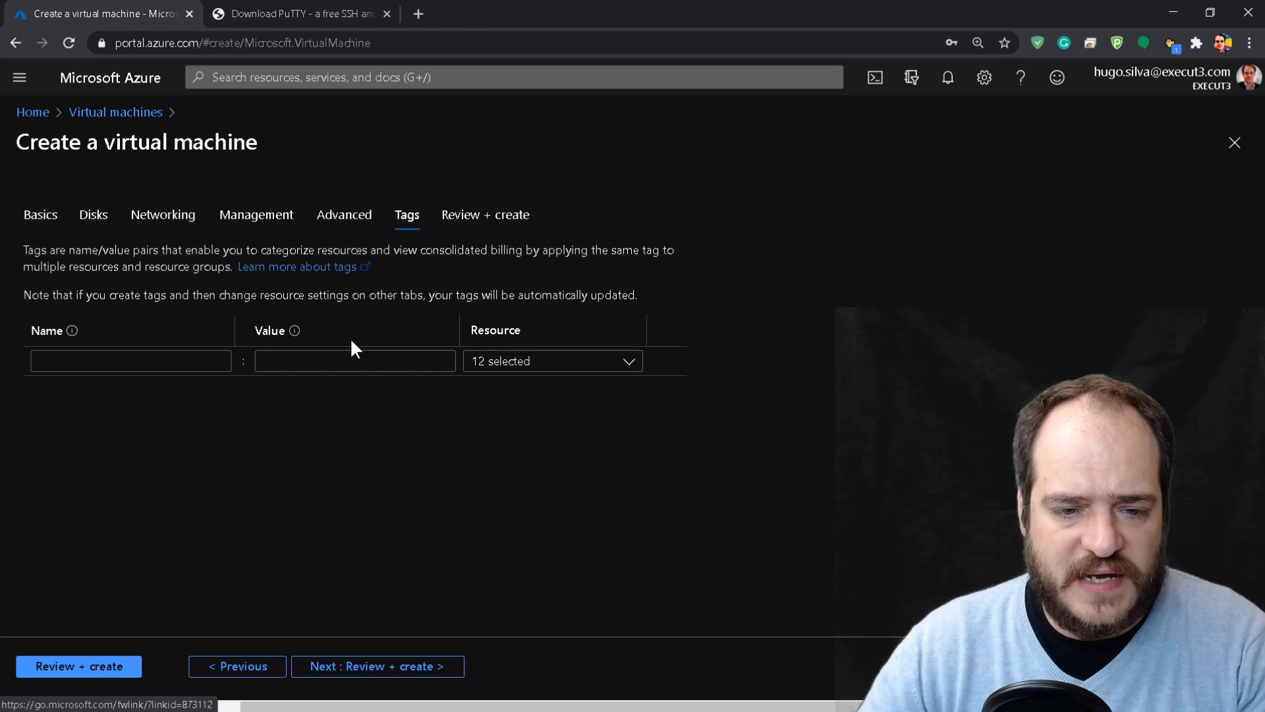
- Add tag Environment = Demo and proceed to Review + create, where validation passes
left_click(131, 360)
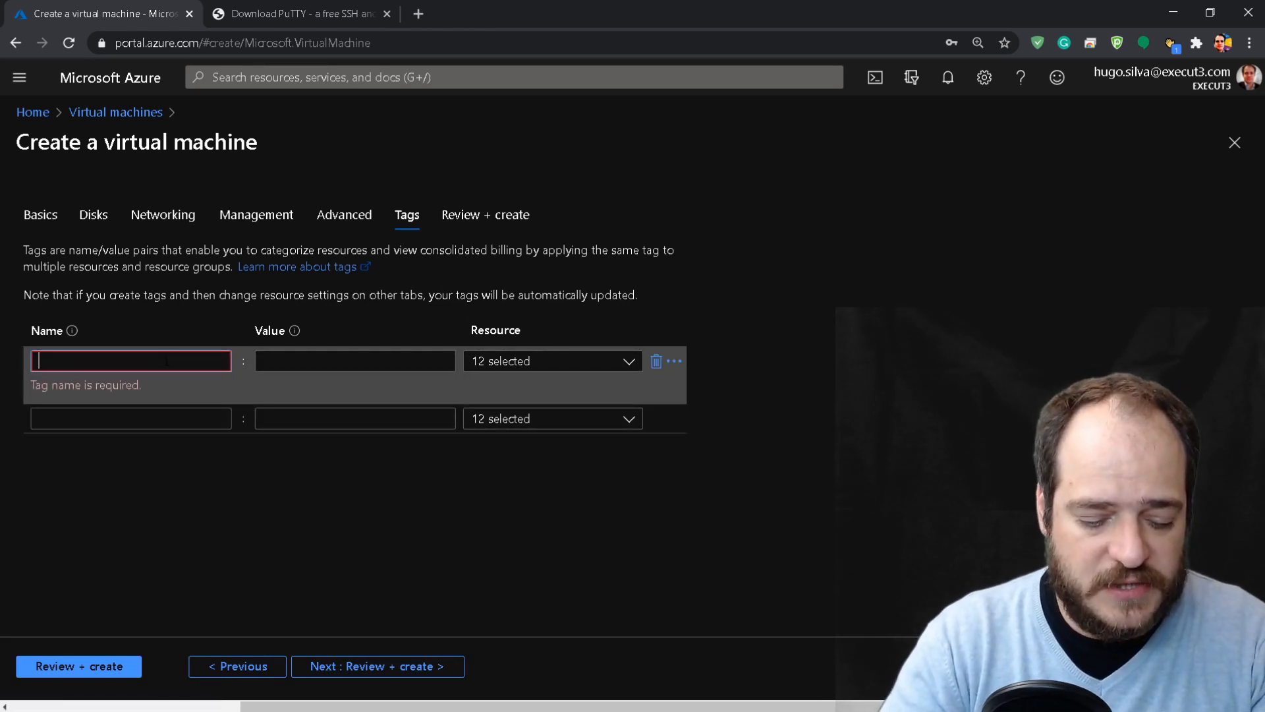
type("D")
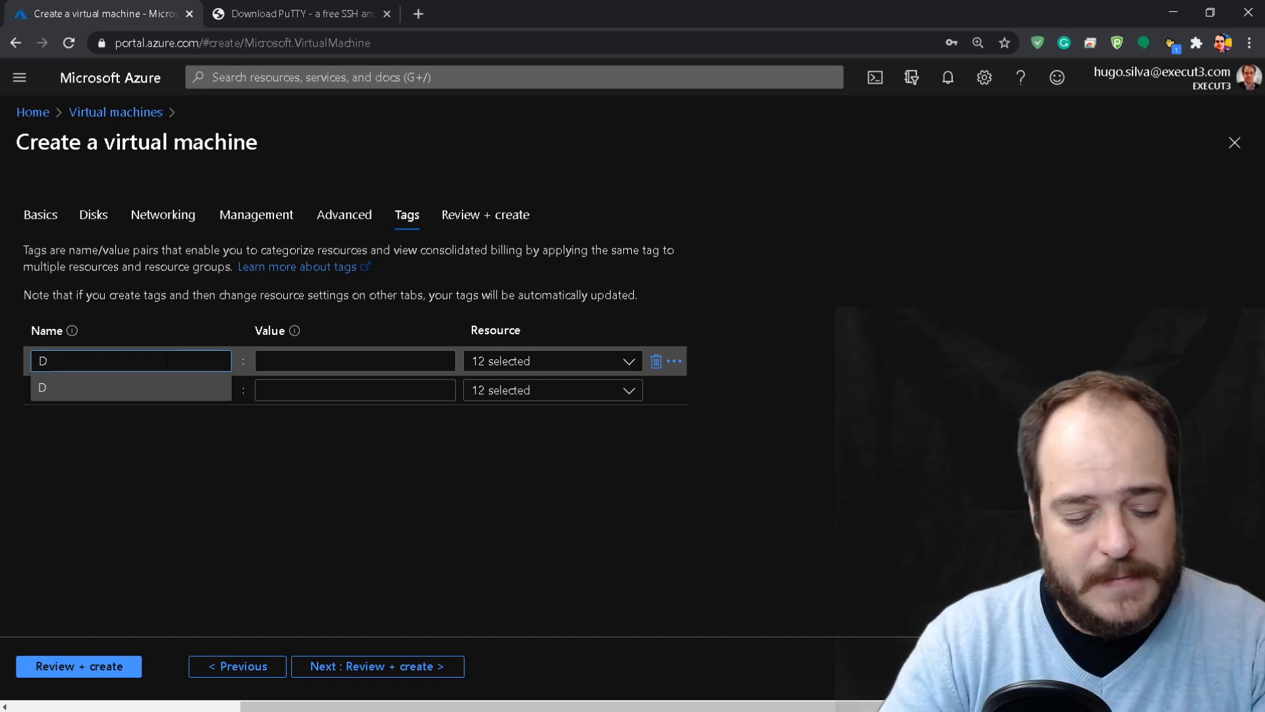
type("Enviromment")
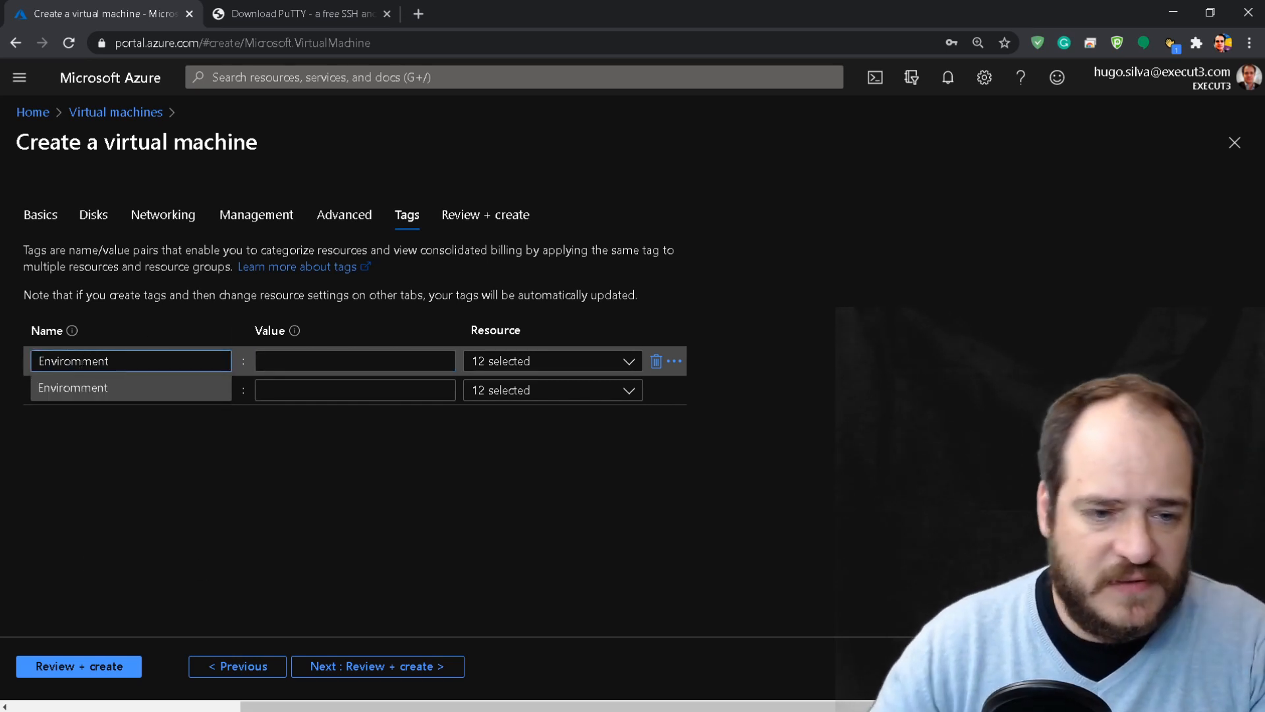
left_click(355, 360)
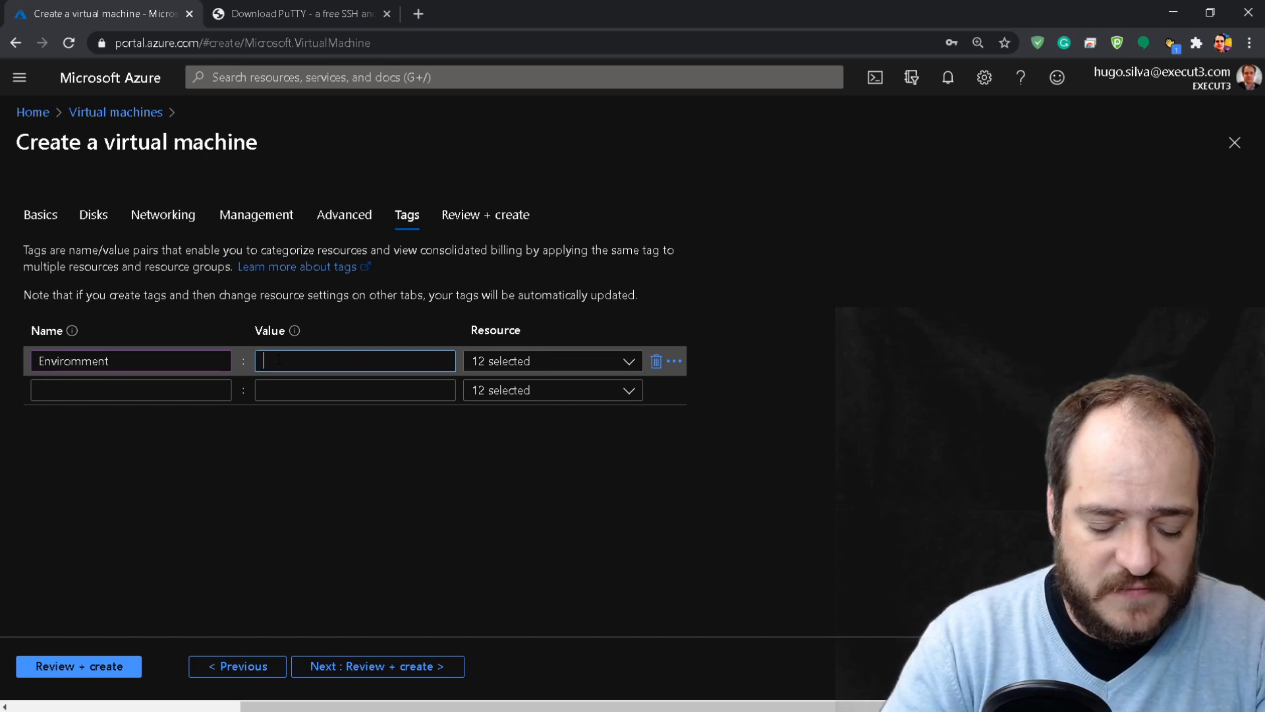
type("Demo")
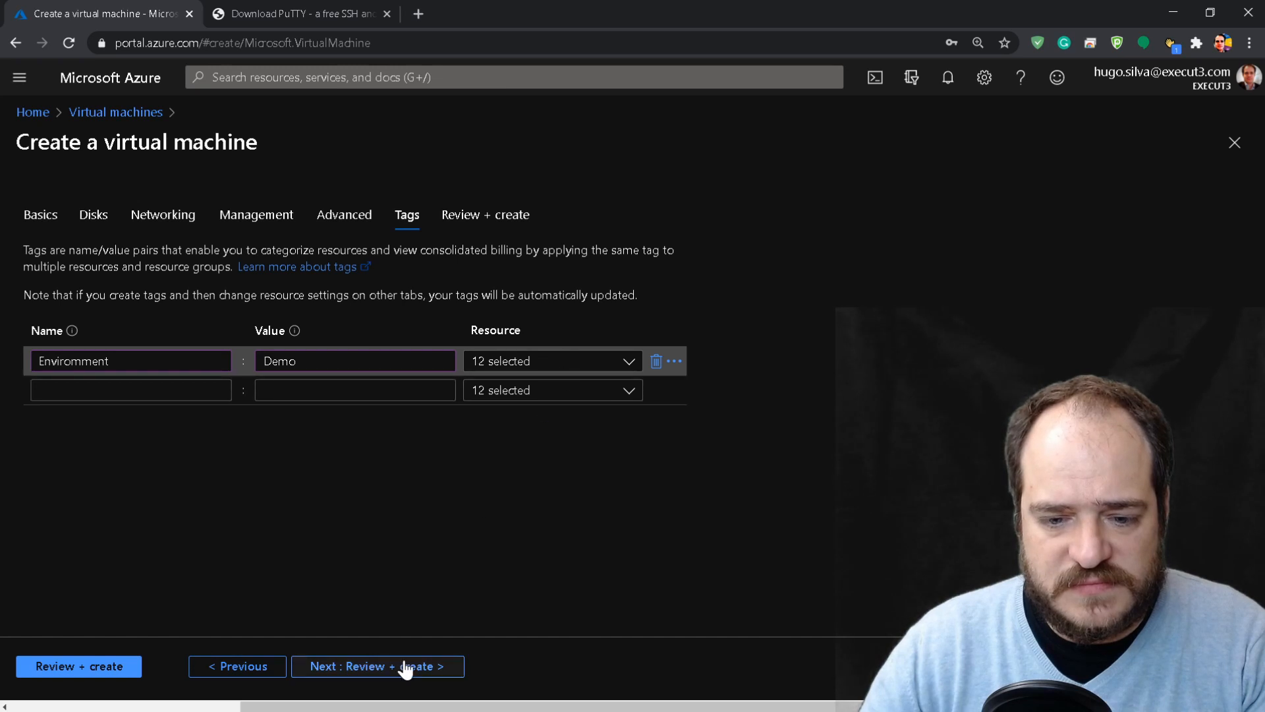
left_click(377, 666)
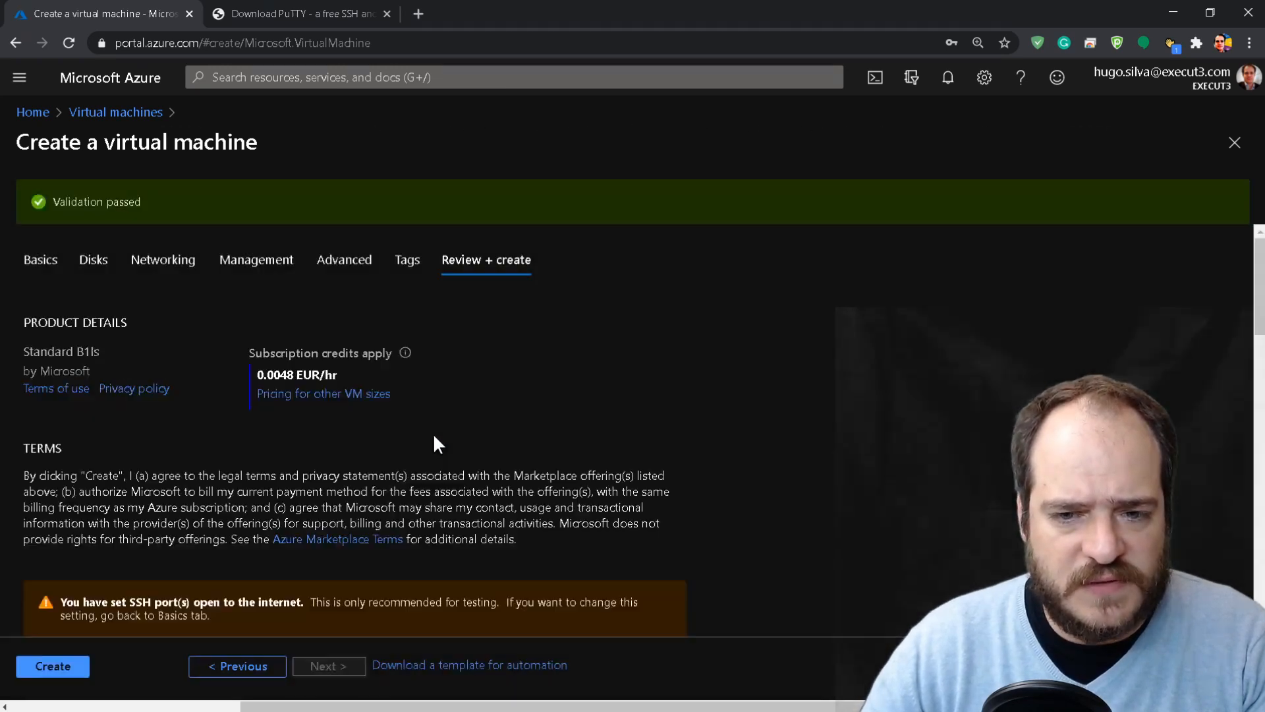
- Create the VM and download its LinuxDemo_key.pem private key
scroll("down", 3)
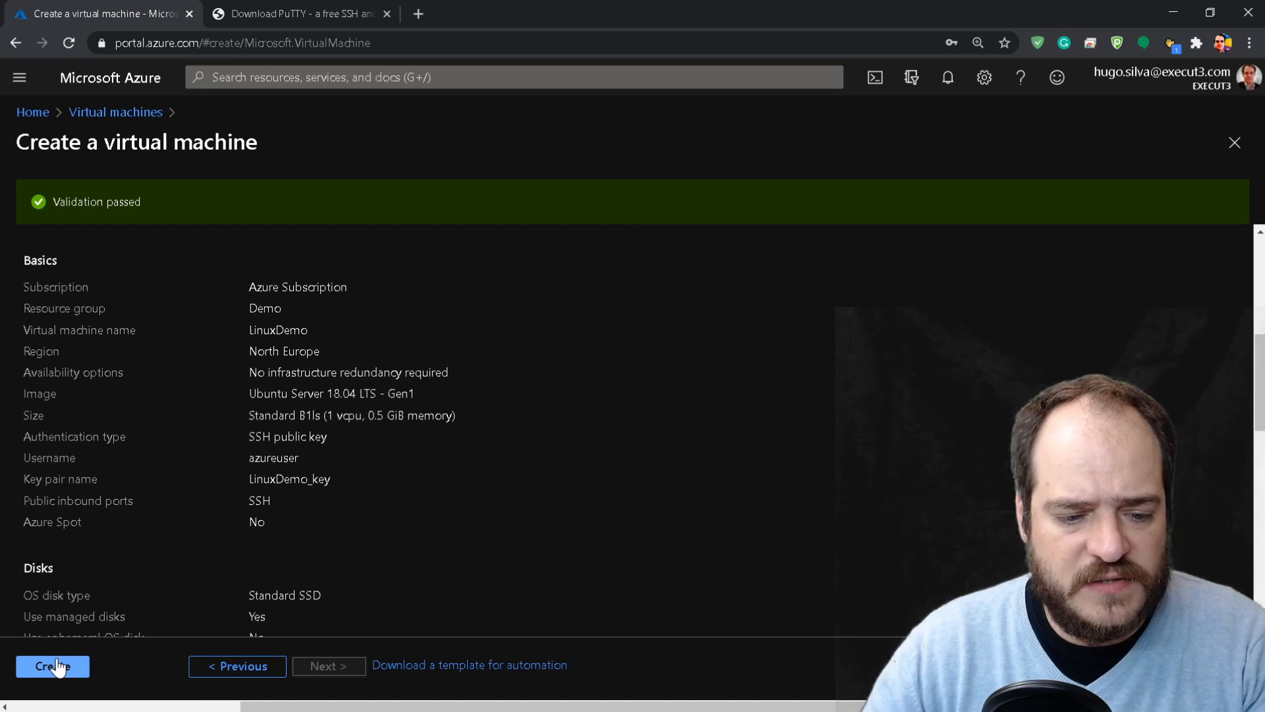
left_click(53, 665)
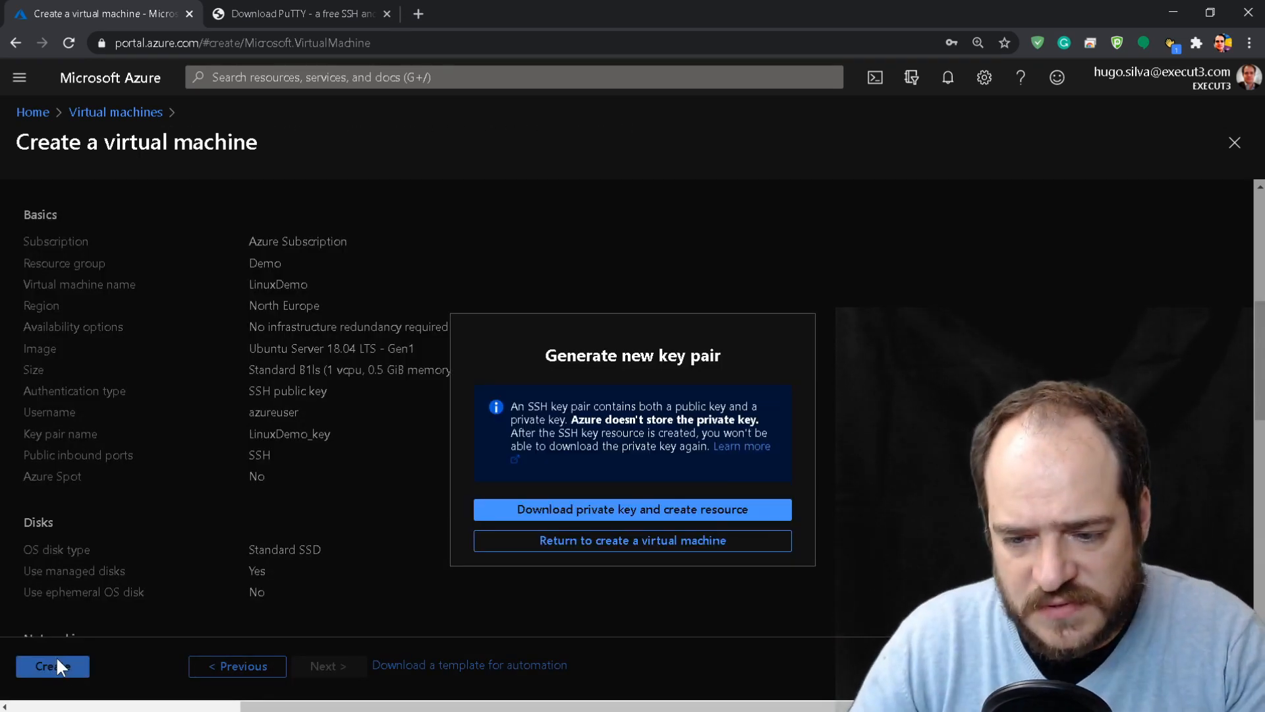
mouse_move(674, 529)
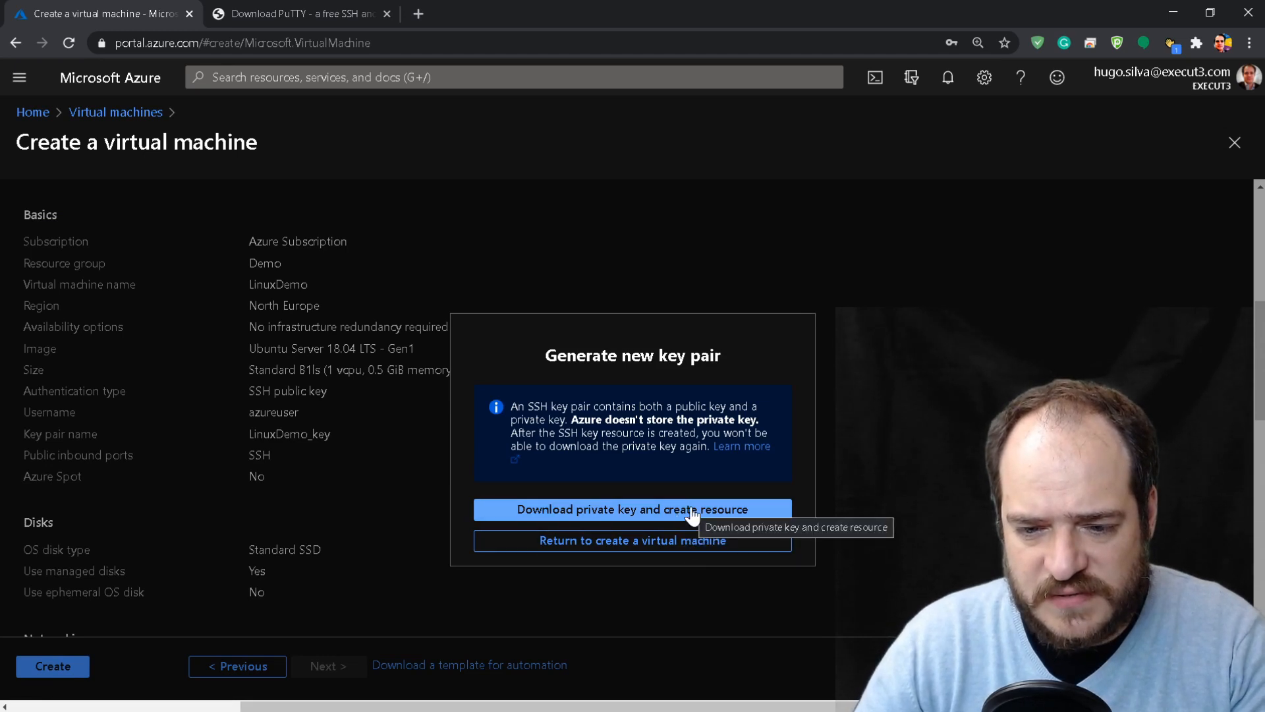
left_click(633, 509)
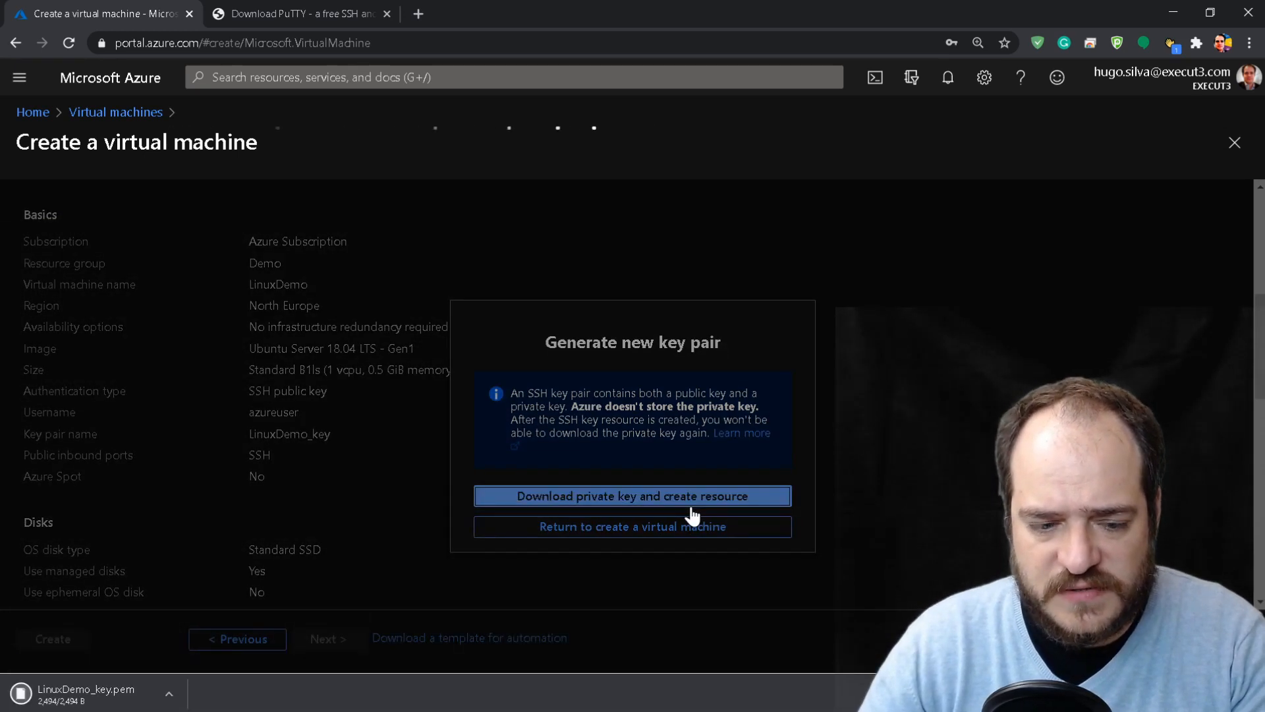
left_click(632, 496)
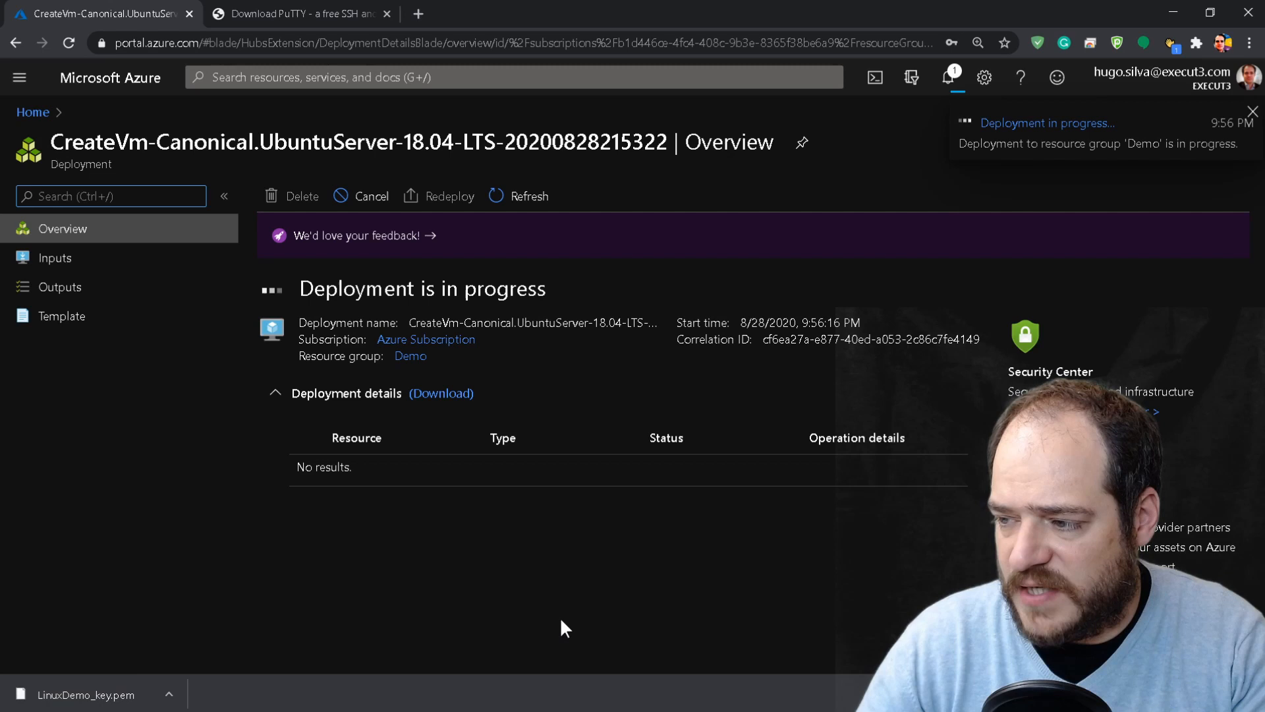
- Dismiss the download notification while the LinuxDemo deployment progresses
left_click(1251, 111)
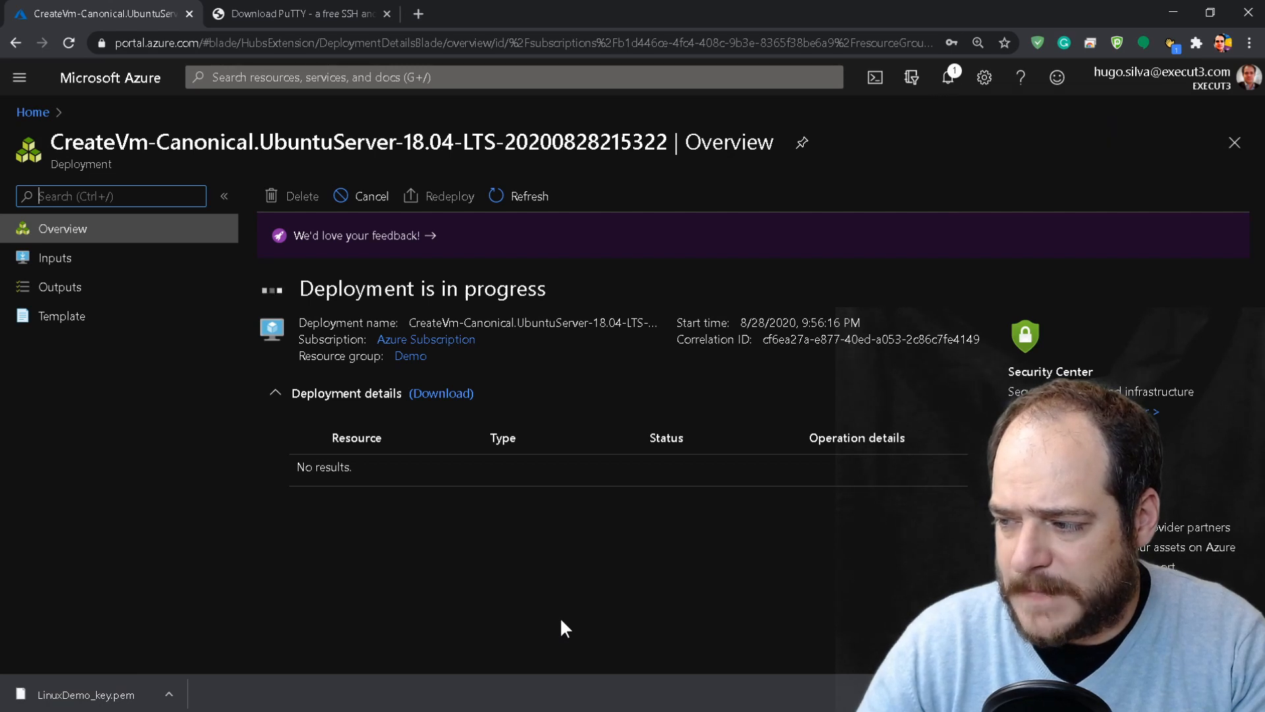
mouse_move(547, 421)
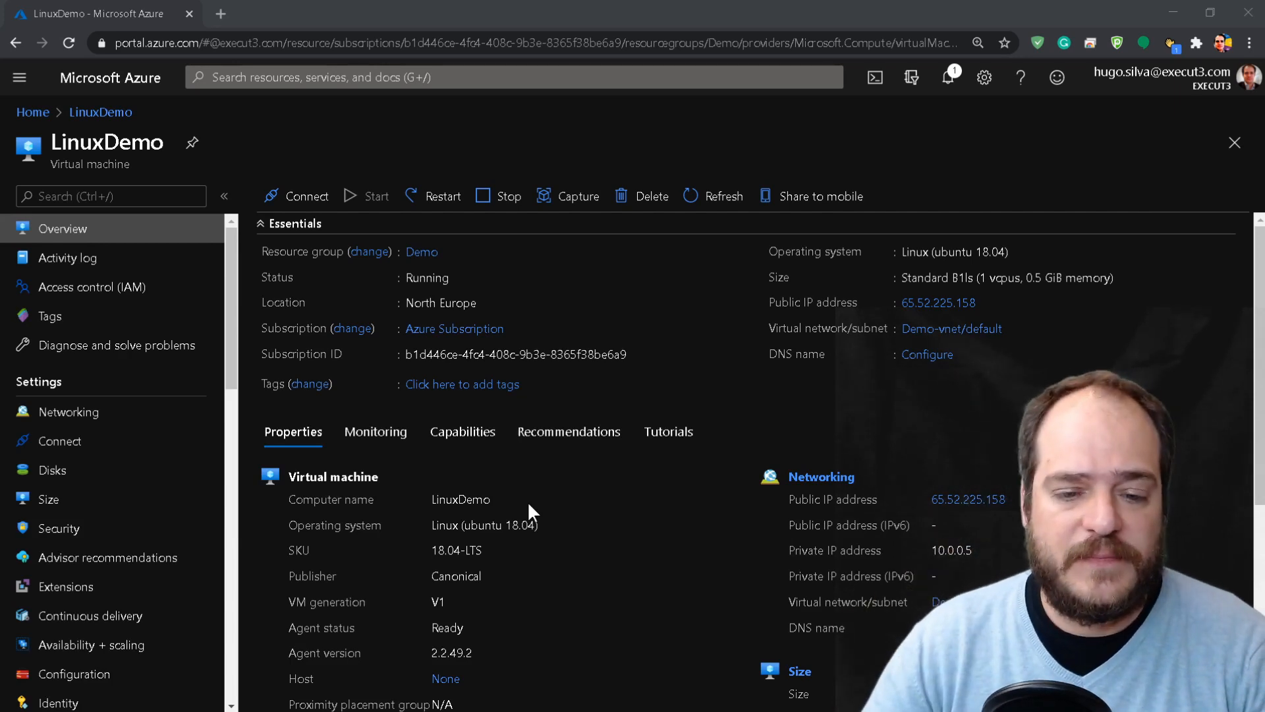
- Bring up portal.azure.com in a new browser tab
left_click(224, 13)
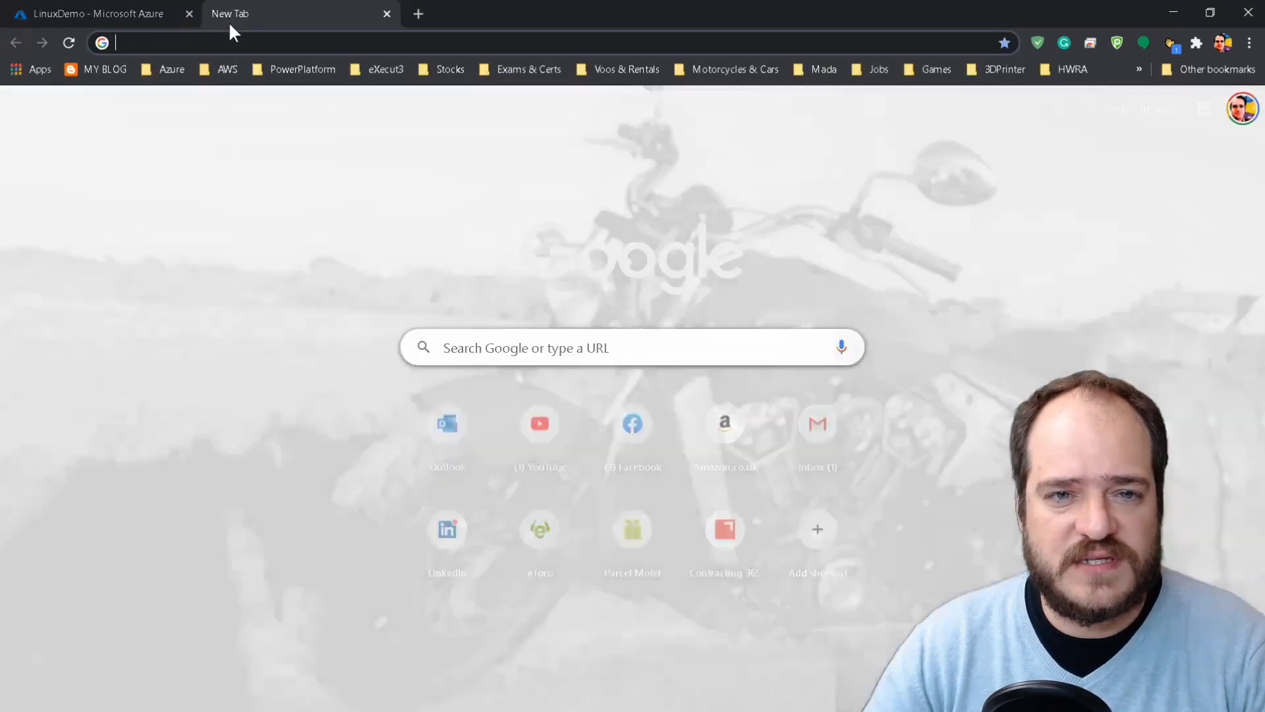
left_click(92, 14)
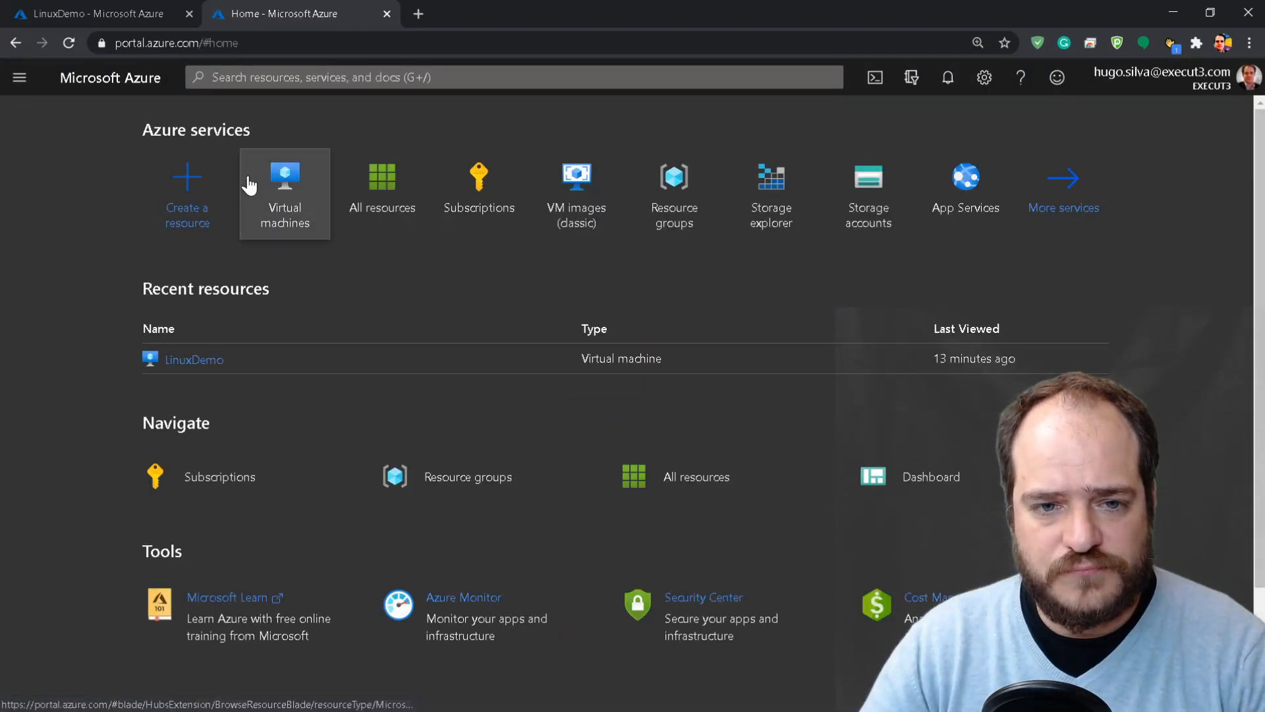
- Start a new virtual machine in the second tab and review the form with password authentication
left_click(284, 191)
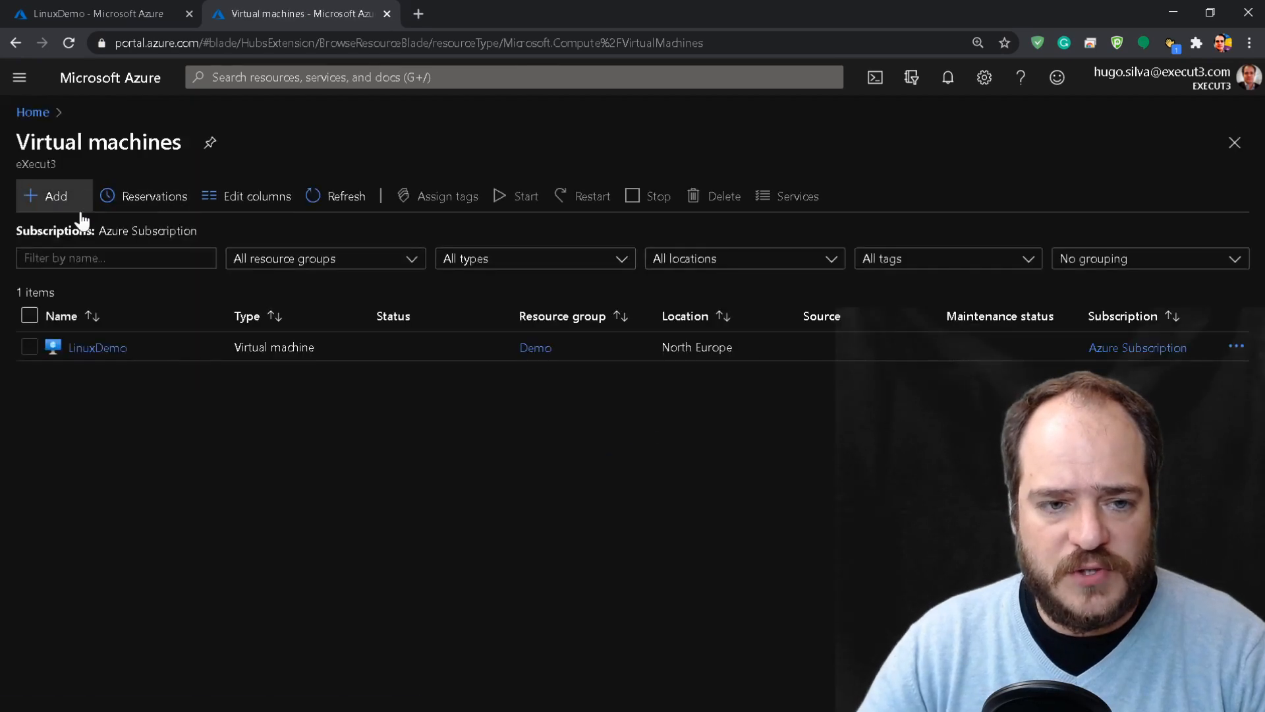
left_click(51, 195)
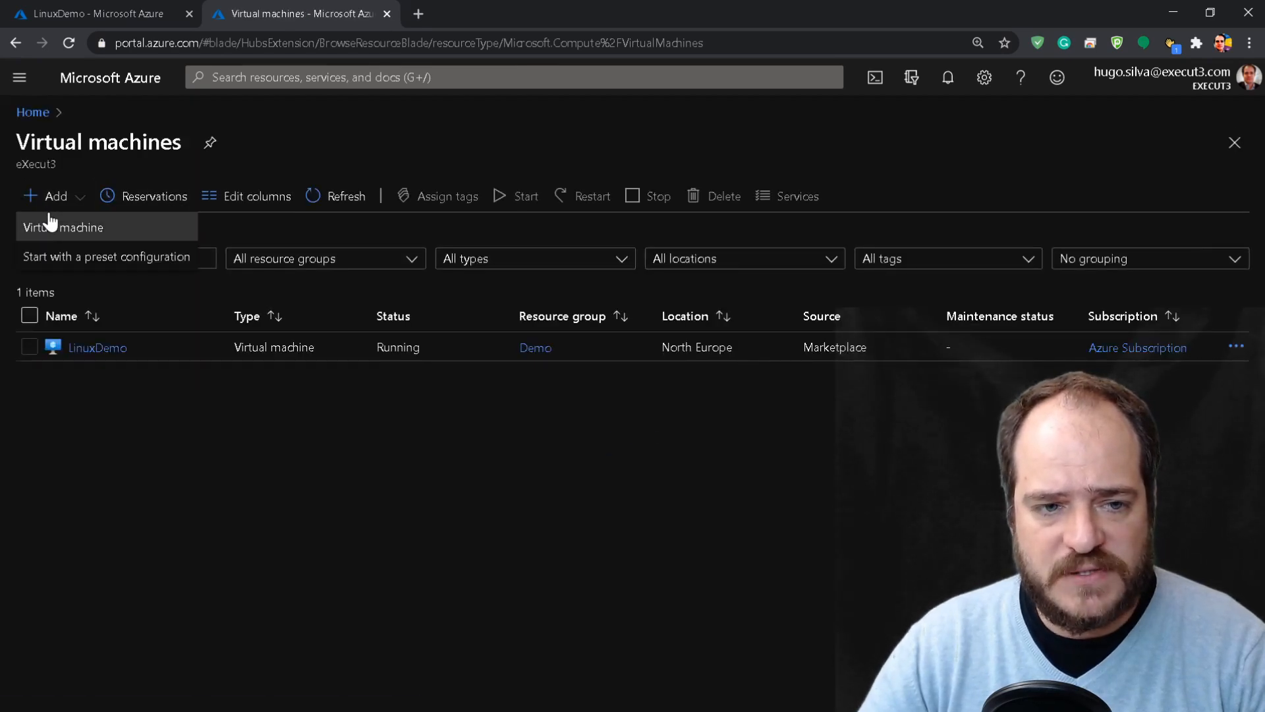
left_click(72, 227)
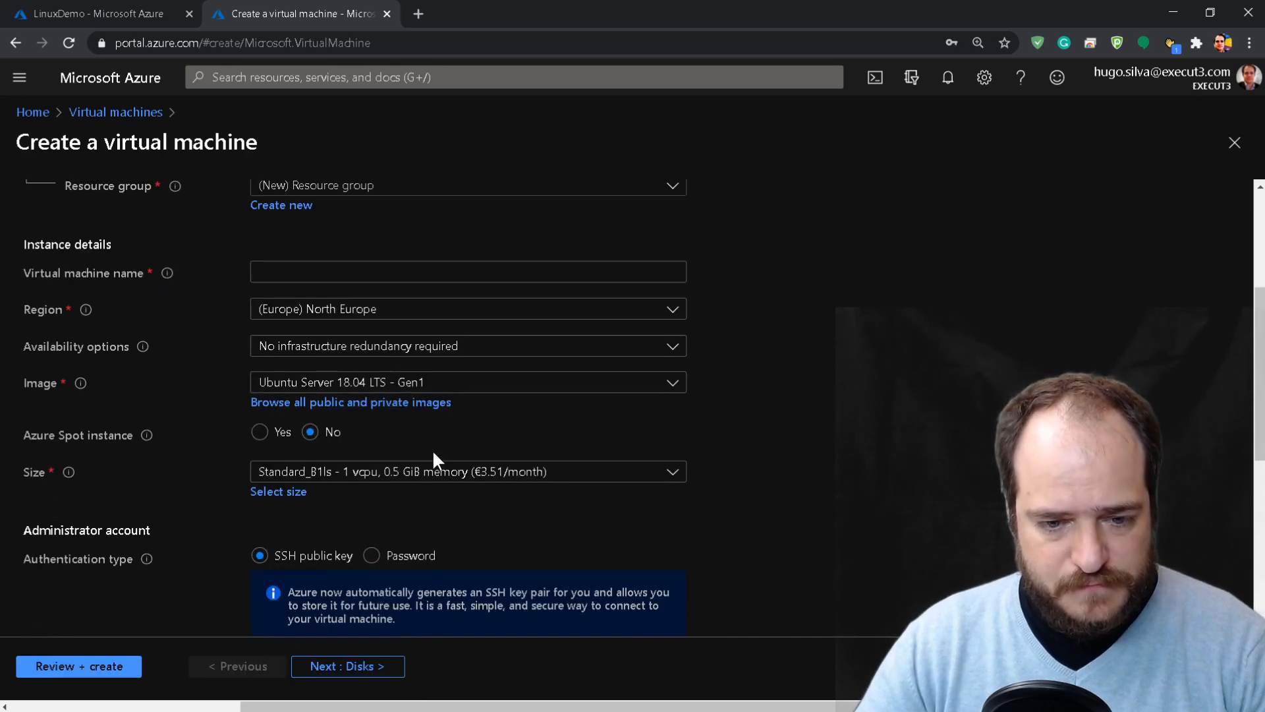
scroll("down", 3)
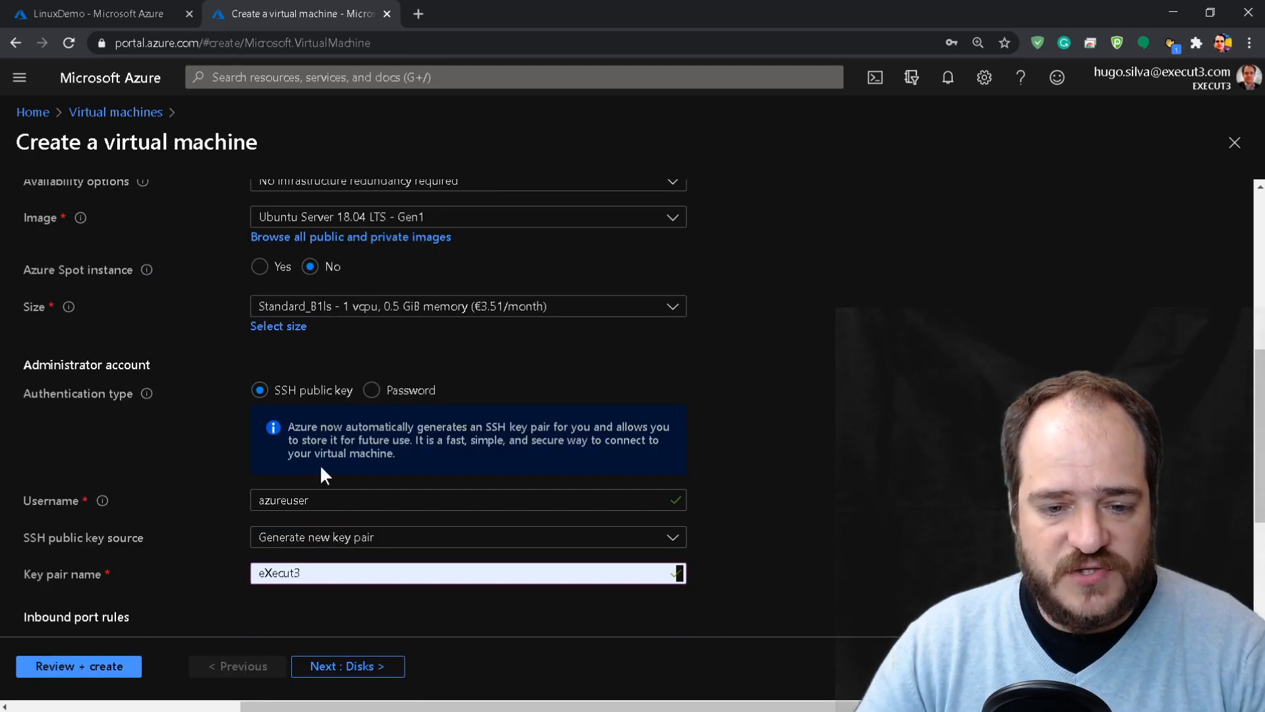
left_click(371, 390)
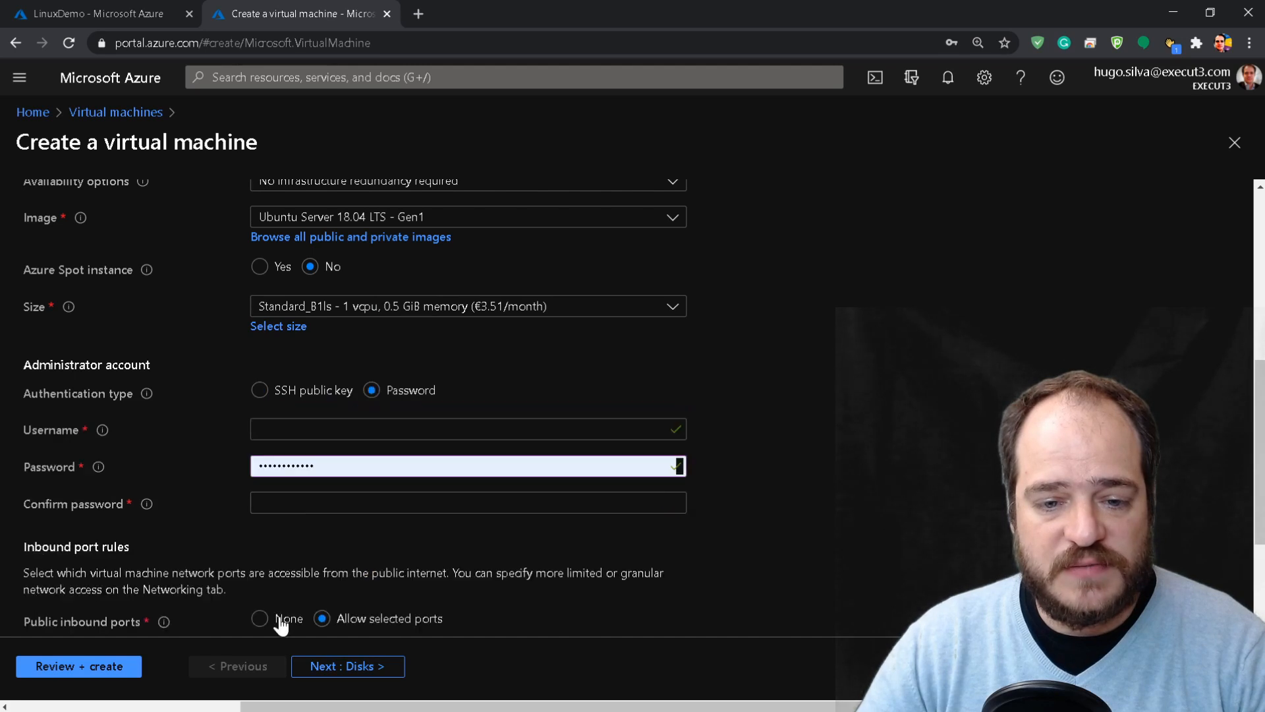
left_click(467, 429)
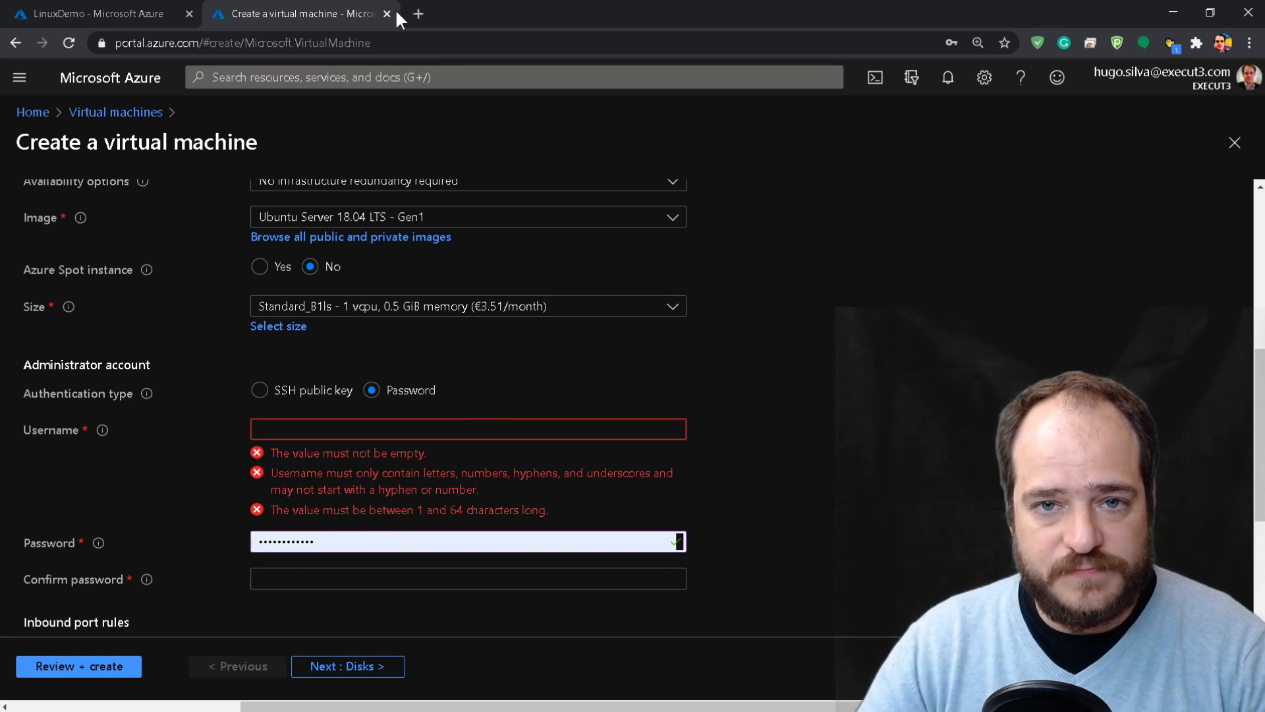
- Discard the second tab and select LinuxDemo's public IP 65.52.225.158 on its overview
left_click(86, 13)
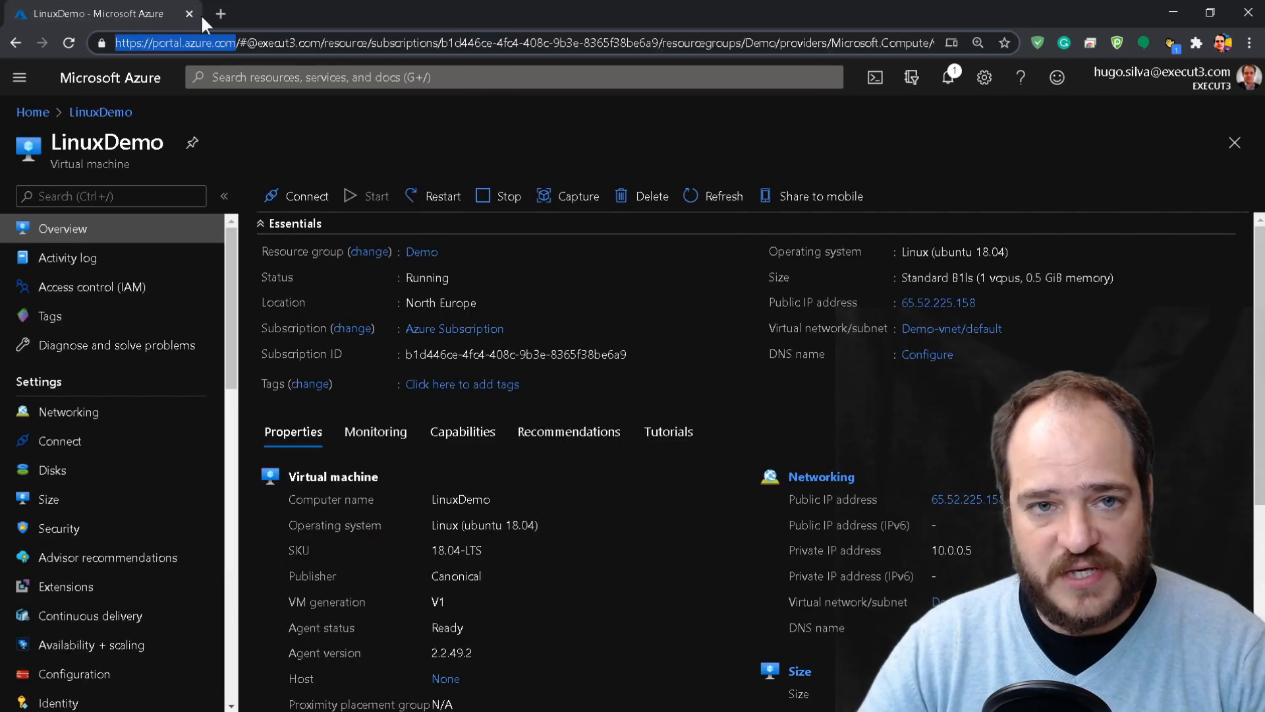
mouse_move(566, 511)
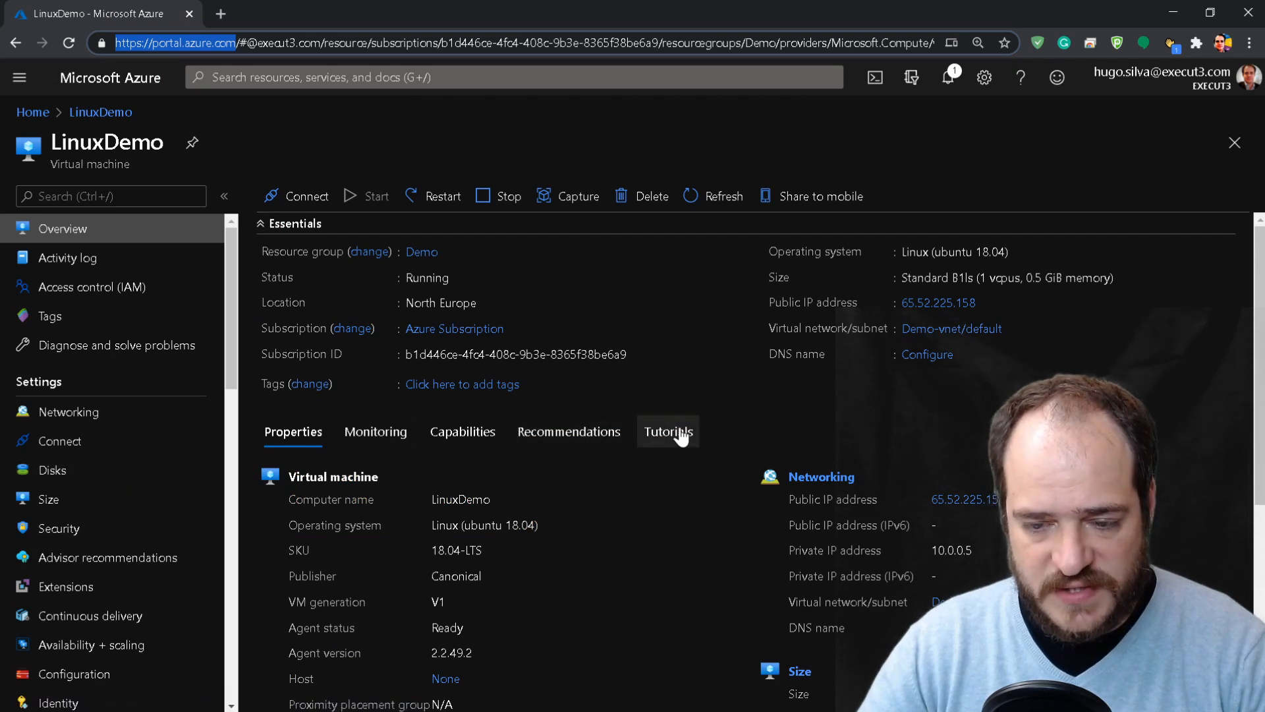
mouse_move(61, 447)
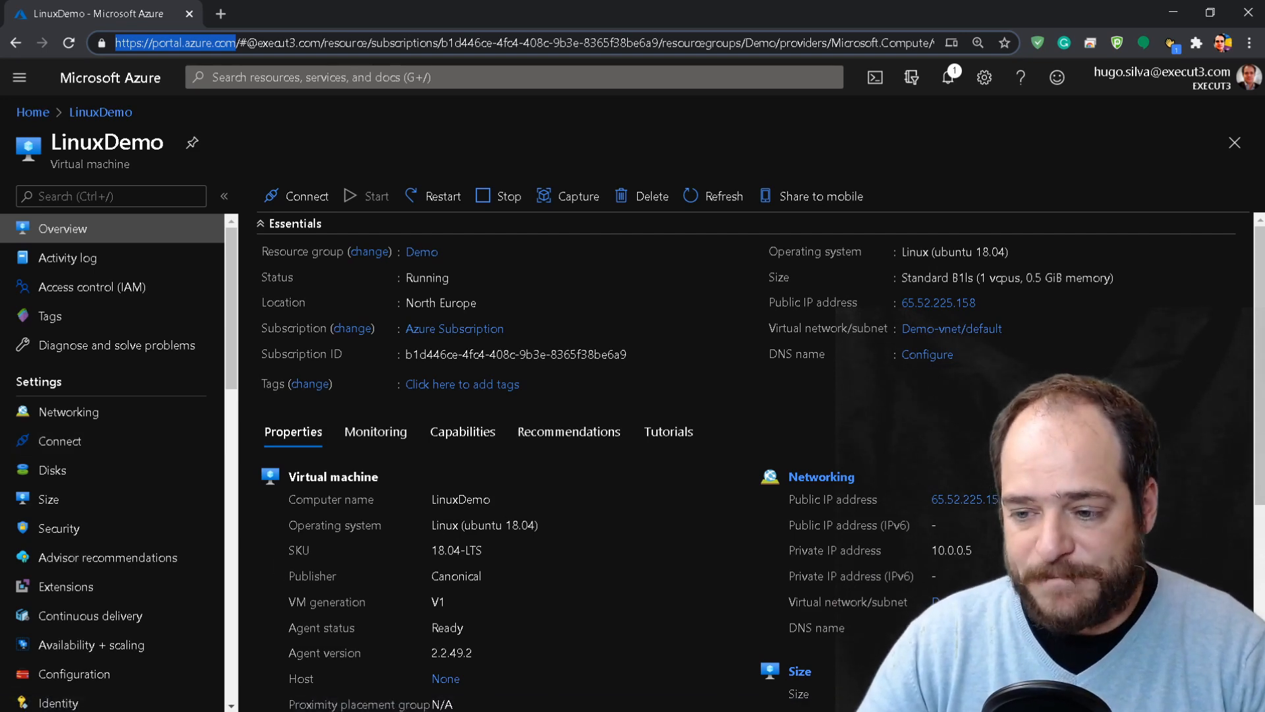
double_click(968, 499)
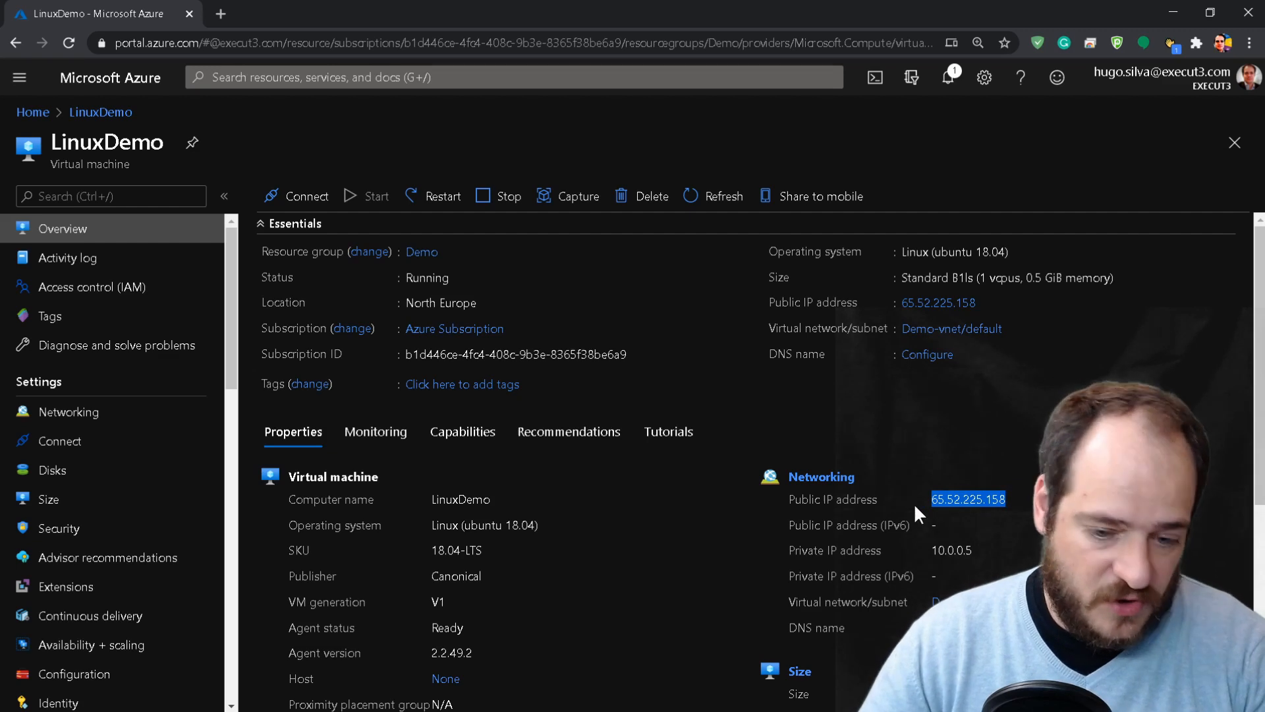
mouse_move(624, 404)
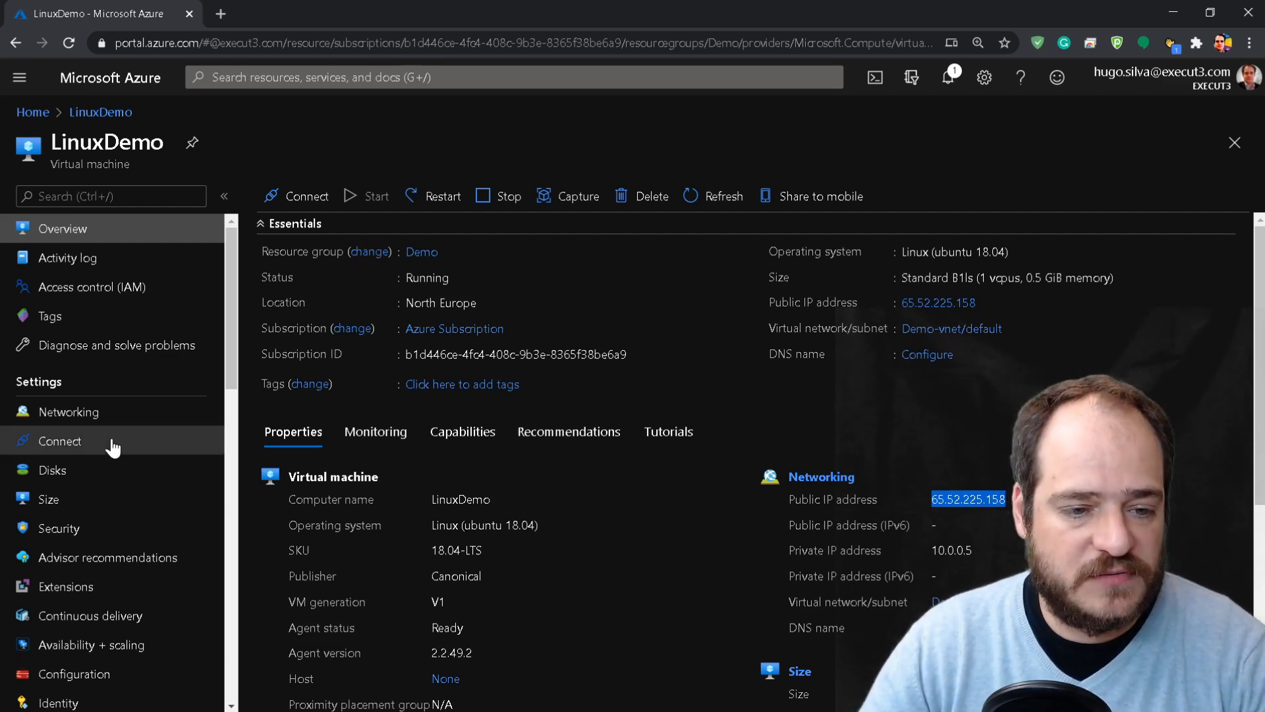
- Add the Port_80 inbound rule allowing port 80 on LinuxDemo's Networking blade, then switch windows
left_click(68, 411)
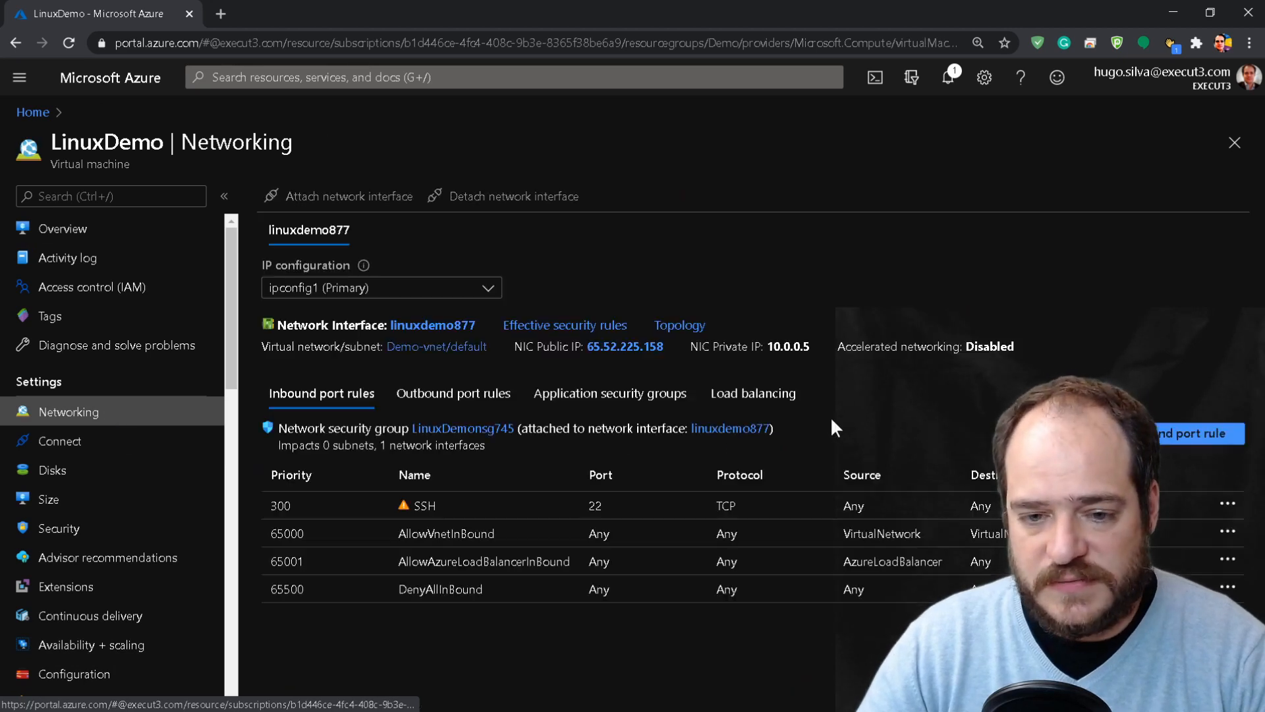
left_click(1199, 433)
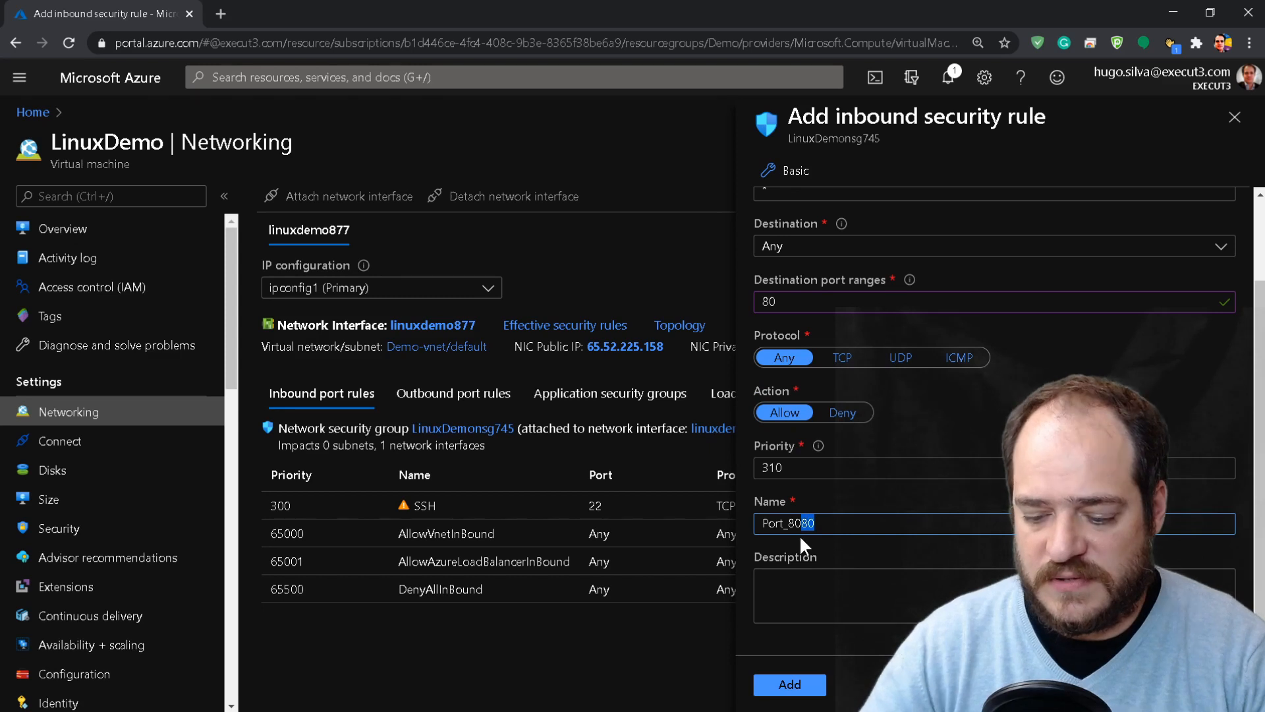
left_click(789, 684)
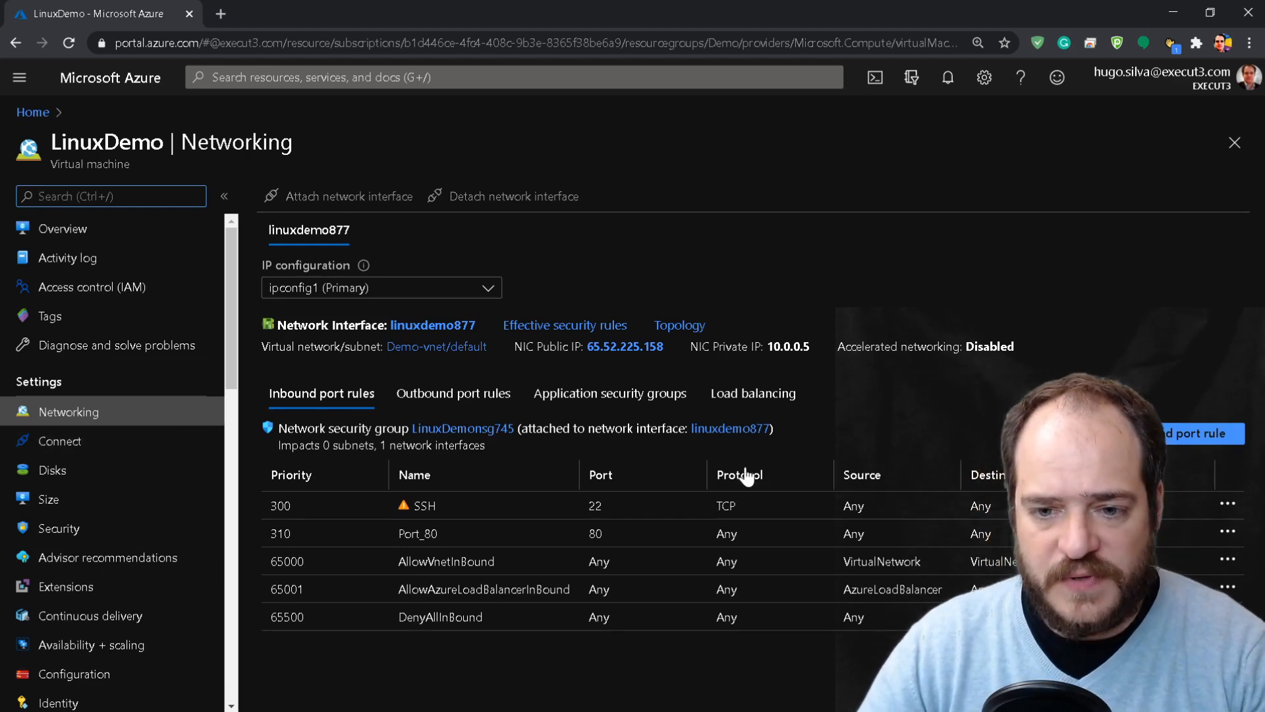
key("alt+tab")
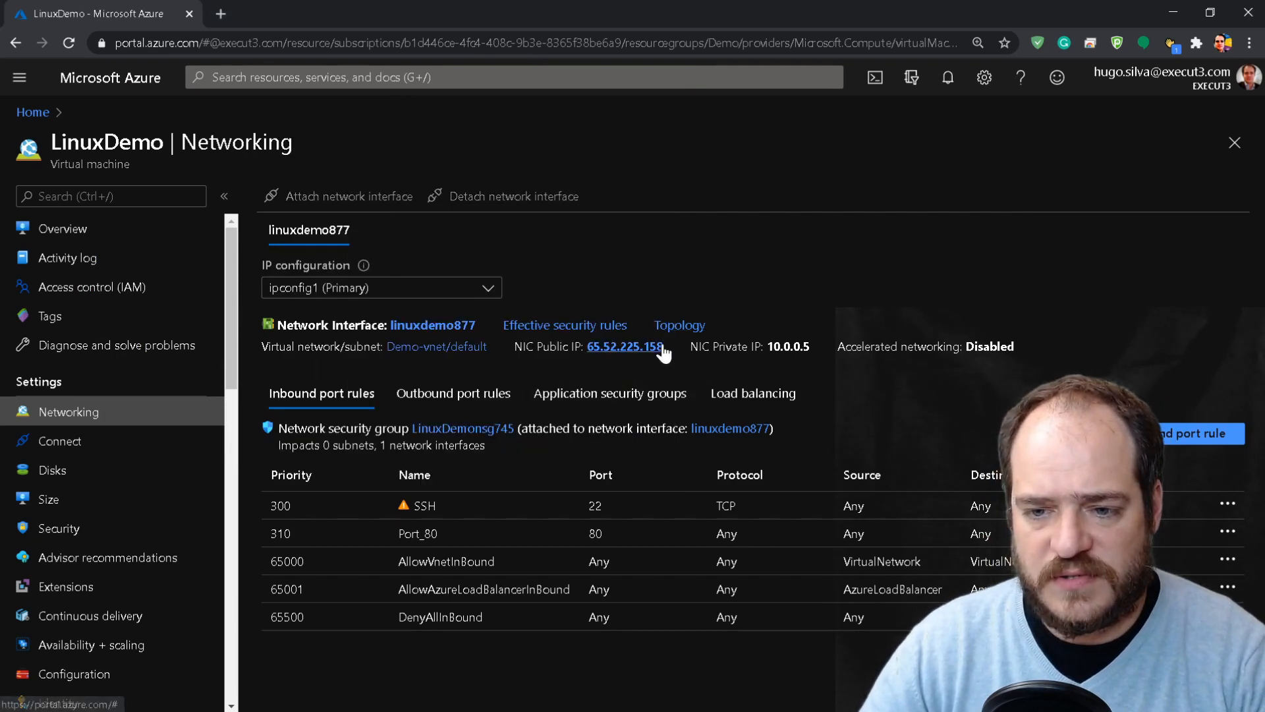
- Start a PuTTY SSH connection to host 65.52.225.158
double_click(625, 346)
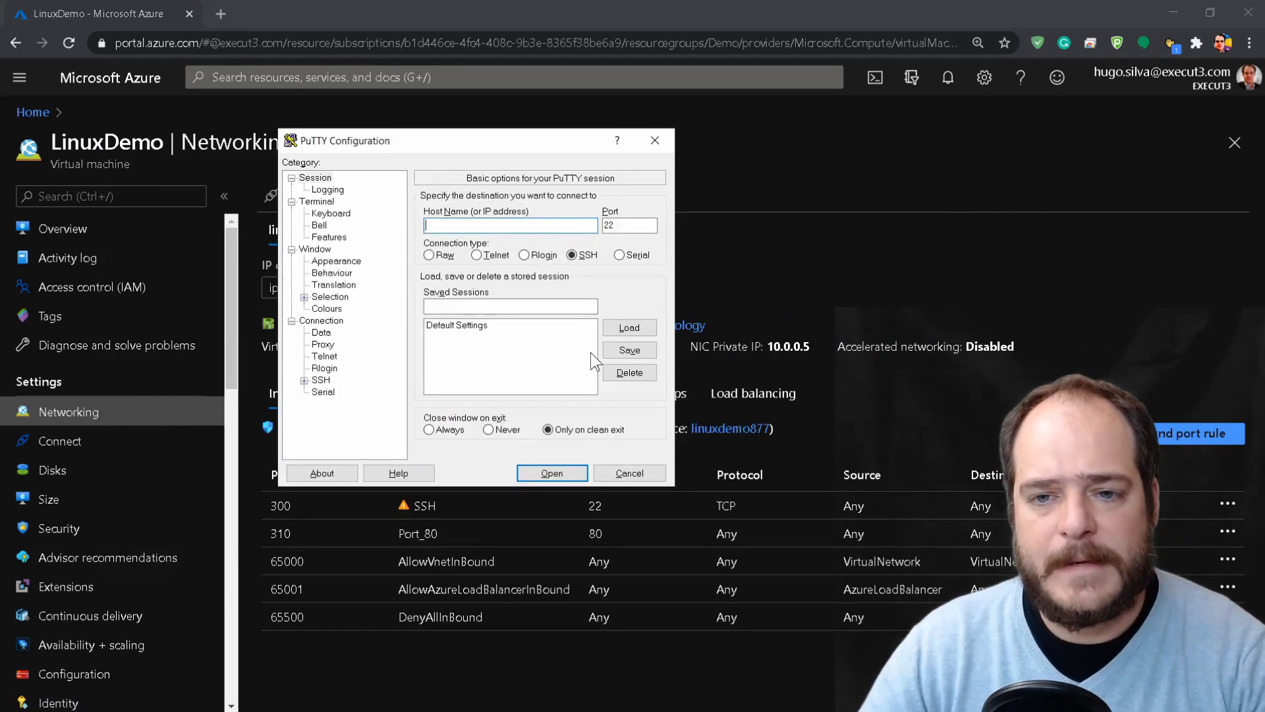
type("65.52.225.158")
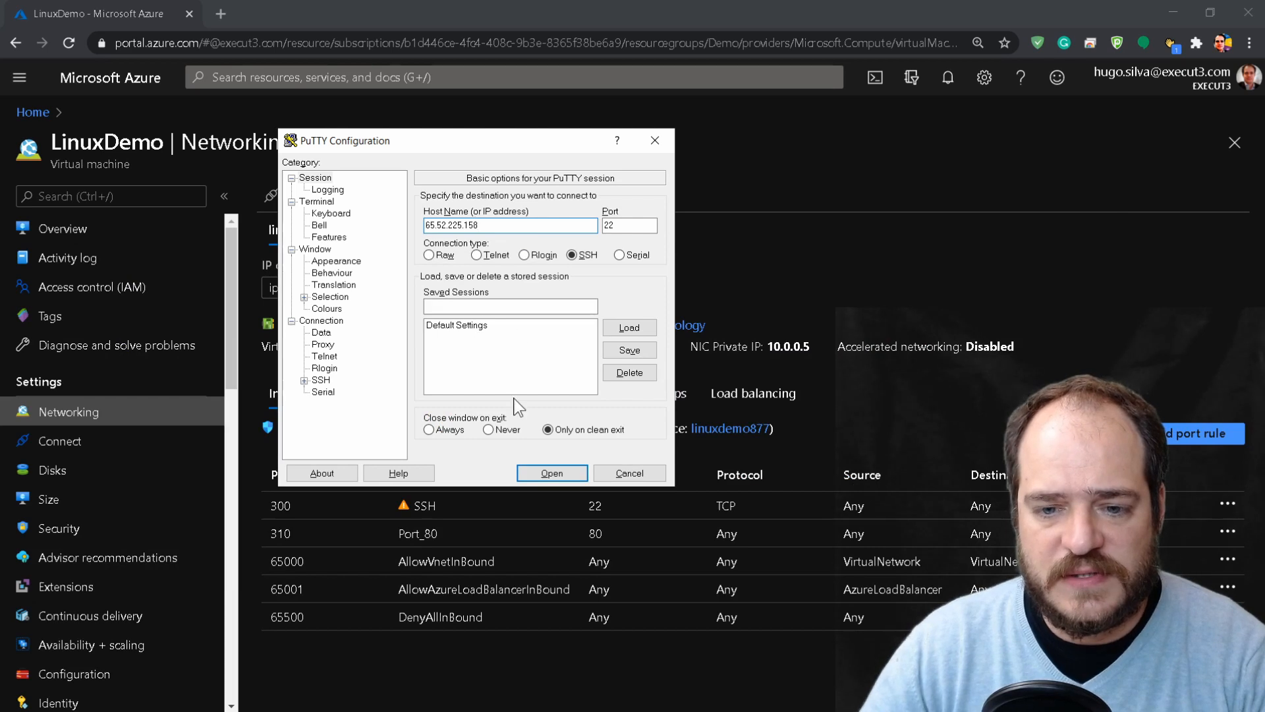
left_click(551, 473)
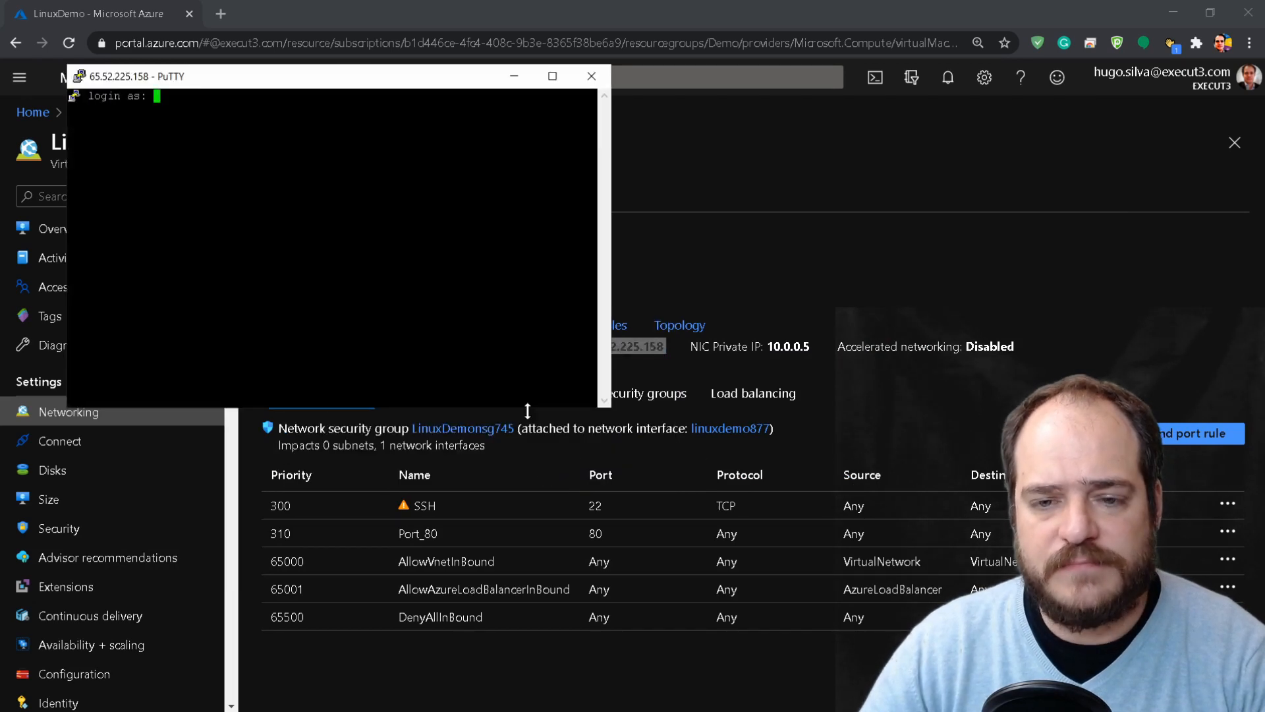
mouse_move(616, 431)
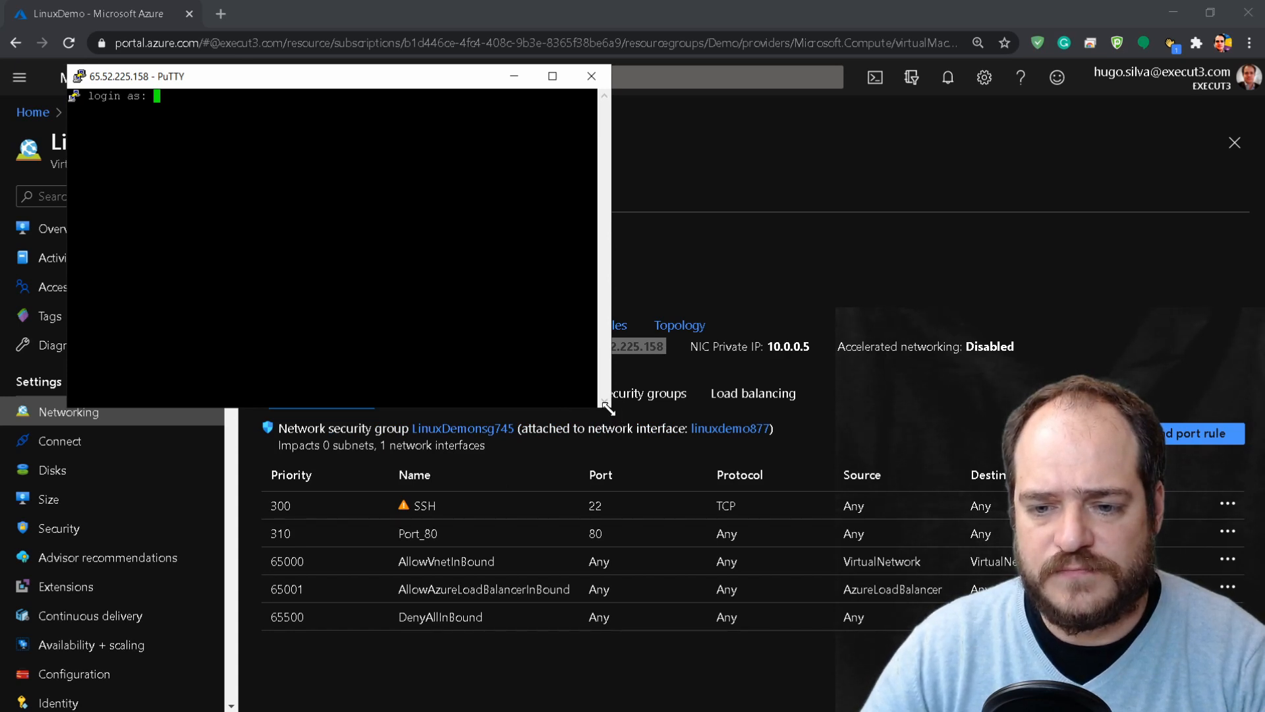
- Enlarge the terminal and log in to LinuxDemo as azureuser
left_click_drag(607, 403, 956, 663)
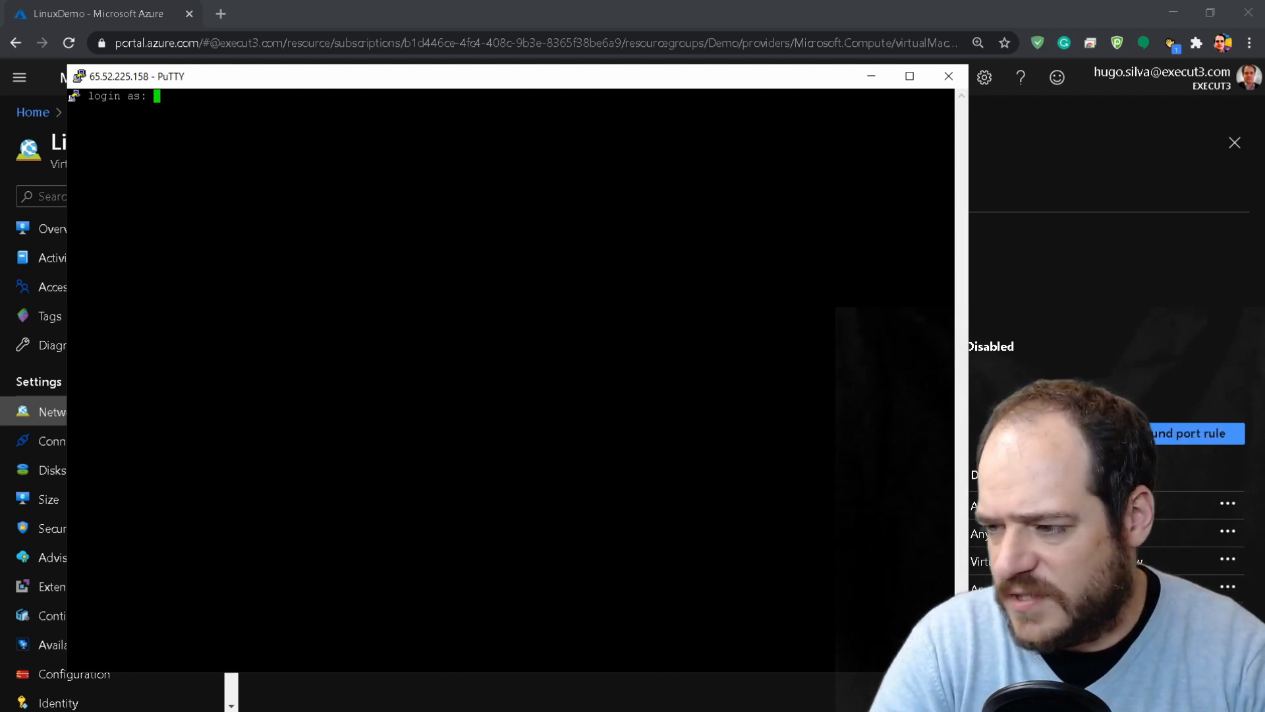
type("azu")
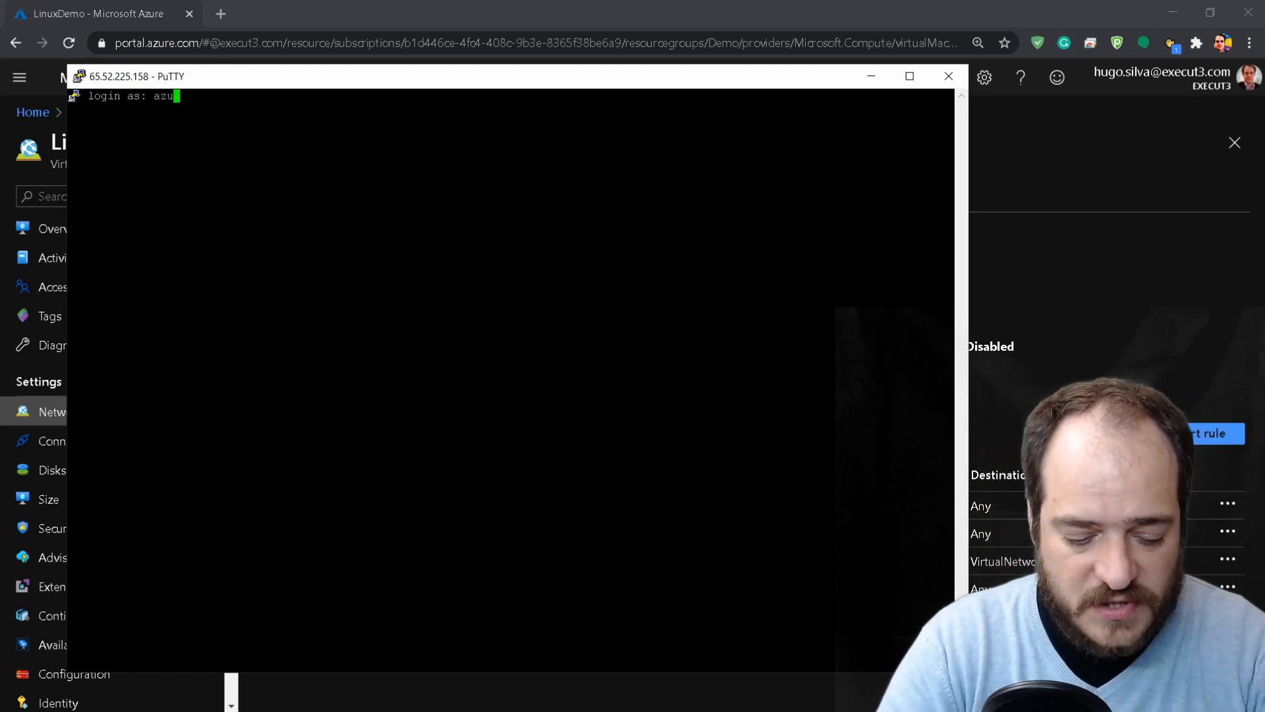
type("reuser")
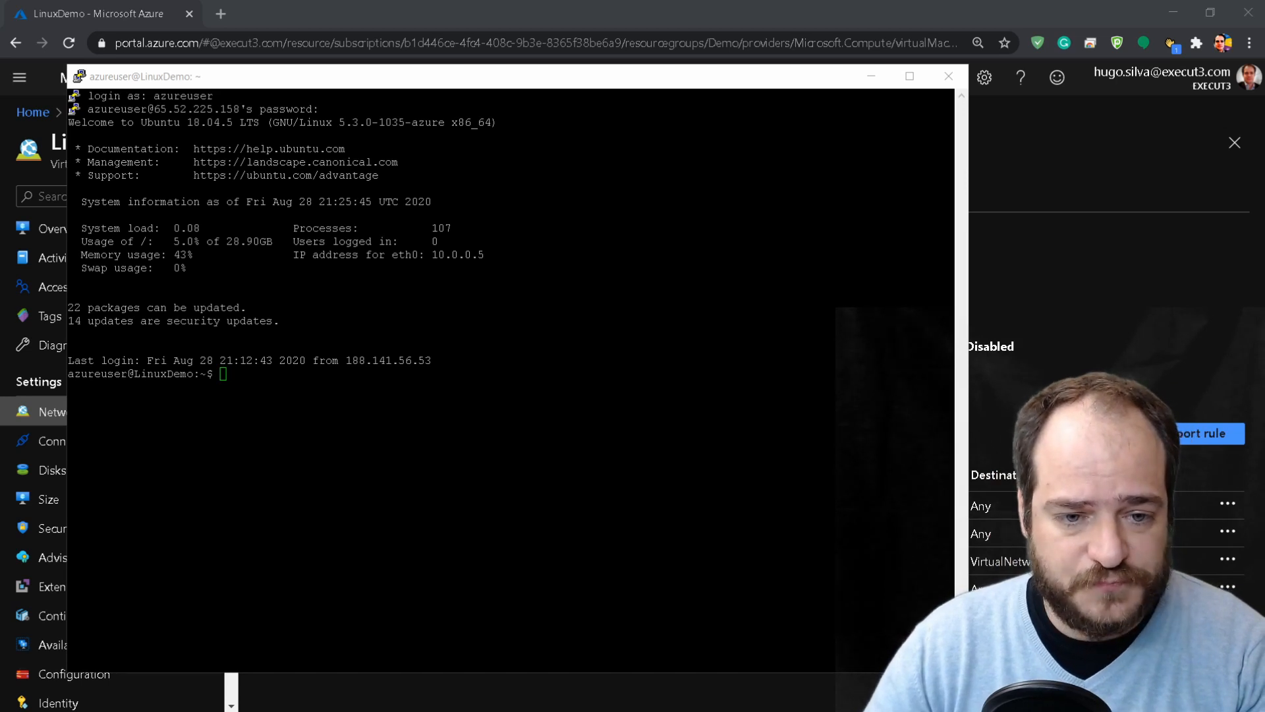
- Run sudo apt update on the VM to refresh the package lists
type("sudo apt update")
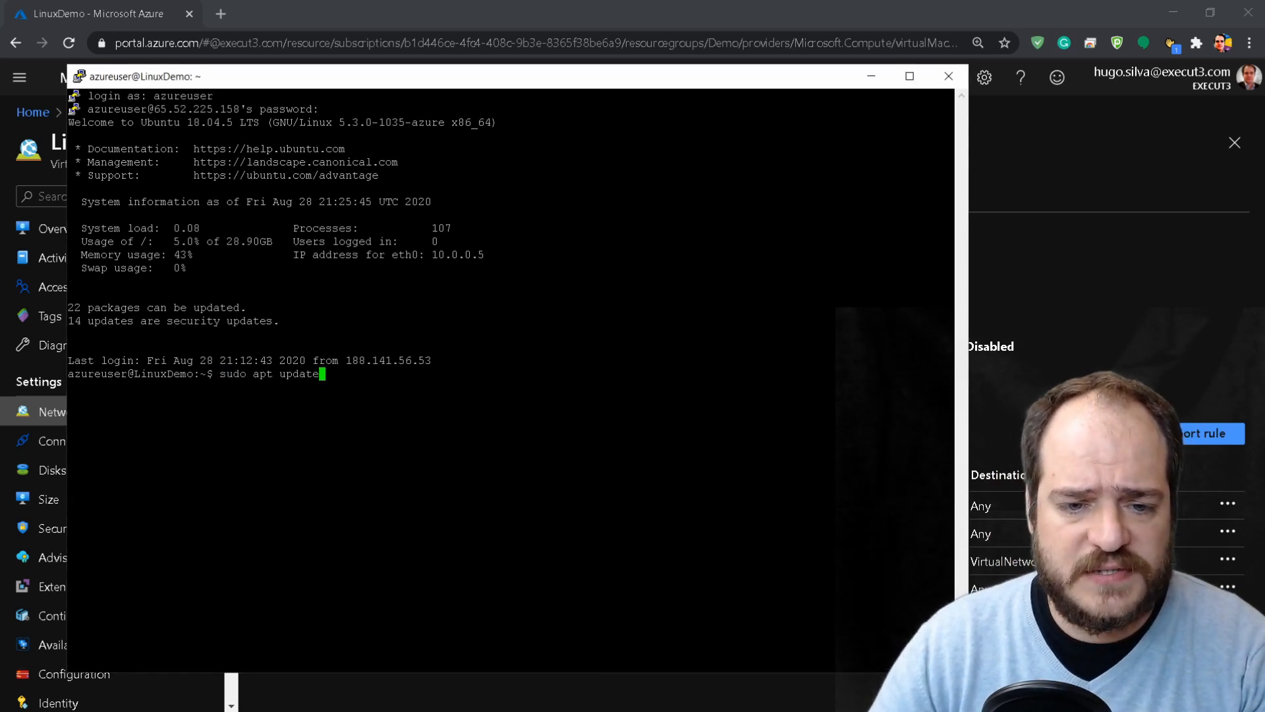
key("Enter")
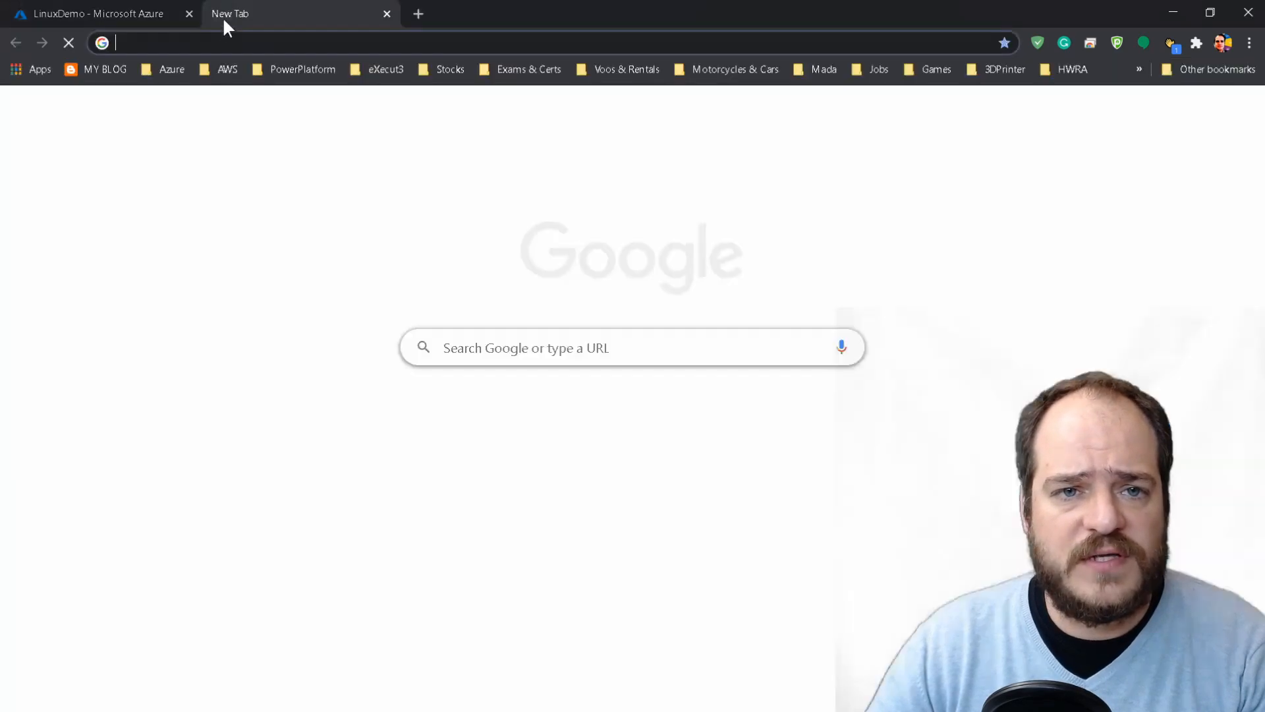
- Search Google for docker, load docker.com, and return to the Azure tab
type("doc")
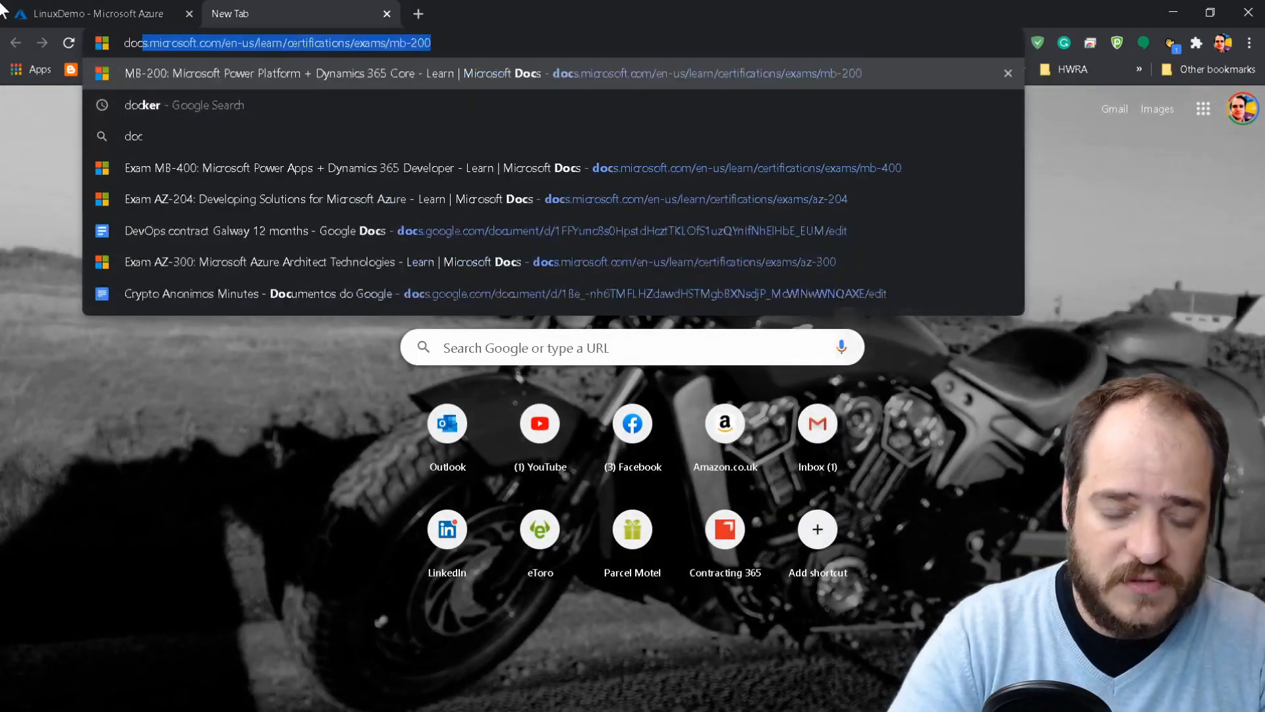
left_click(142, 105)
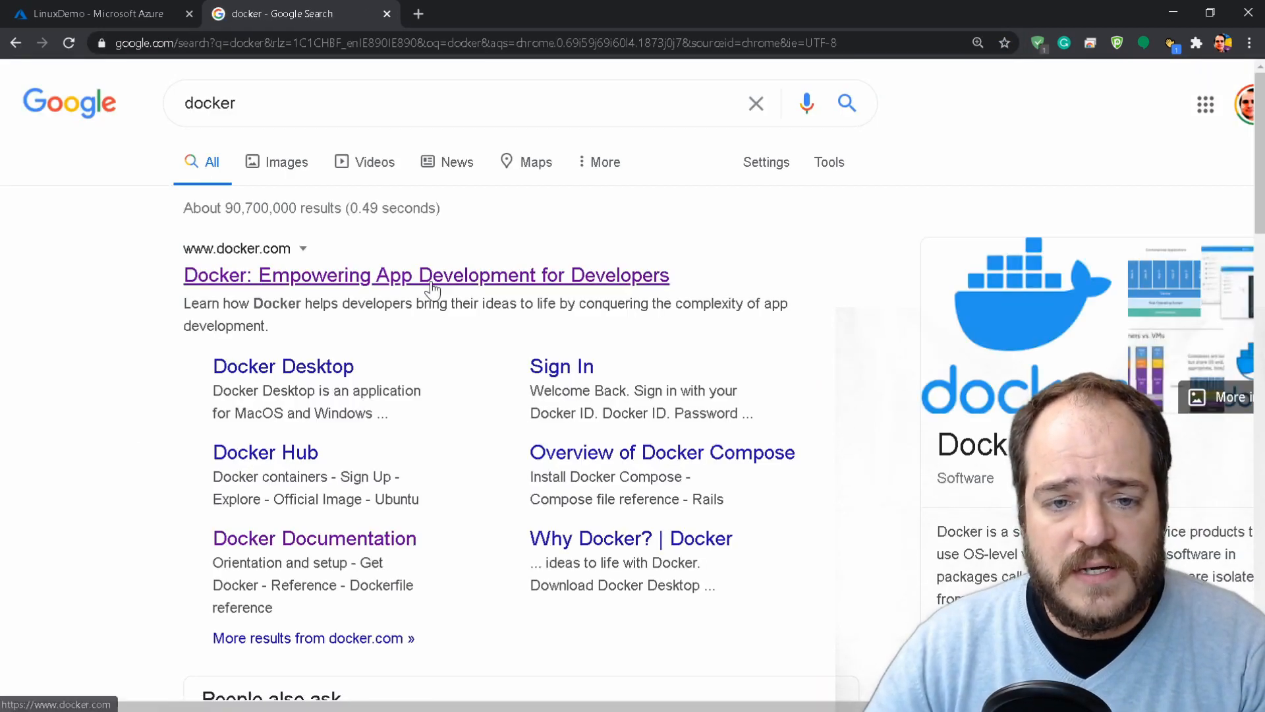
left_click(431, 275)
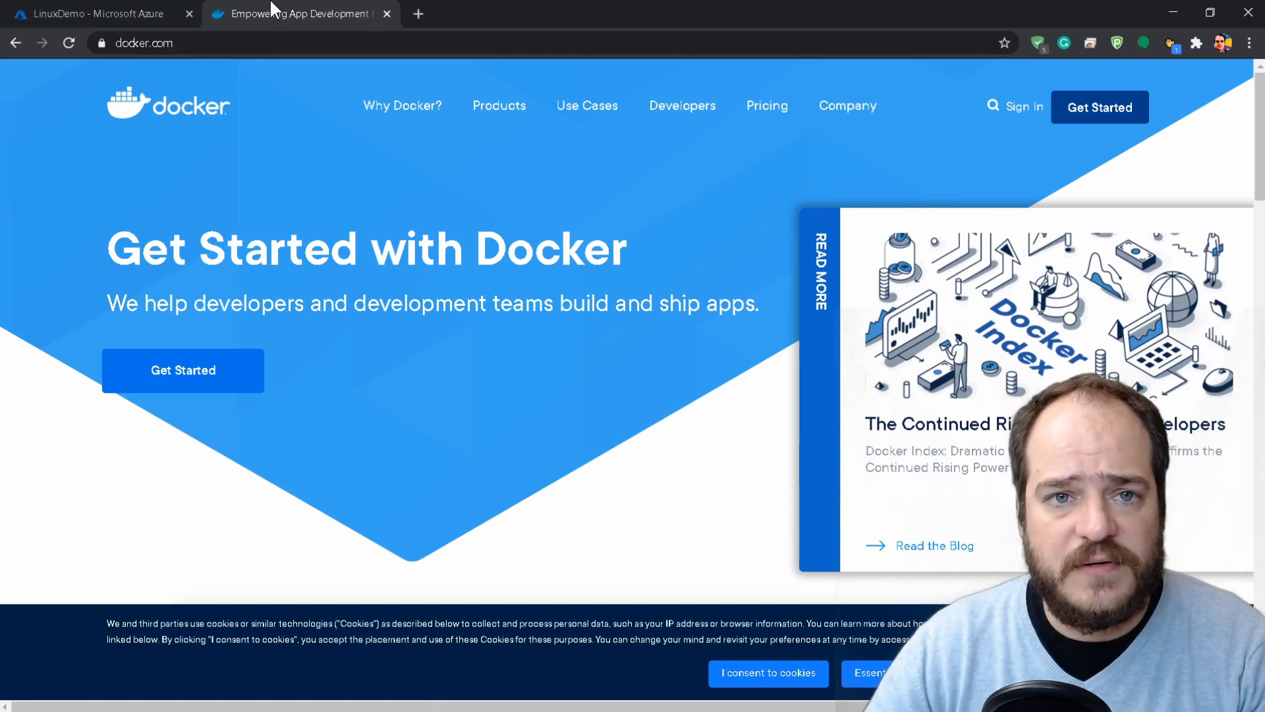
left_click(85, 14)
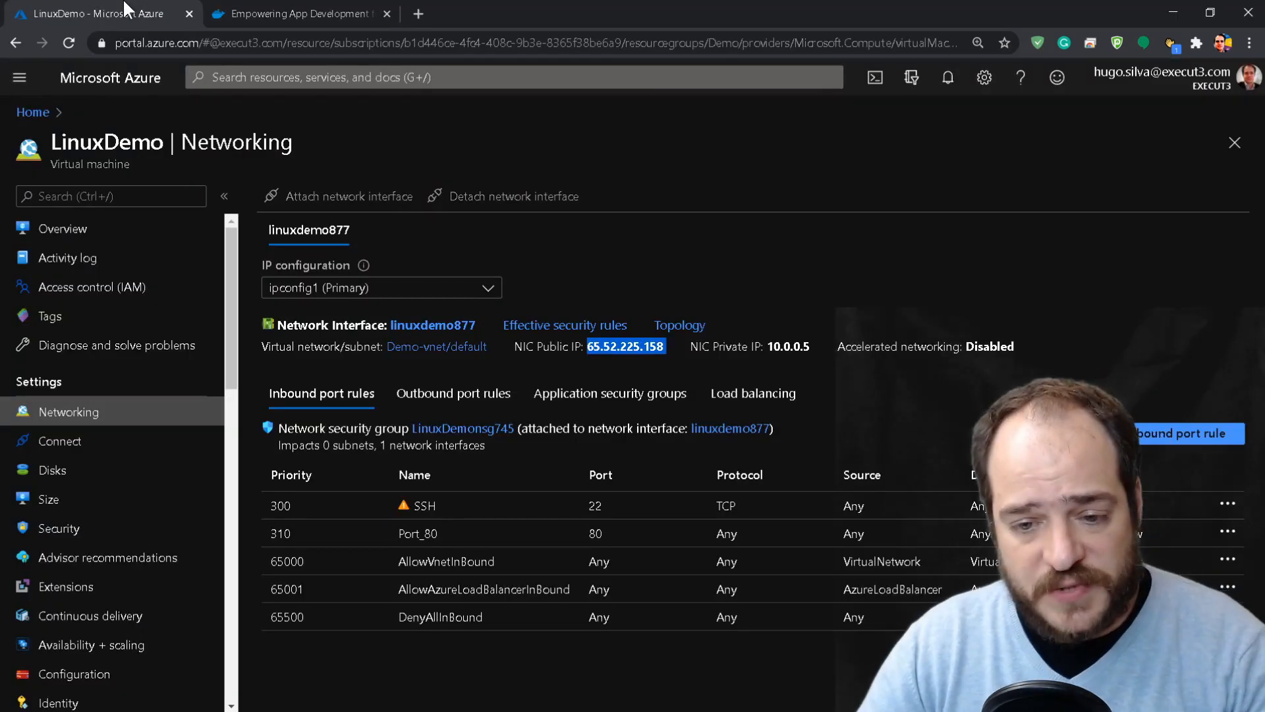
mouse_move(277, 16)
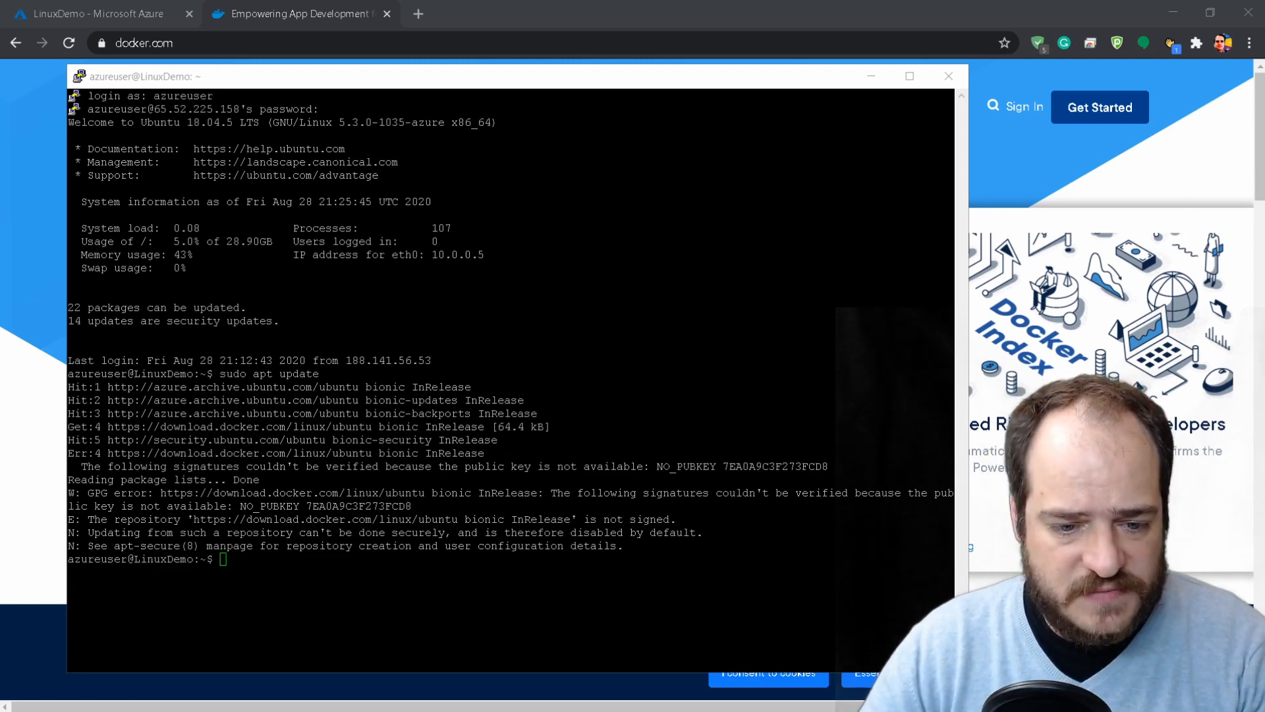
- Install apt-transport-https, ca-certificates, curl and software-properties-common prerequisites
type("sudo apt install apt-transport-https ca-certificates curl software-properties-common")
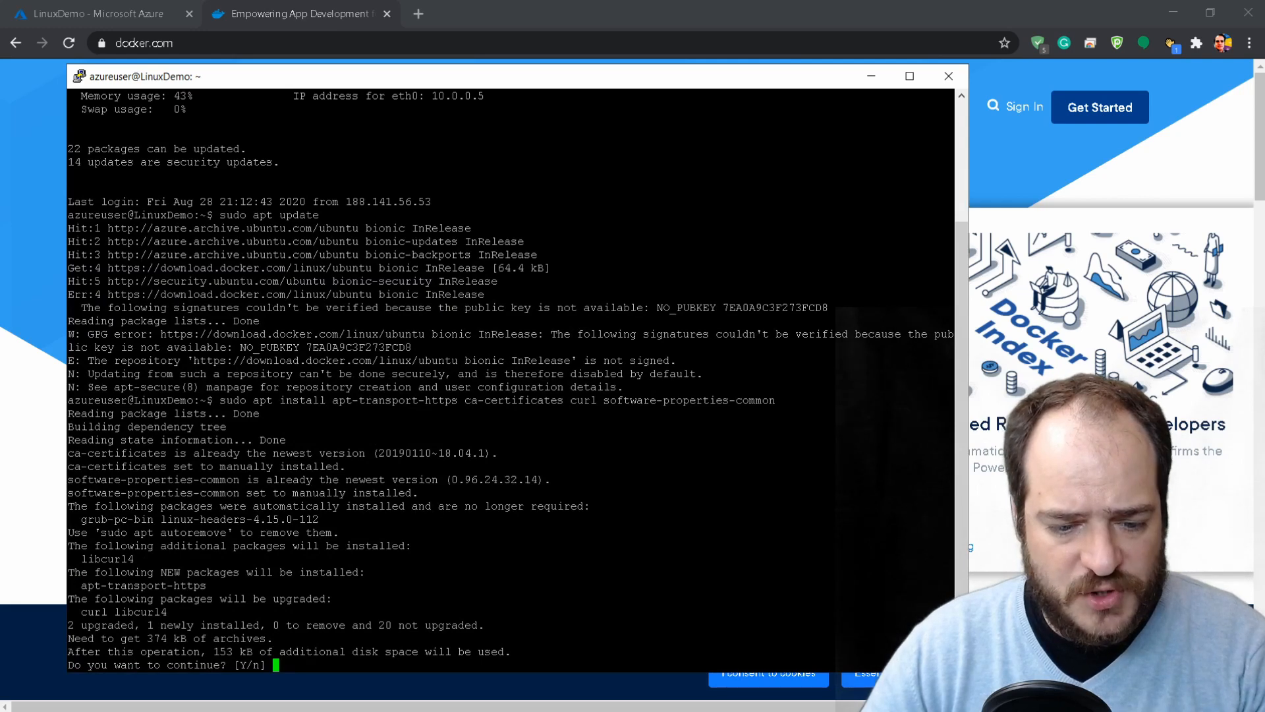
type("y")
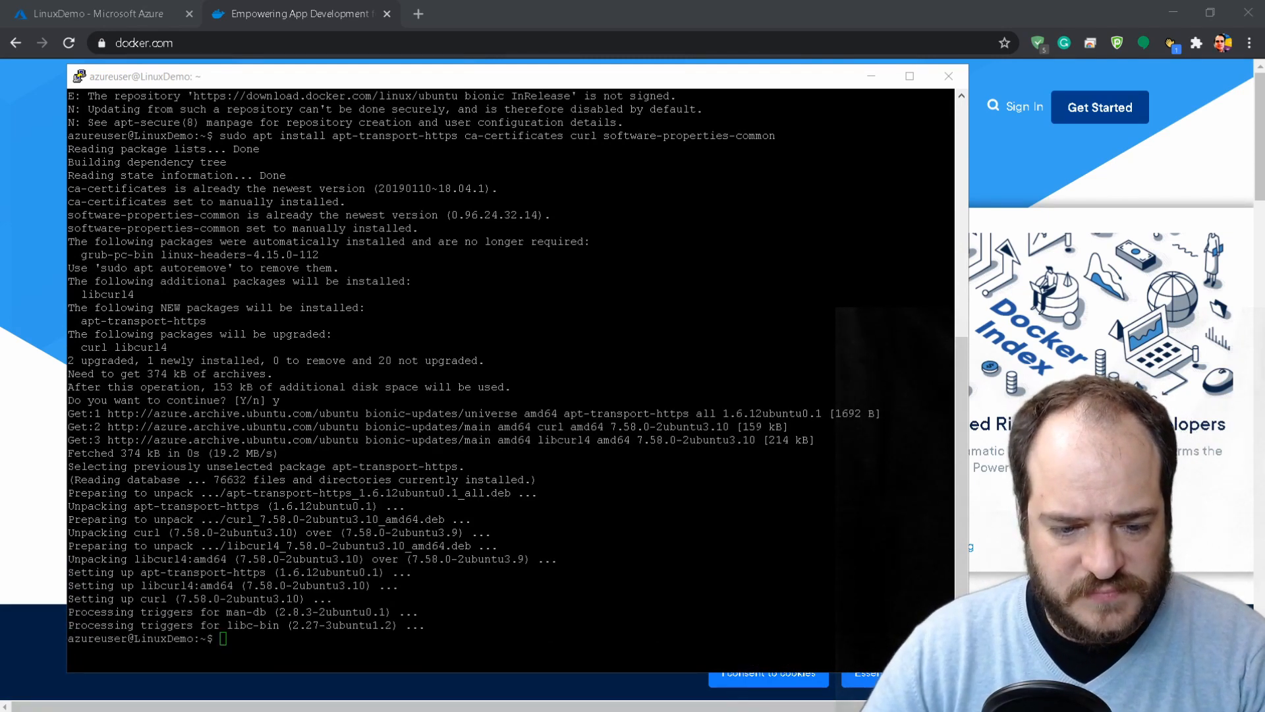
- Add Docker's GPG signing key via curl and refresh the apt package lists
type("curl -fsSL https://download.docker.com/linux/ubuntu/gpg | sudo apt-key add -")
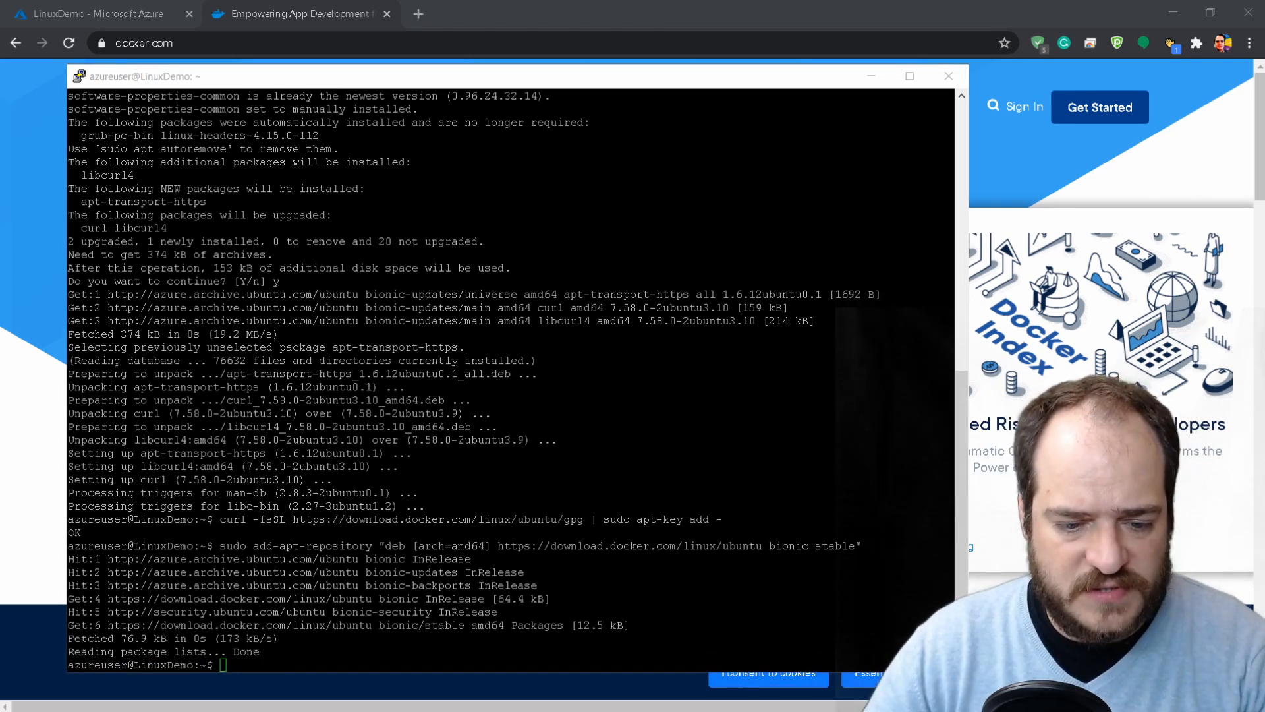
type("sudo apt update")
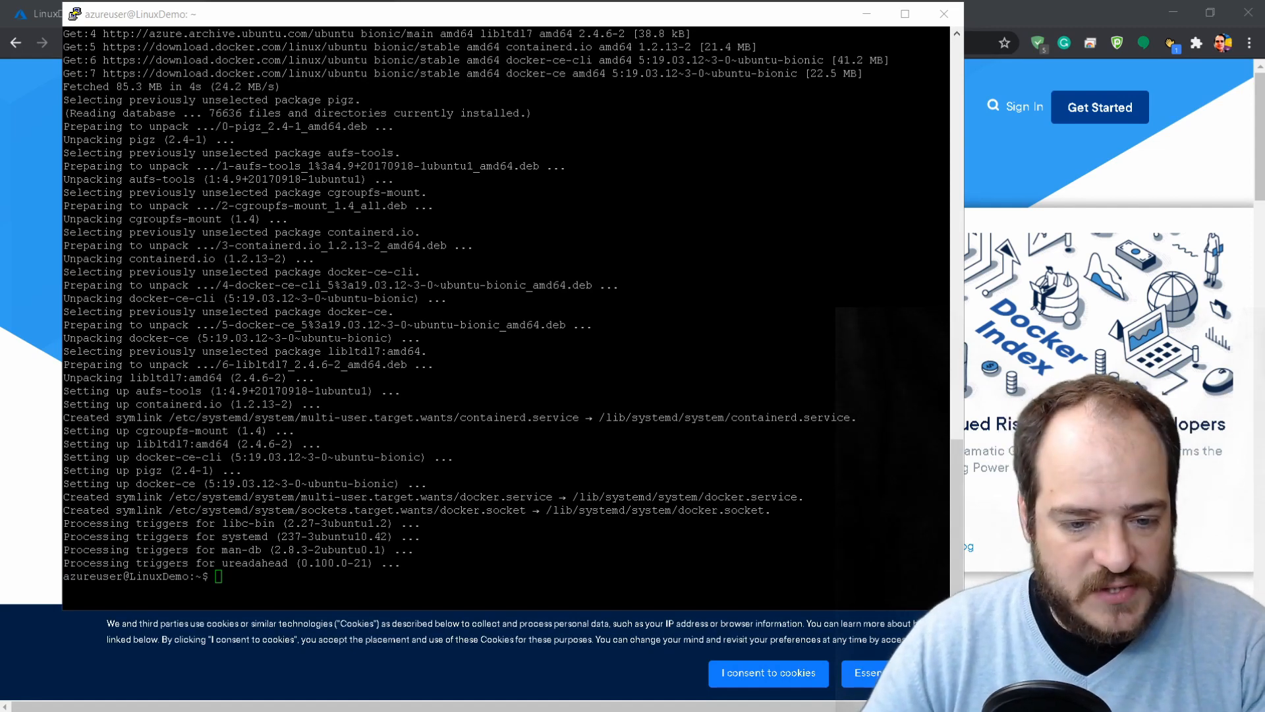
- Pull the nginx:1.17.0 image and list the local Docker images
type("sudo docker pull nginx:1.17.0")
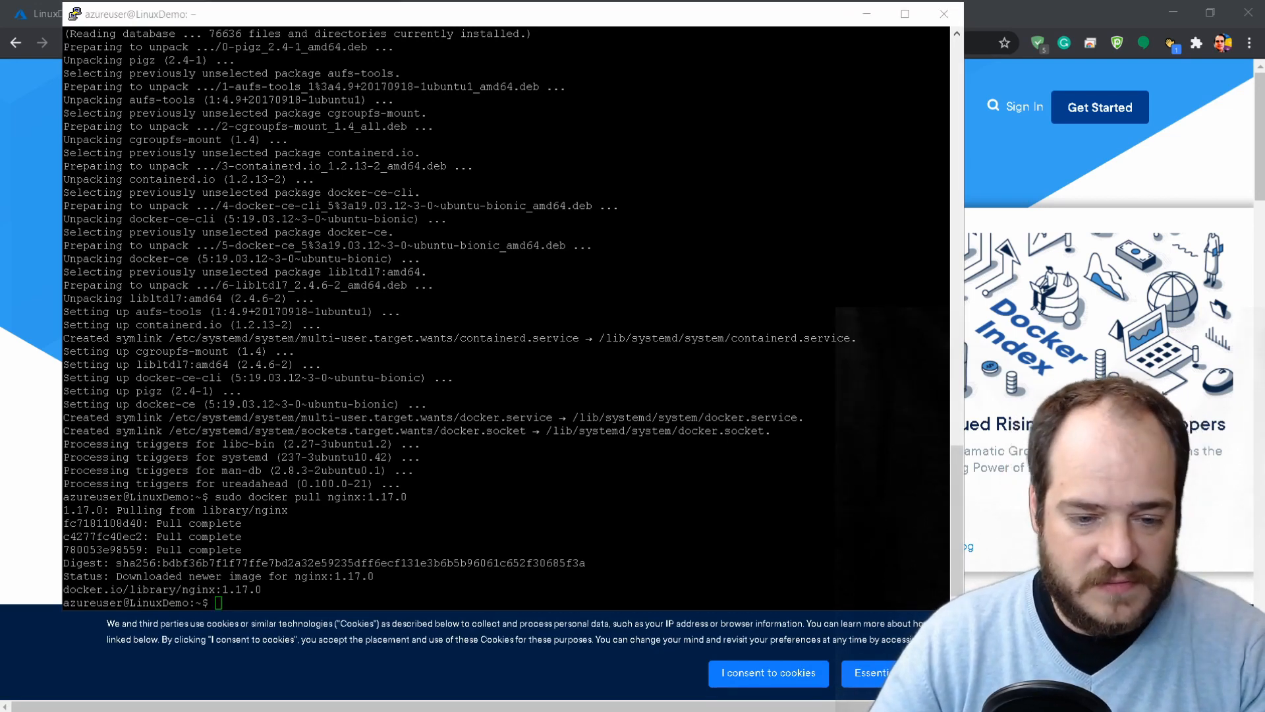
type("sudo docker images")
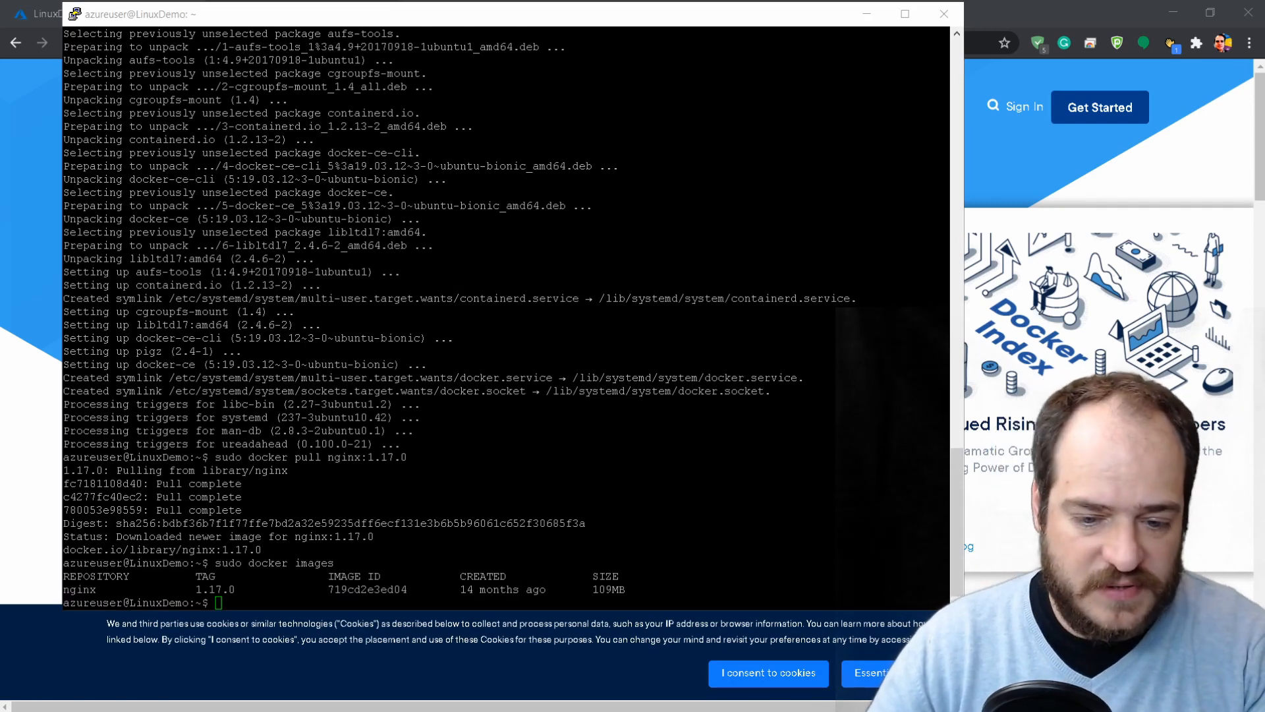
- Run container sampleapp from nginx:1.17.0 detached, publishing port 80:80
type("sudo docker run --name sampleapp -p 80:80 -d nginx:1.17.0")
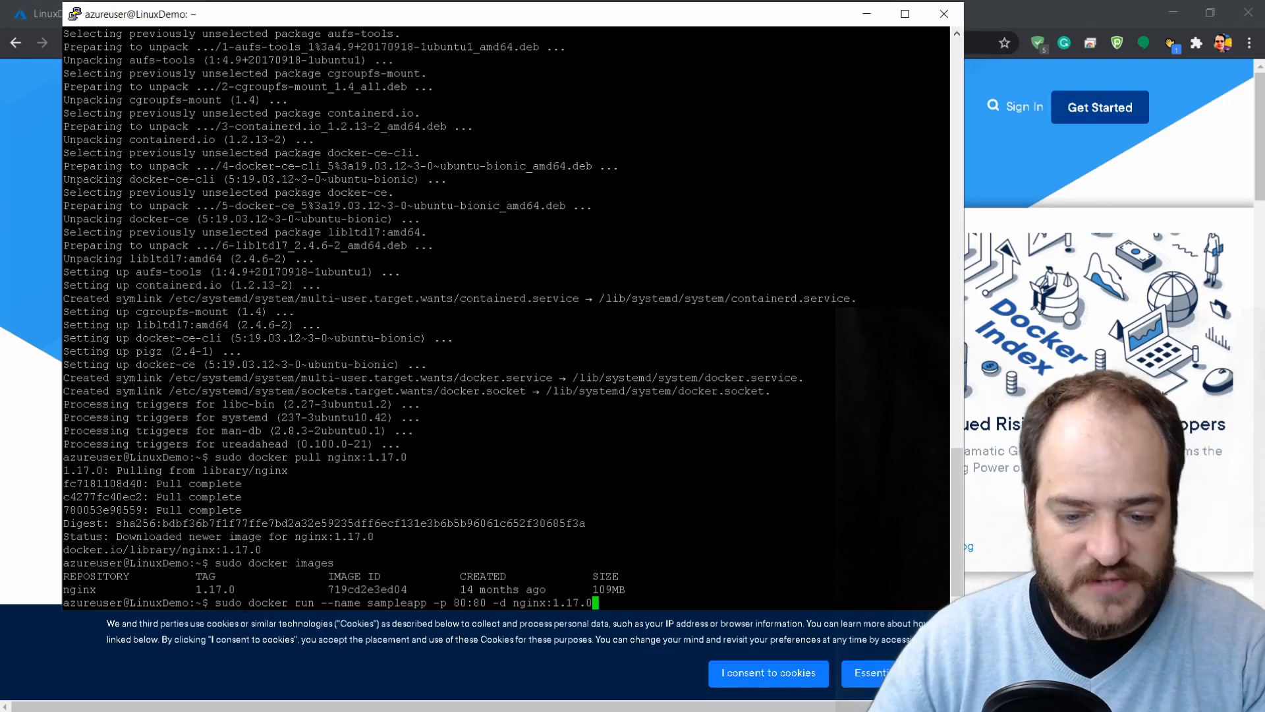
key("Return")
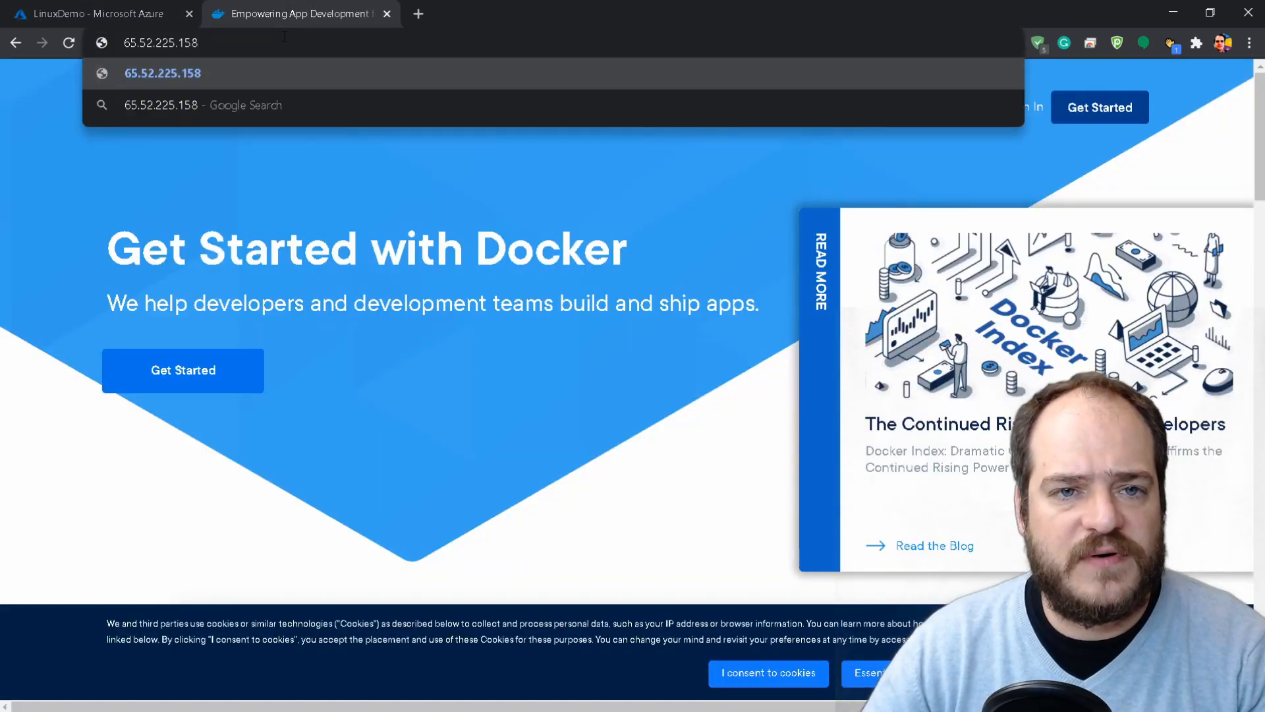
- Load 65.52.225.158 and highlight the Welcome to nginx! text
key("Enter")
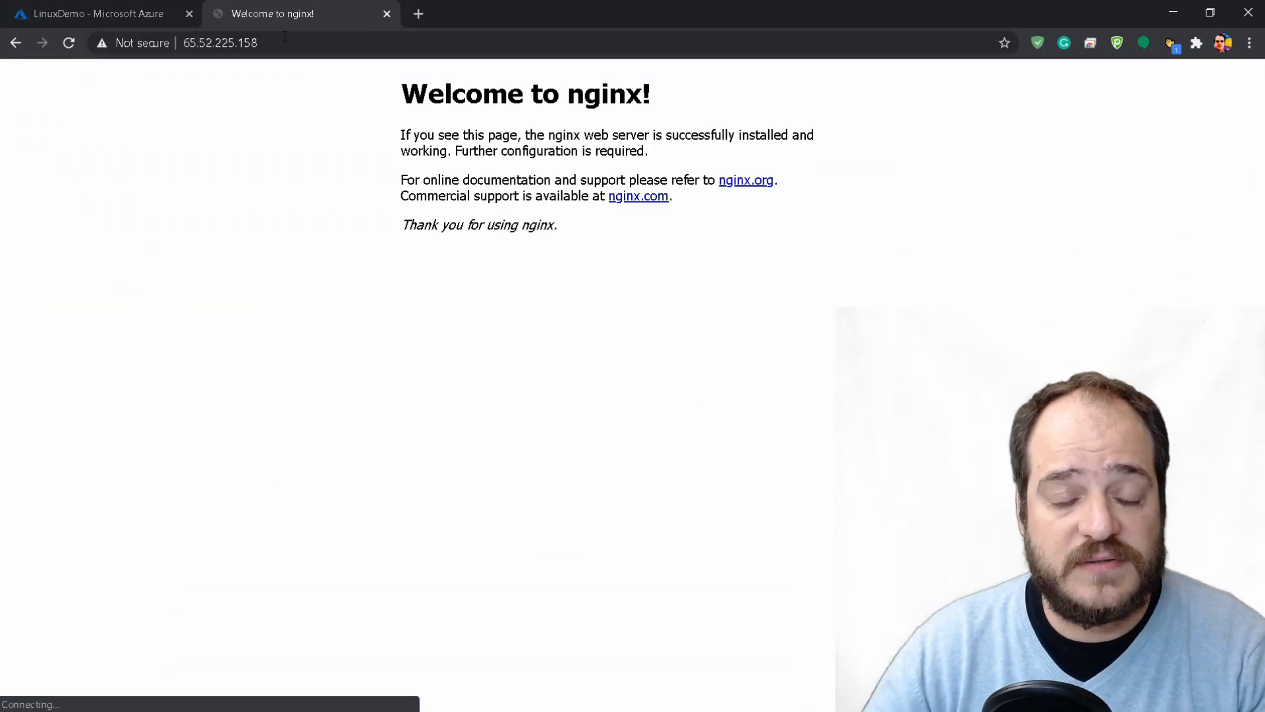
left_click_drag(401, 93, 557, 234)
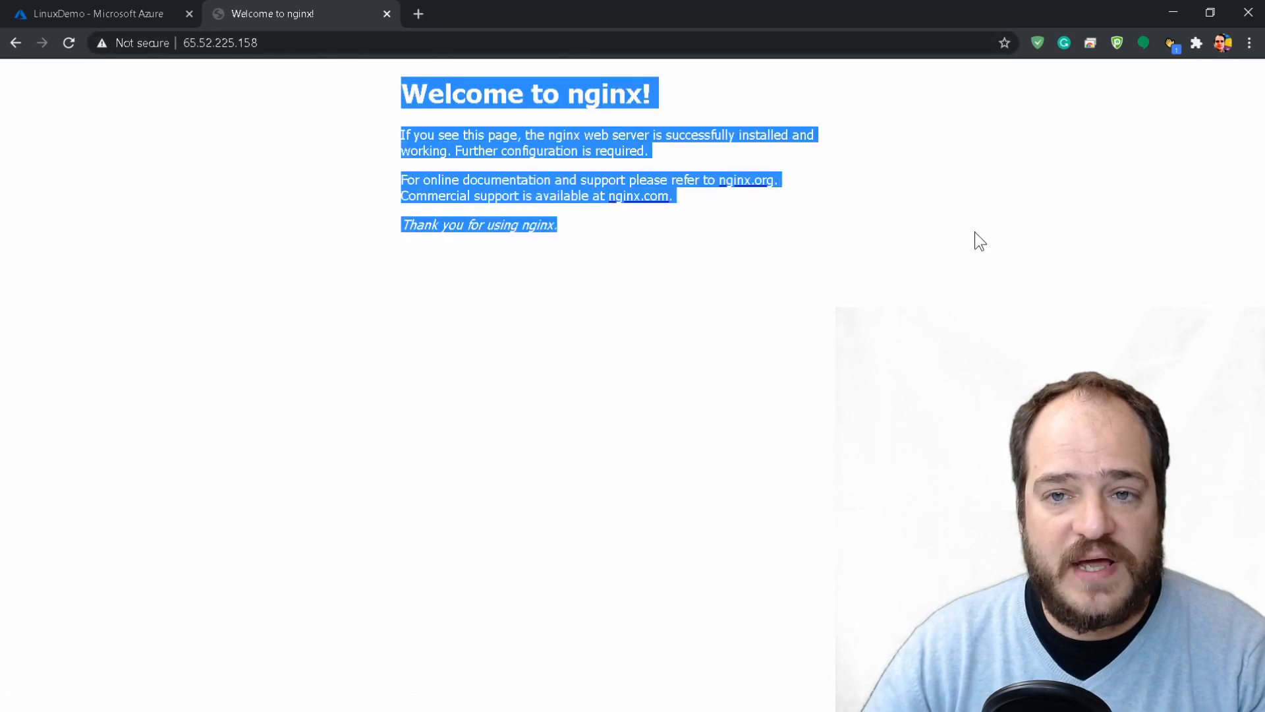
mouse_move(962, 247)
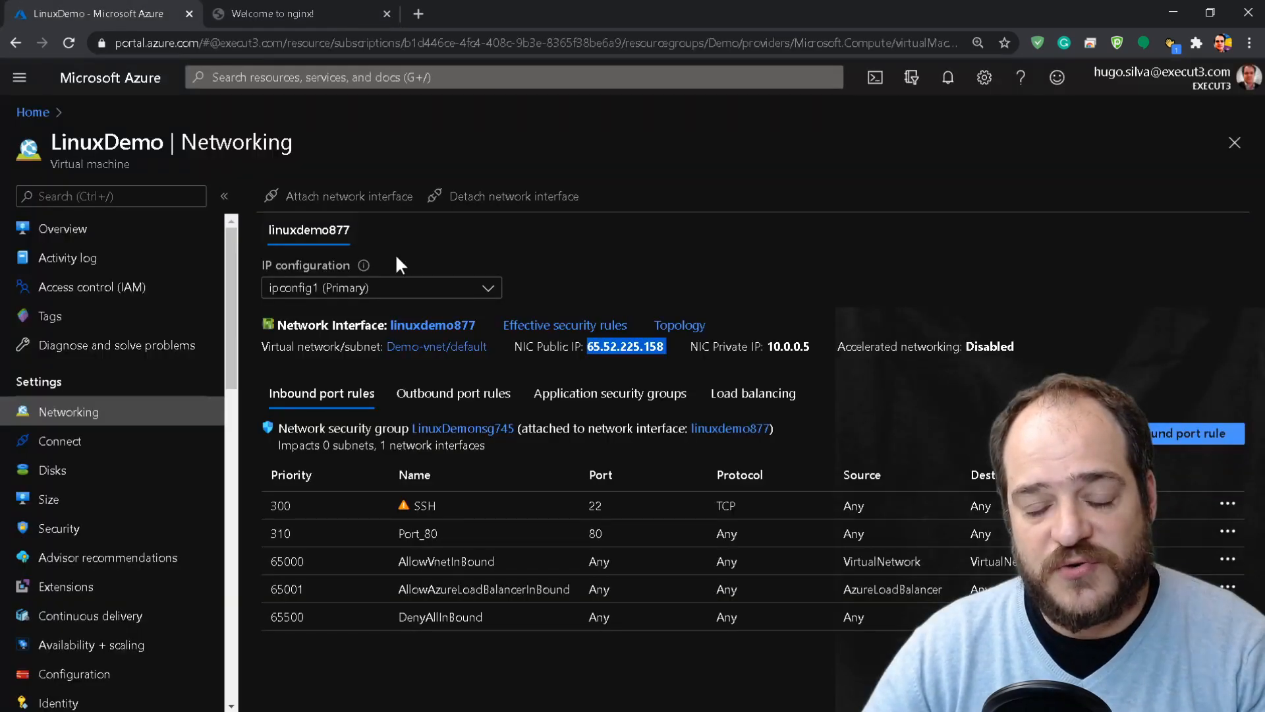
mouse_move(540, 268)
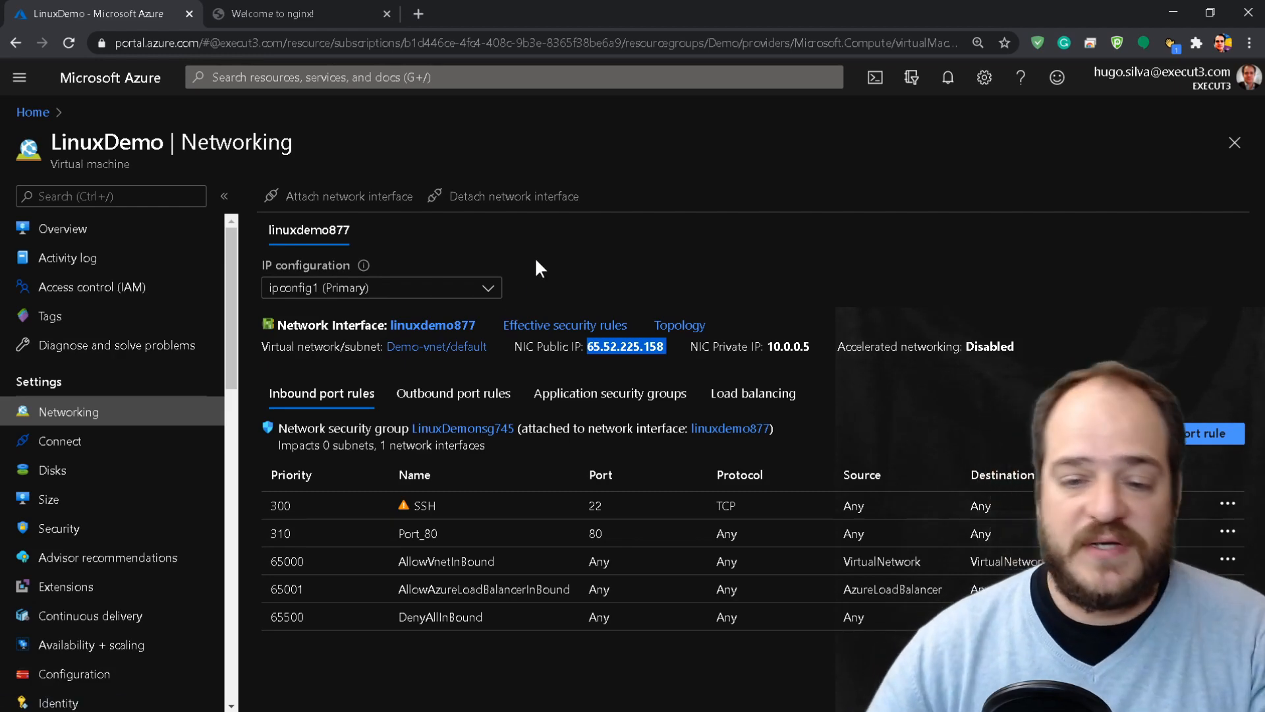